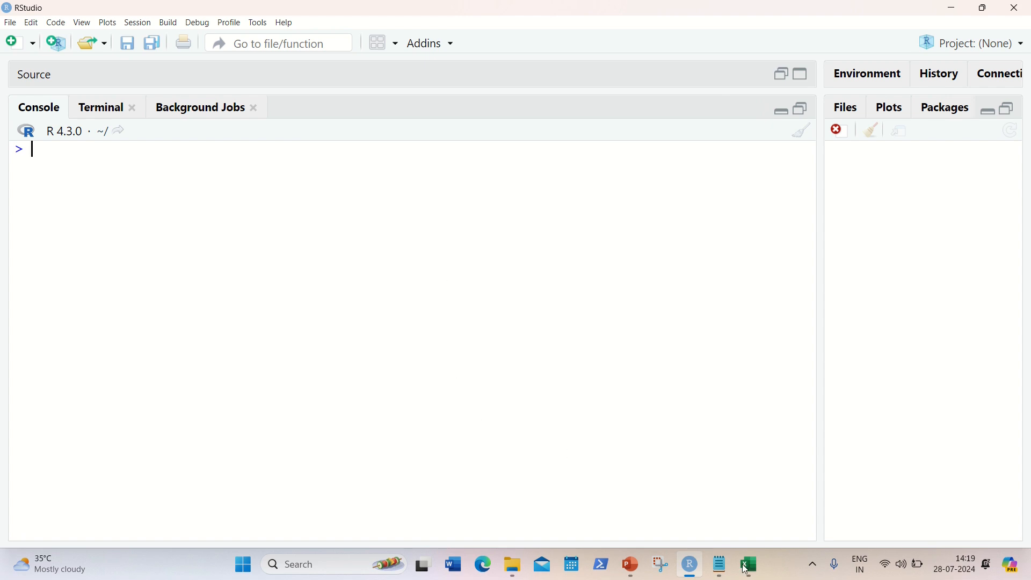
Show the Excel Data sheet and inspect the blank cells for Germany's salary and Spain's age.
click(747, 564)
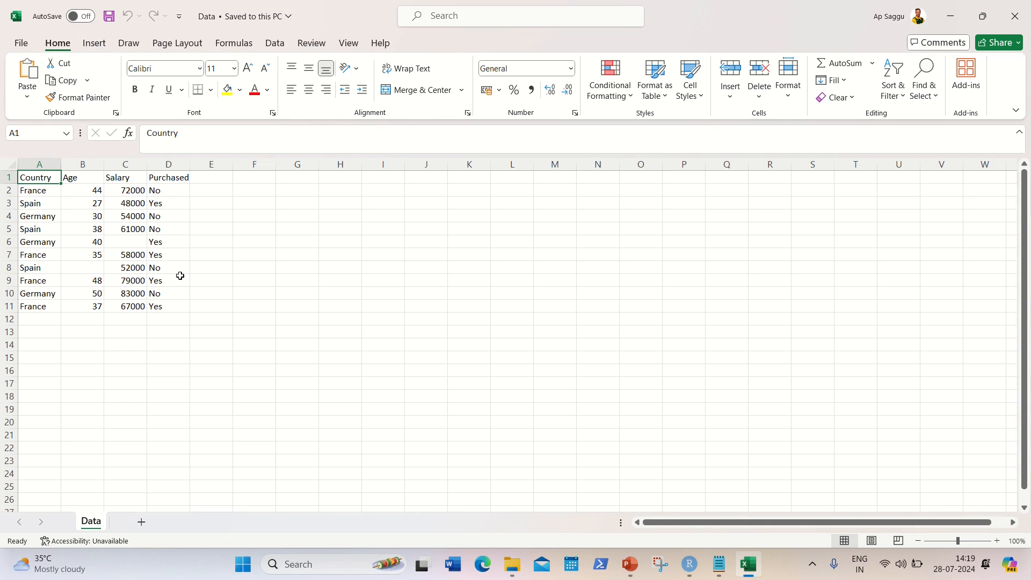
mouse_move(137, 199)
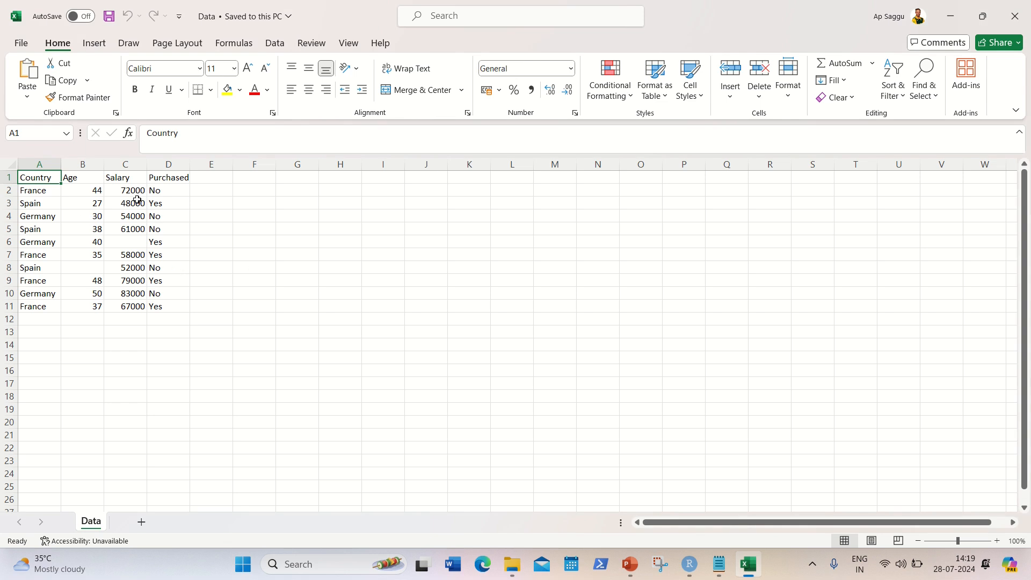
mouse_move(152, 229)
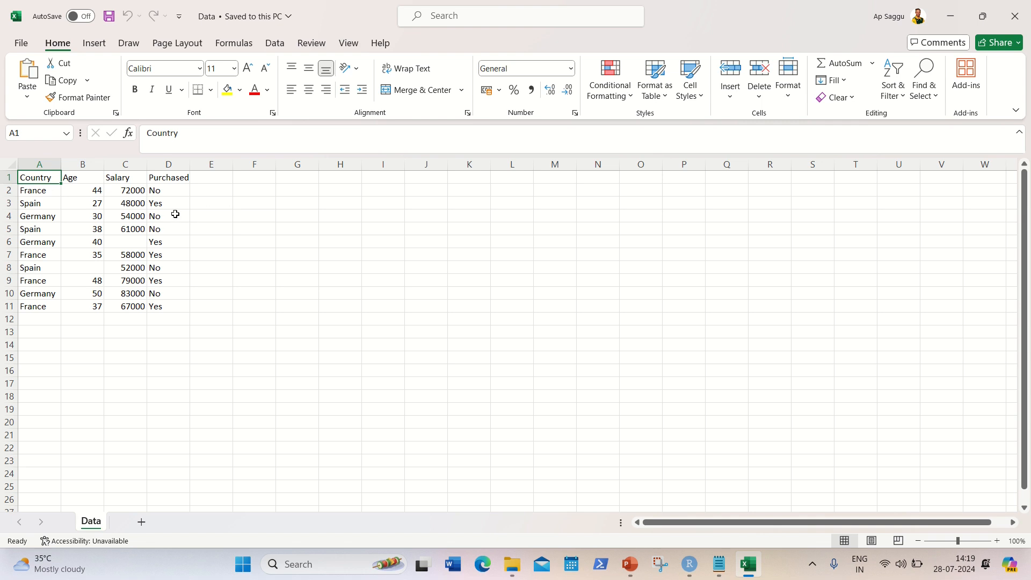
click(125, 241)
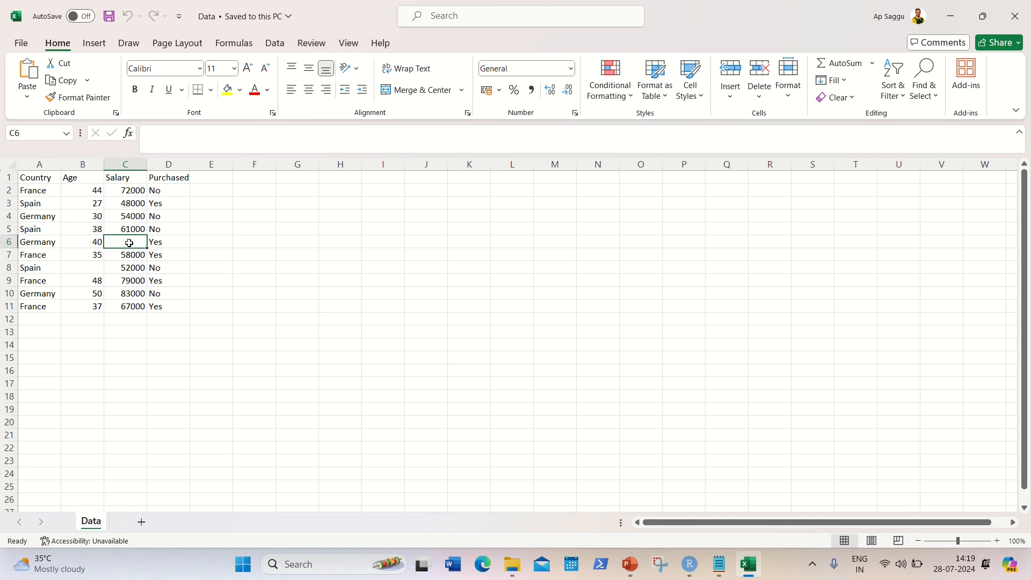
click(82, 267)
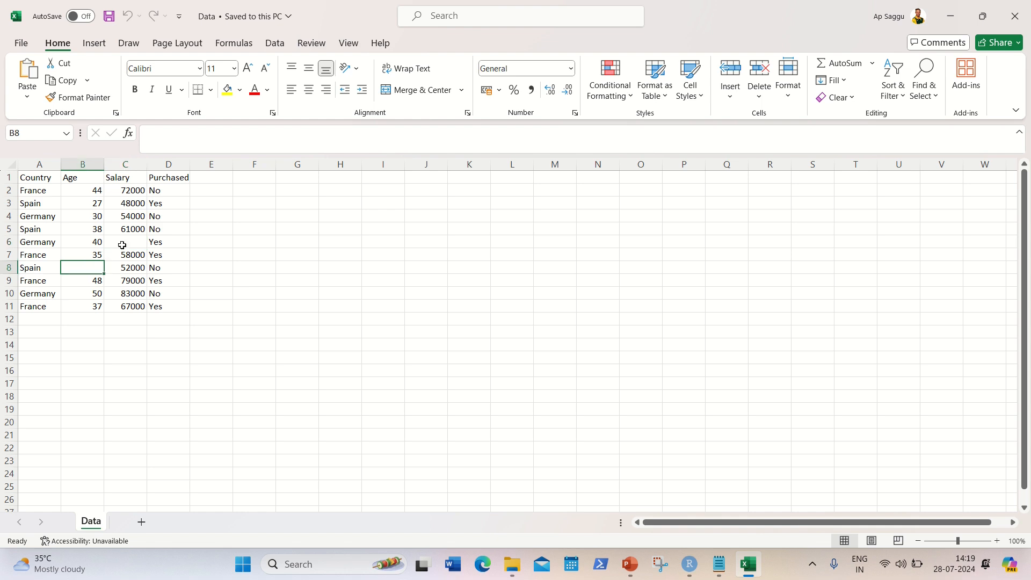
click(125, 241)
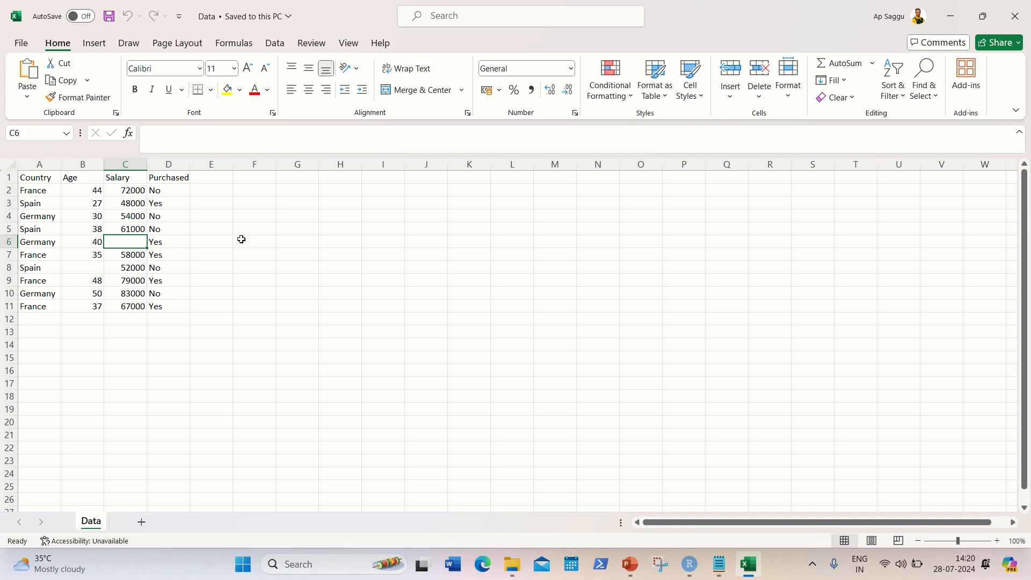
mouse_move(282, 269)
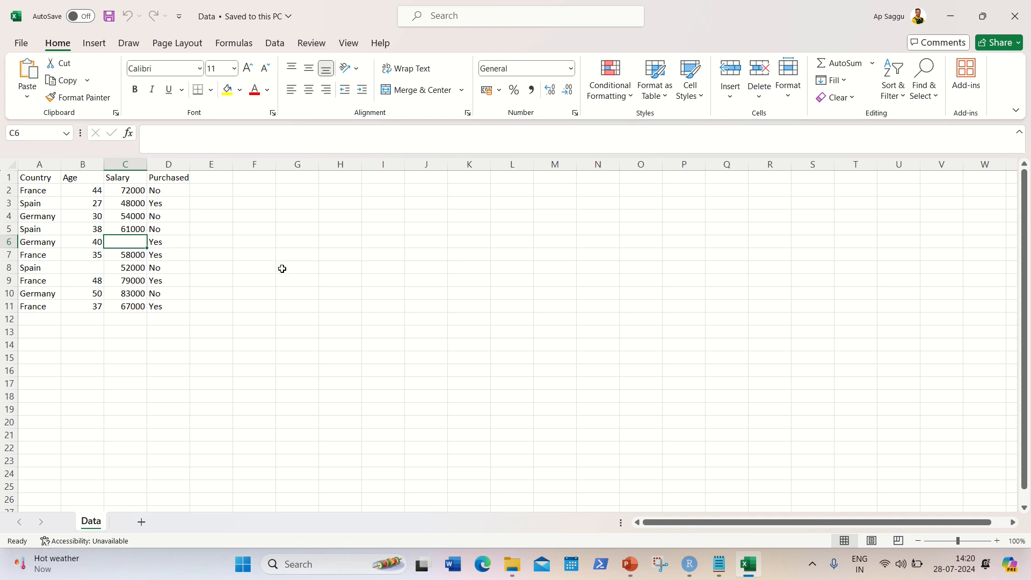
mouse_move(625, 475)
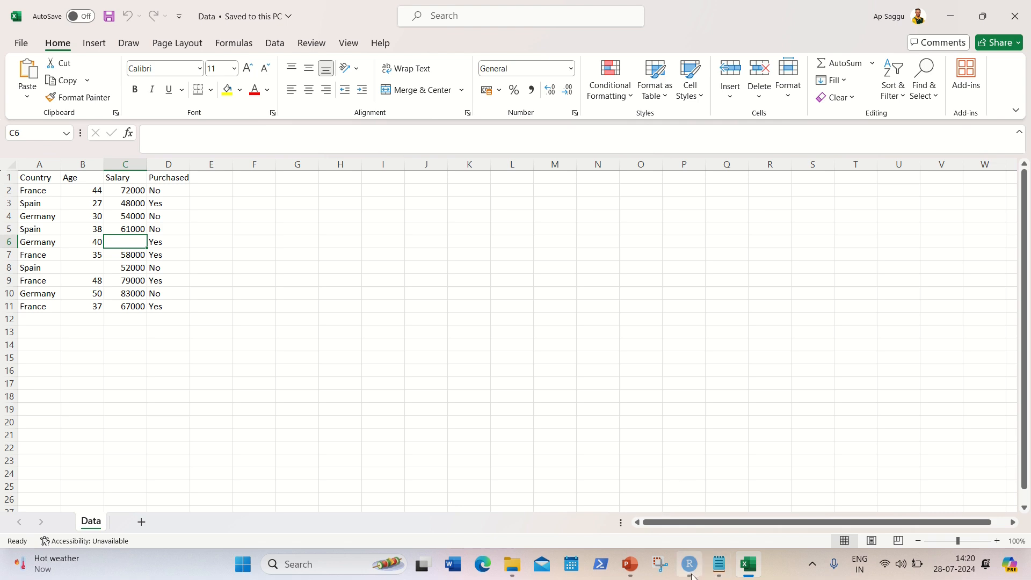
Begin the command newdf <- read.csv(file="C:/Users/apsag/Downloads/ in the console.
click(689, 564)
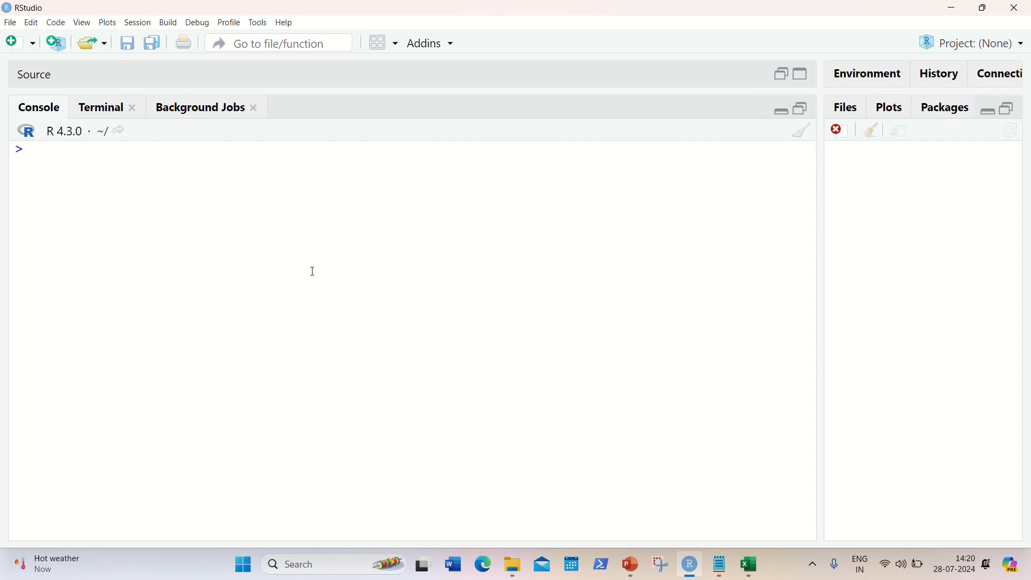
text(df1)
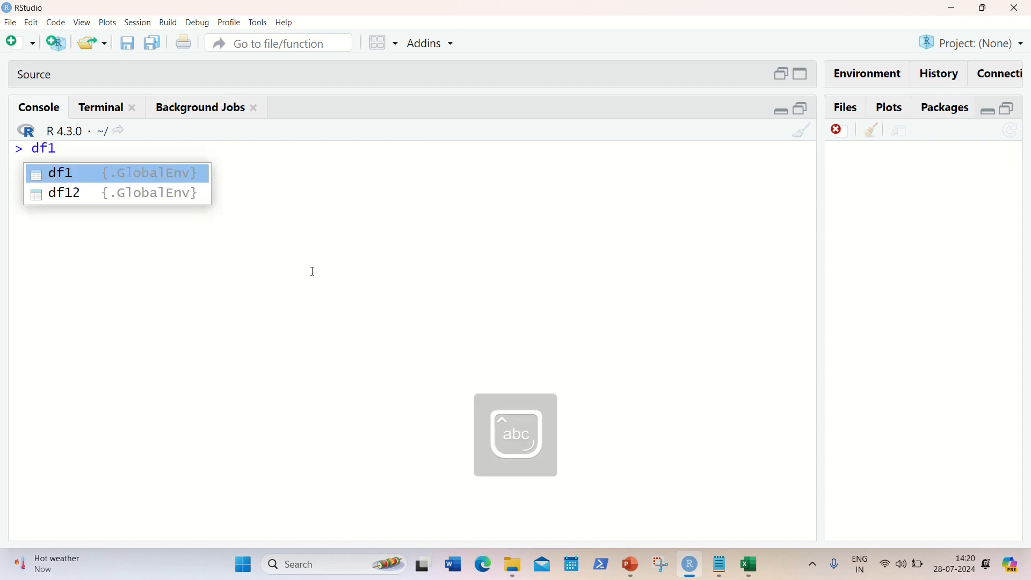
key(Escape)
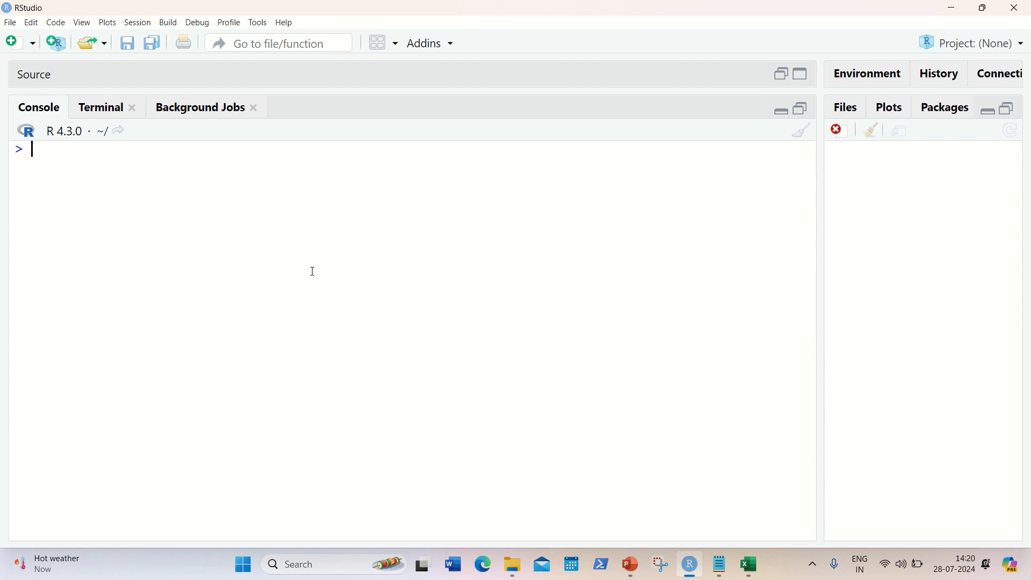
text(newdf <-)
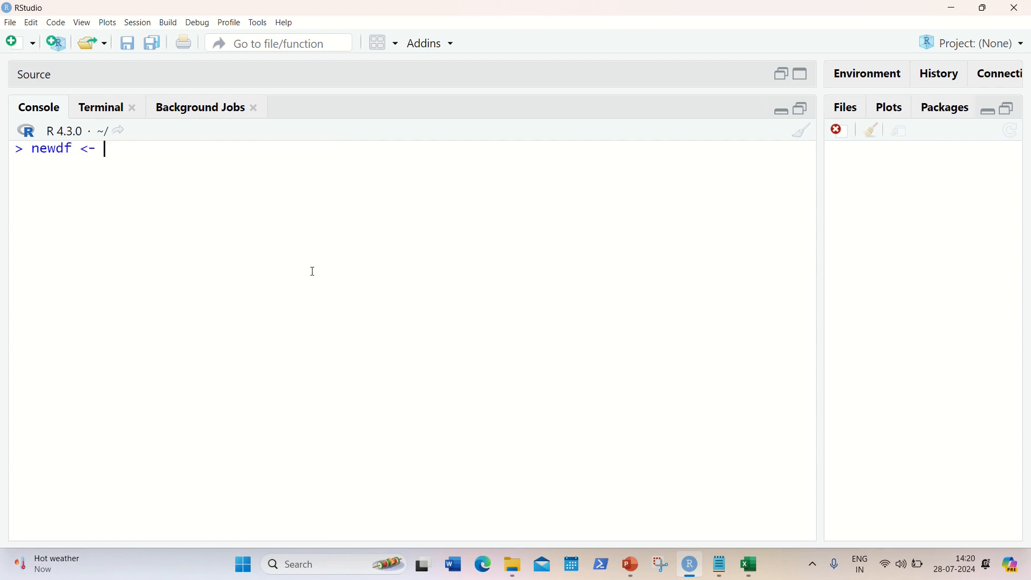
text(read.csv()
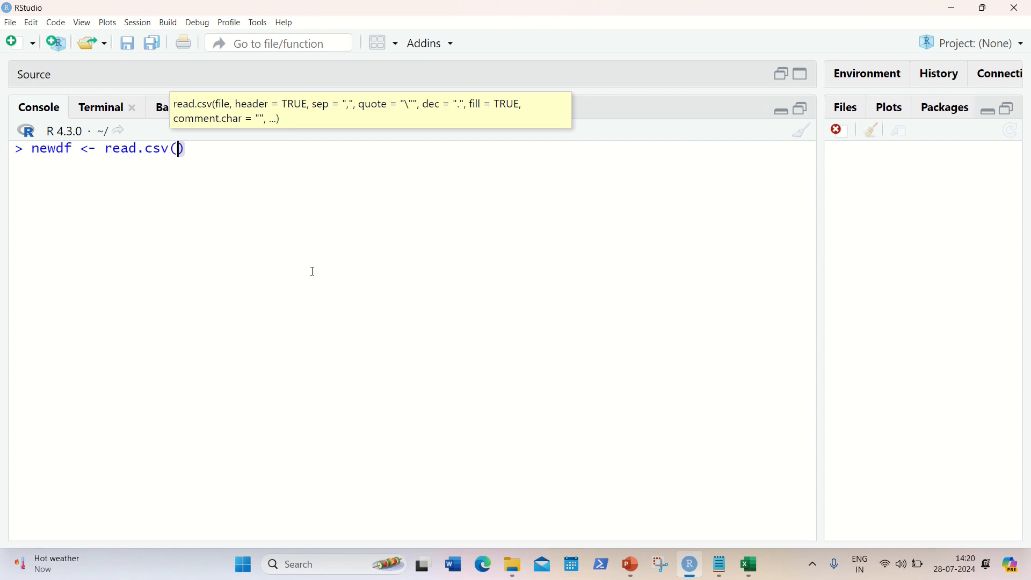
text(file)
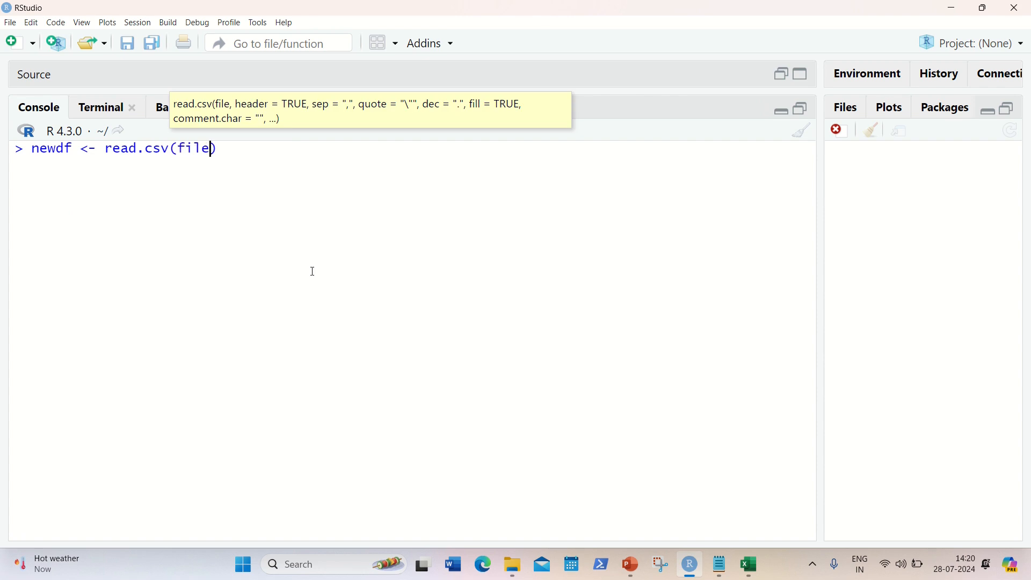
text(="")
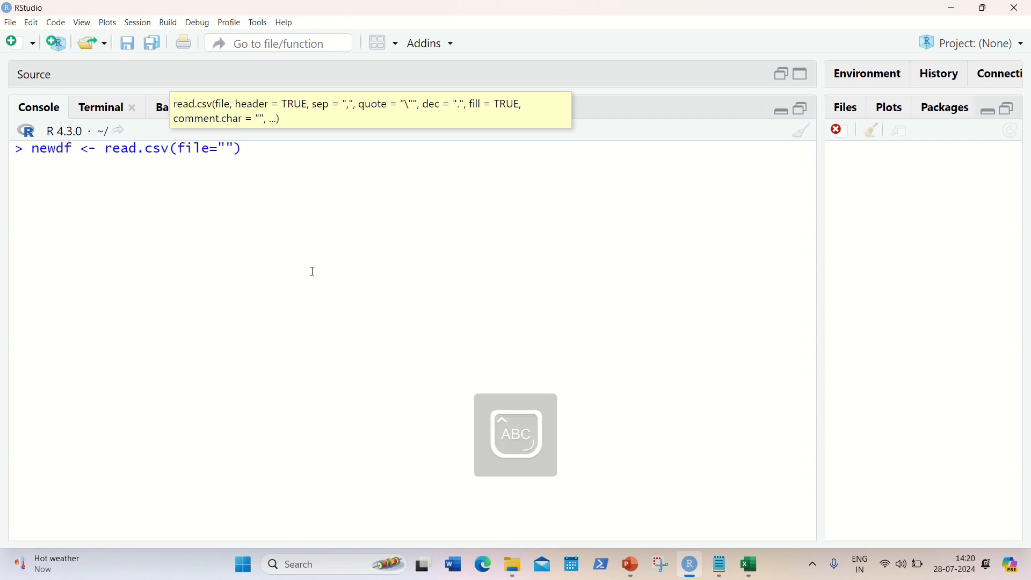
text(C:)
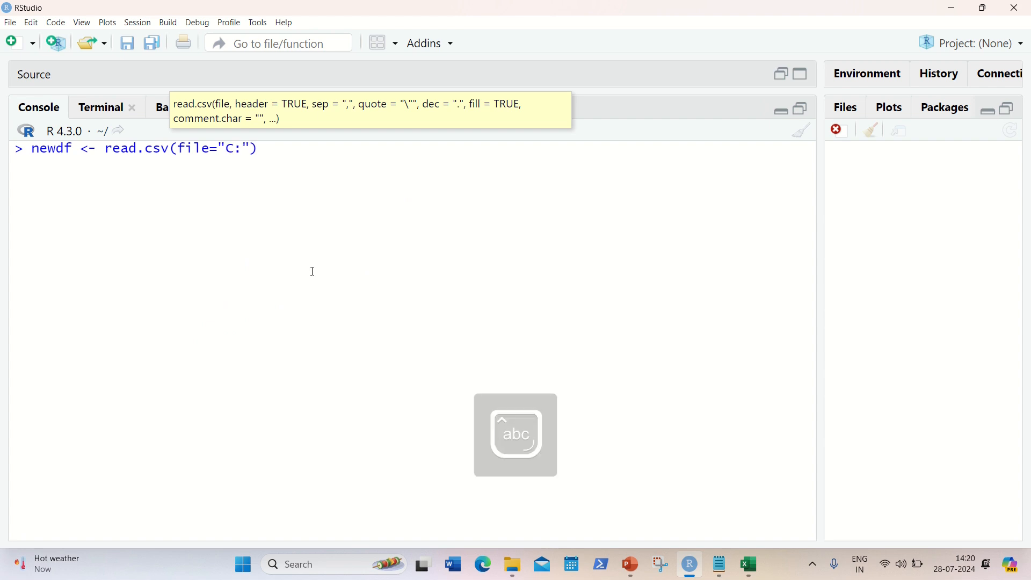
text(/)
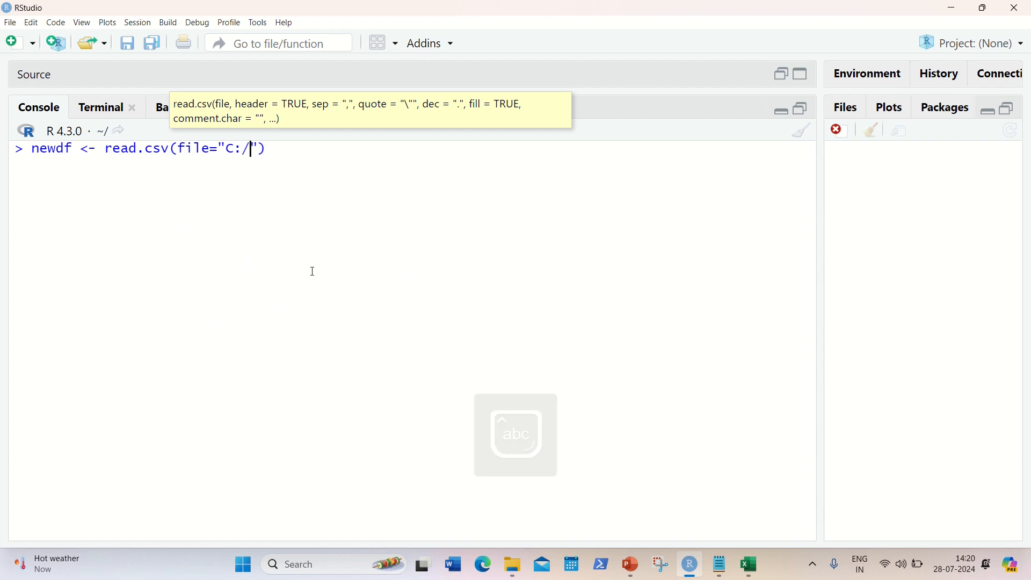
text(Users)
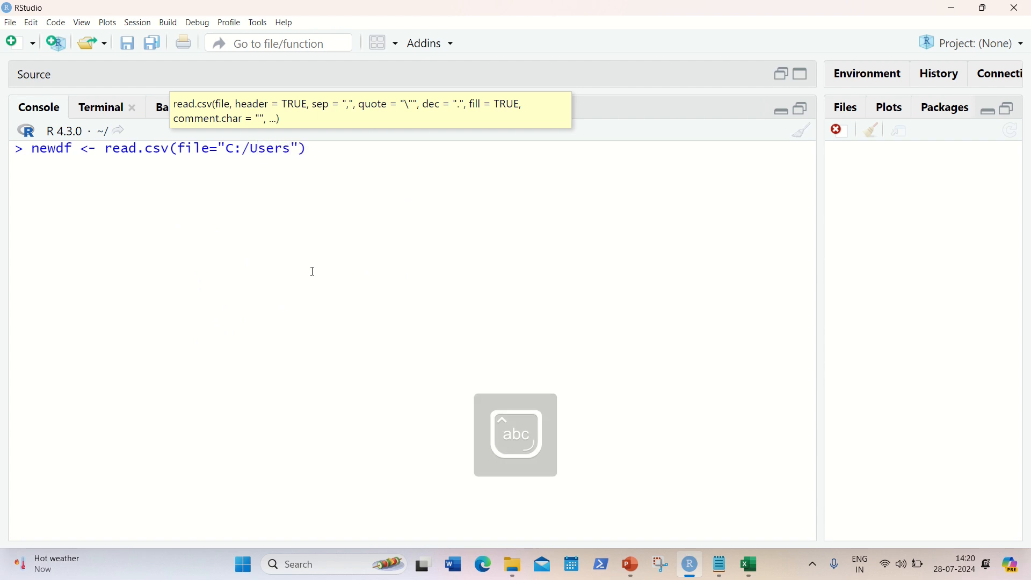
text(apsa)
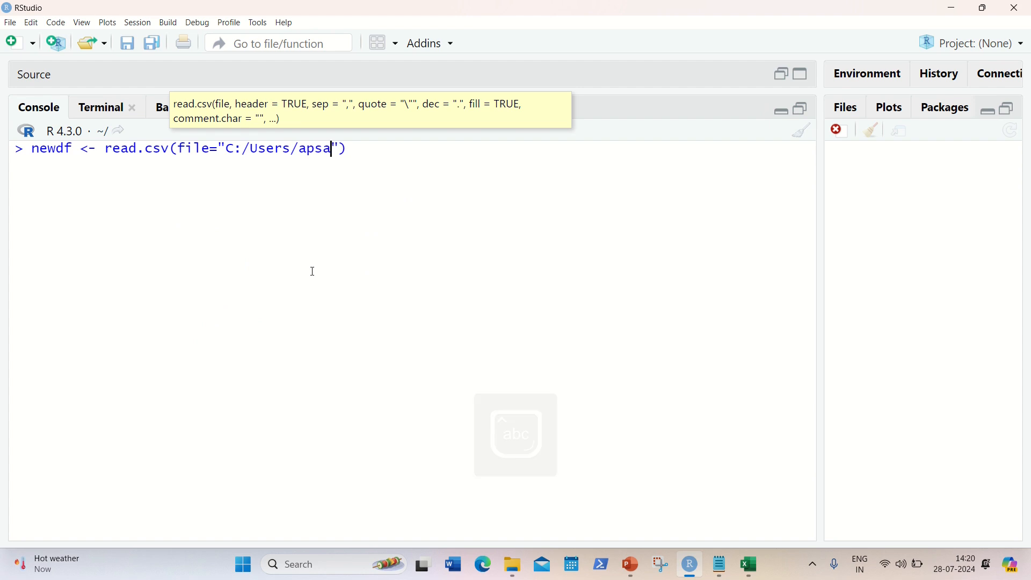
text(g/)
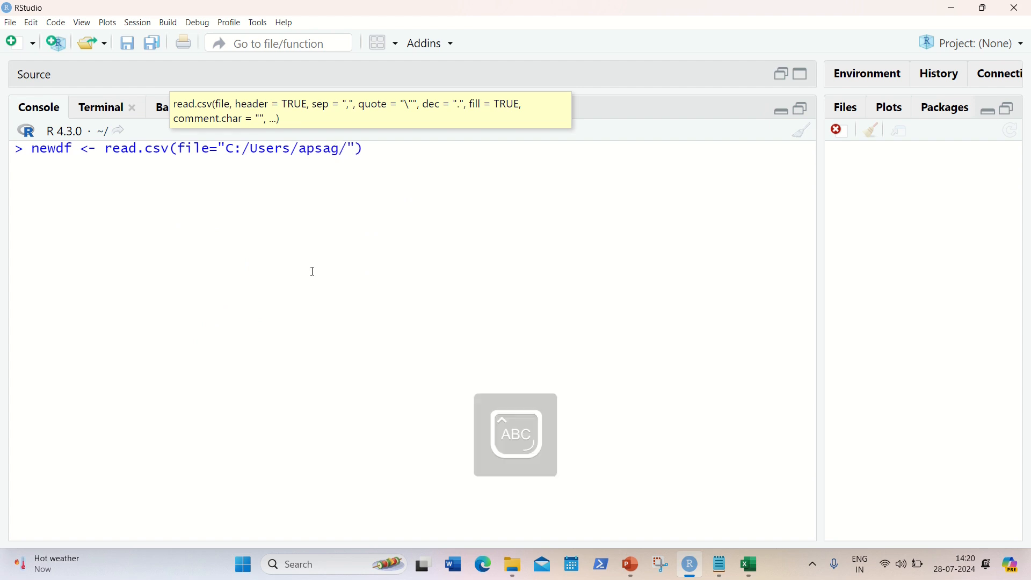
text(Downloads)
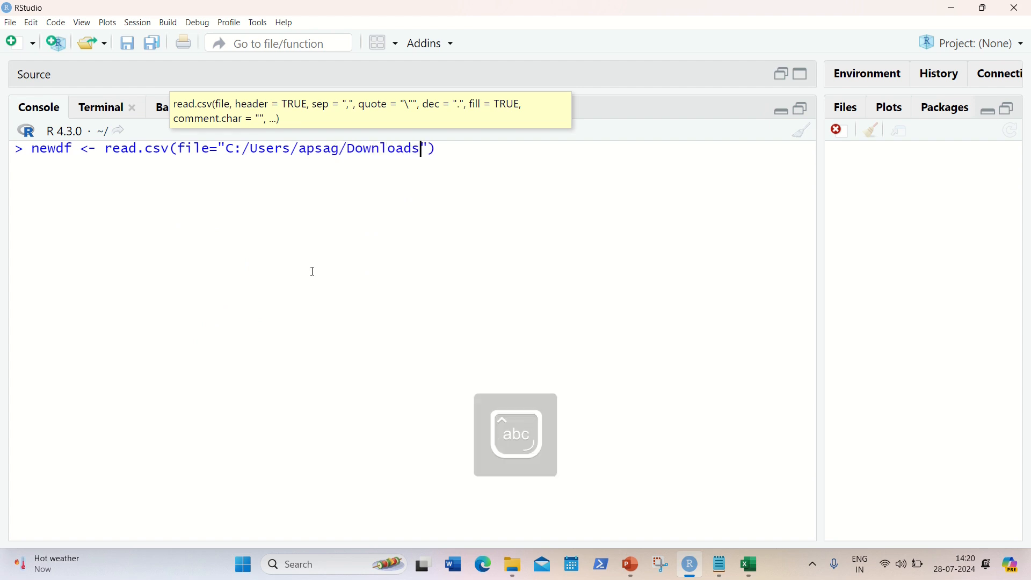
text(/)
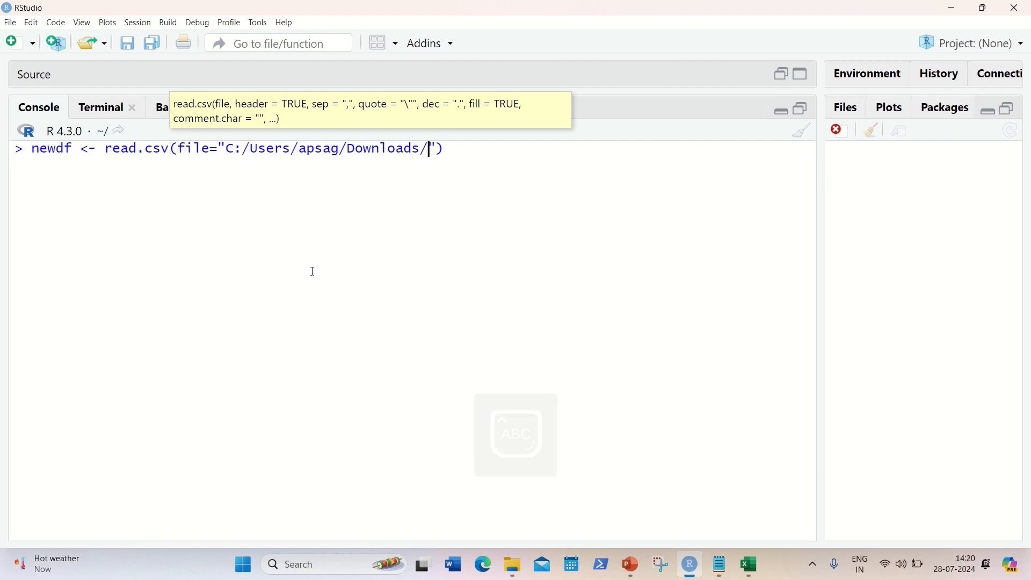
Finish the path with Data.csv, add header=TRUE, and run the import.
text(Data.)
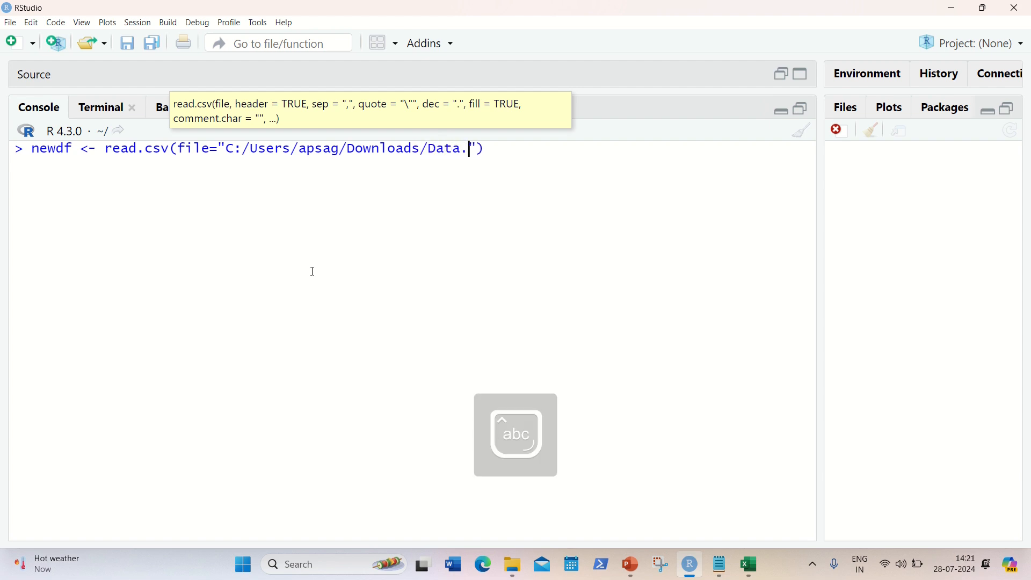
text(cs)
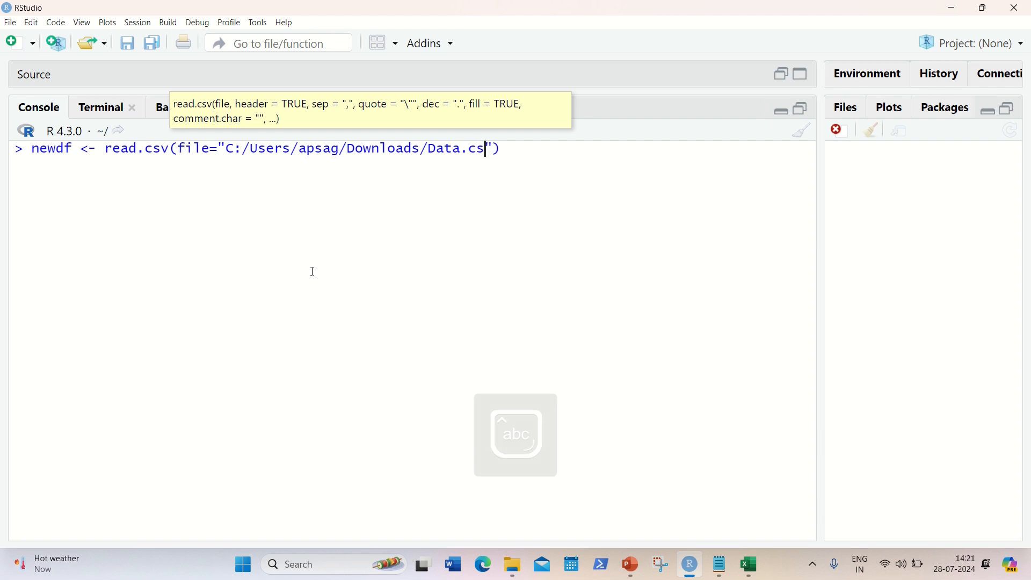
text(v)
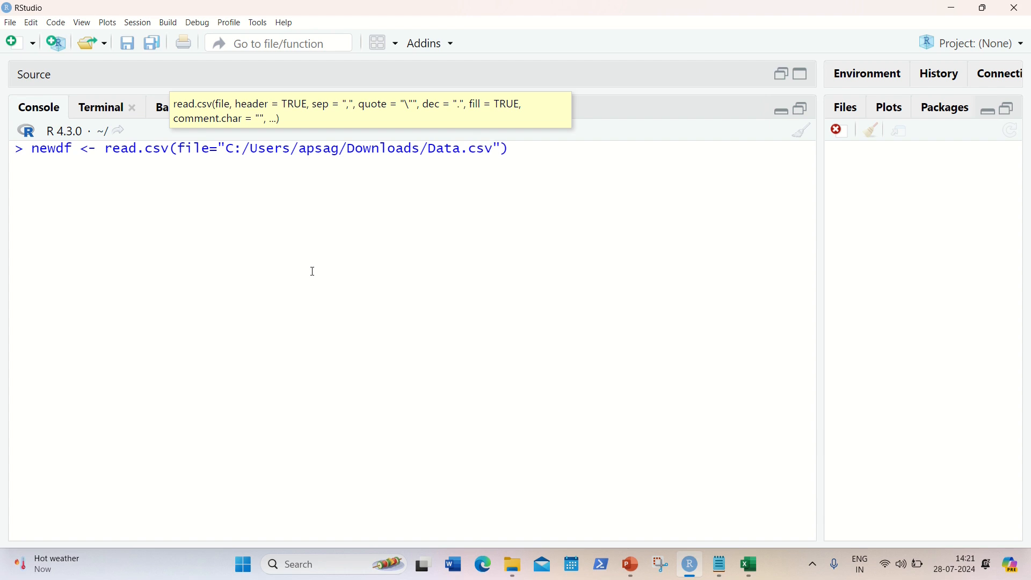
text(,)
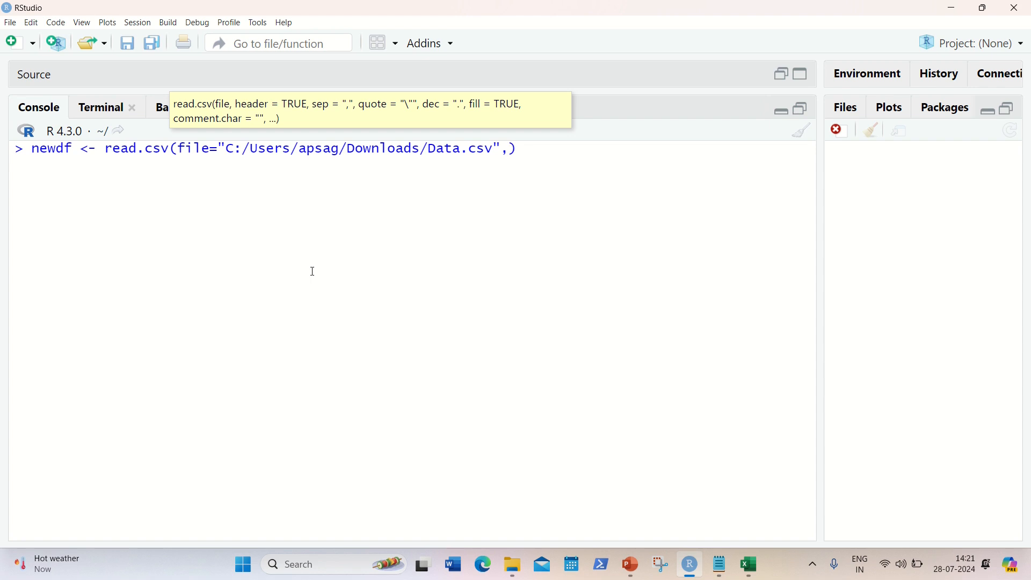
text(header)
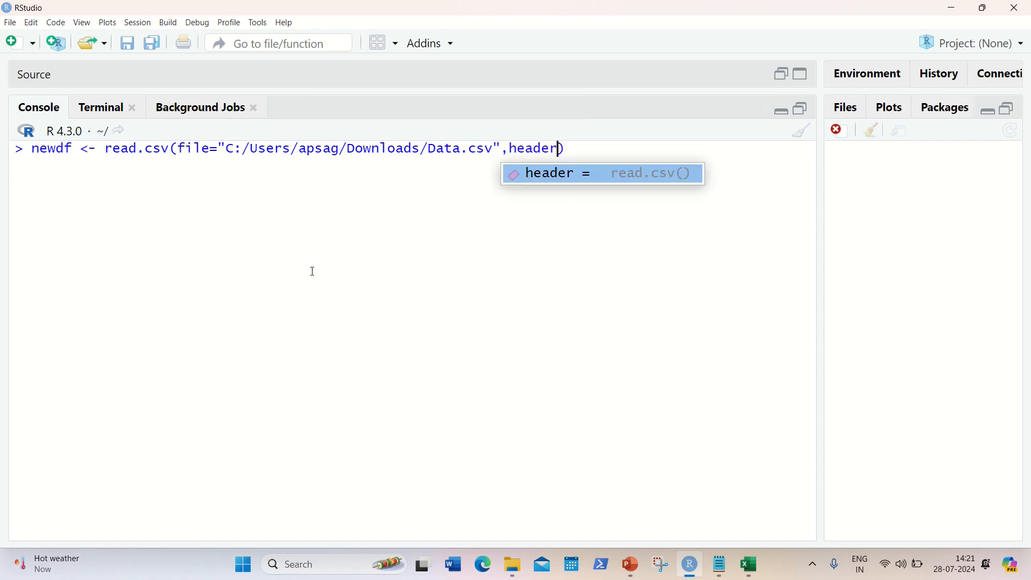
text(=T)
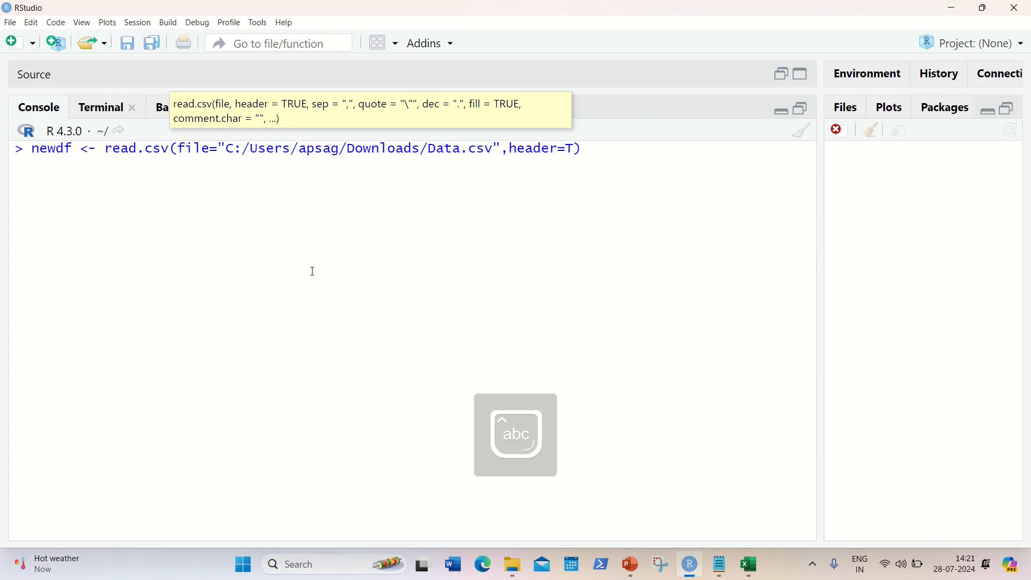
text(rue)
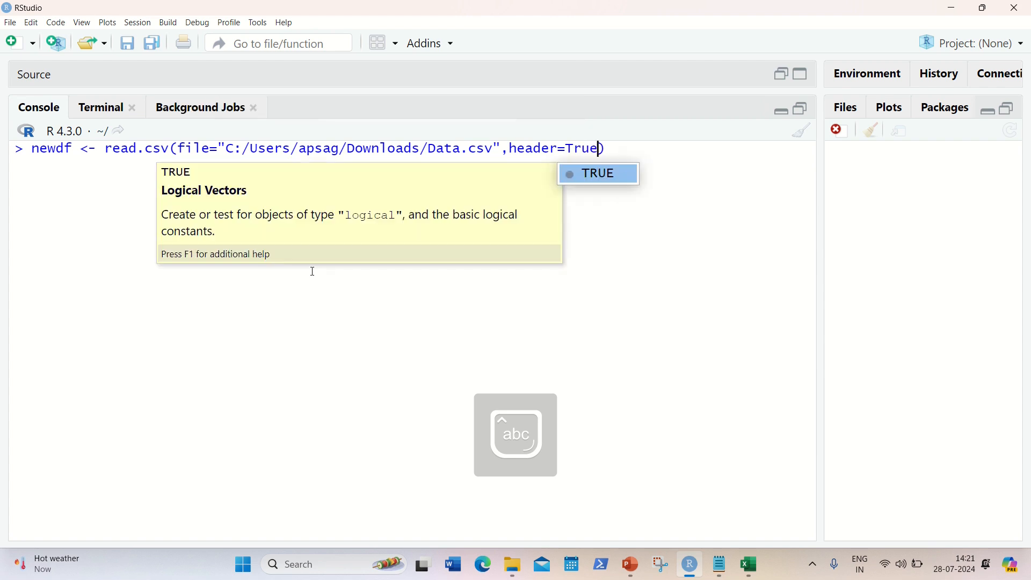
key(backspace)
text(newdf)
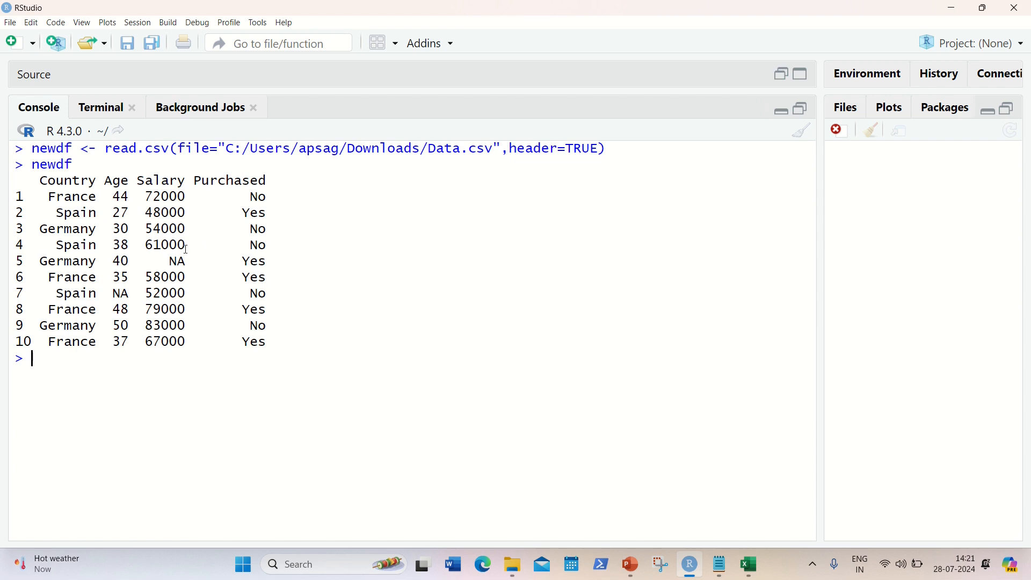
Highlight the NA Age value in row 7 of the printed newdf.
double_click(118, 294)
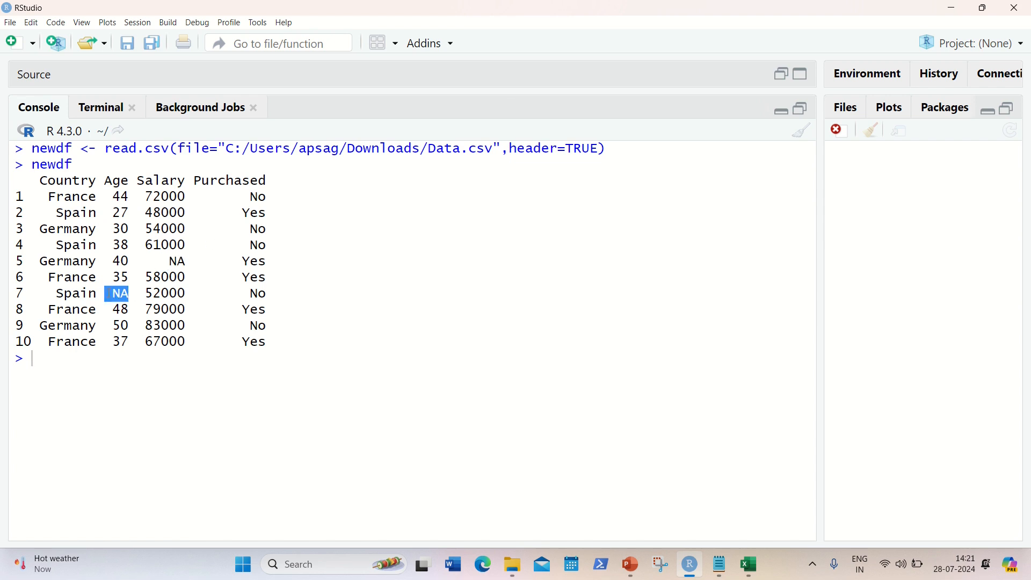
click(65, 358)
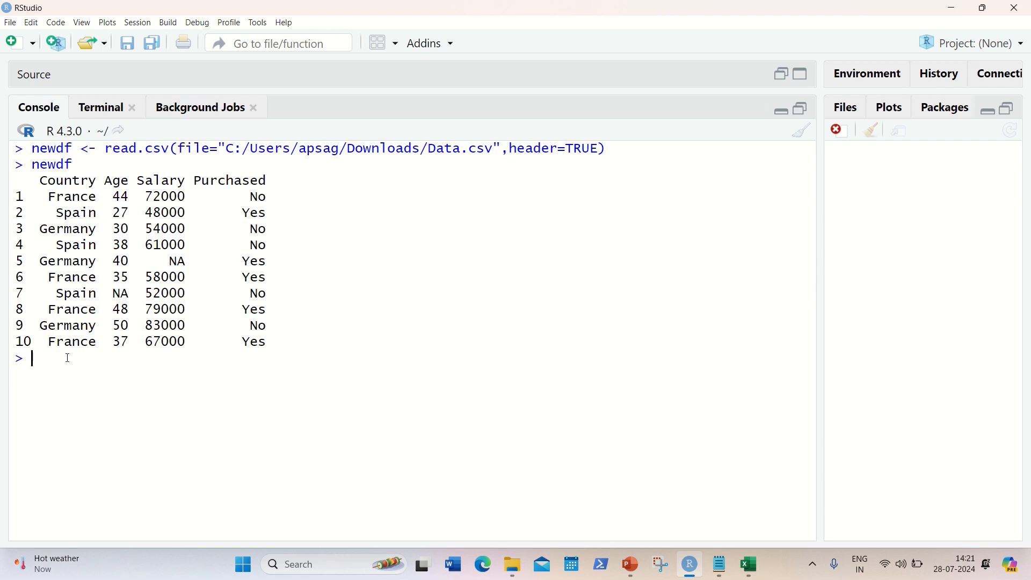
Run newdf$Age[is.na(newdf$Age)] <- mean(newdf$Age, na.rm=TRUE) to fill missing ages.
text(n)
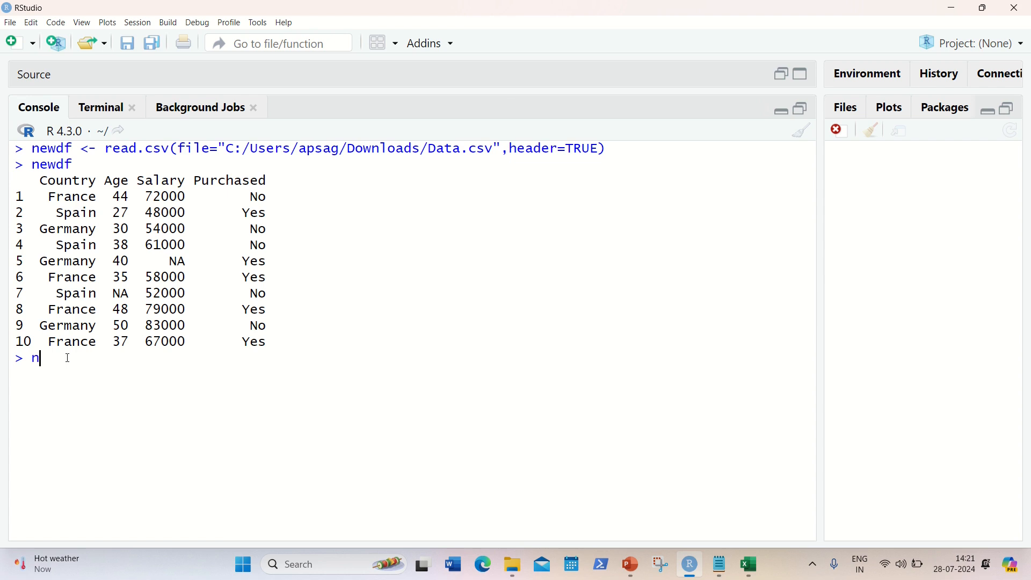
text(ewdf)
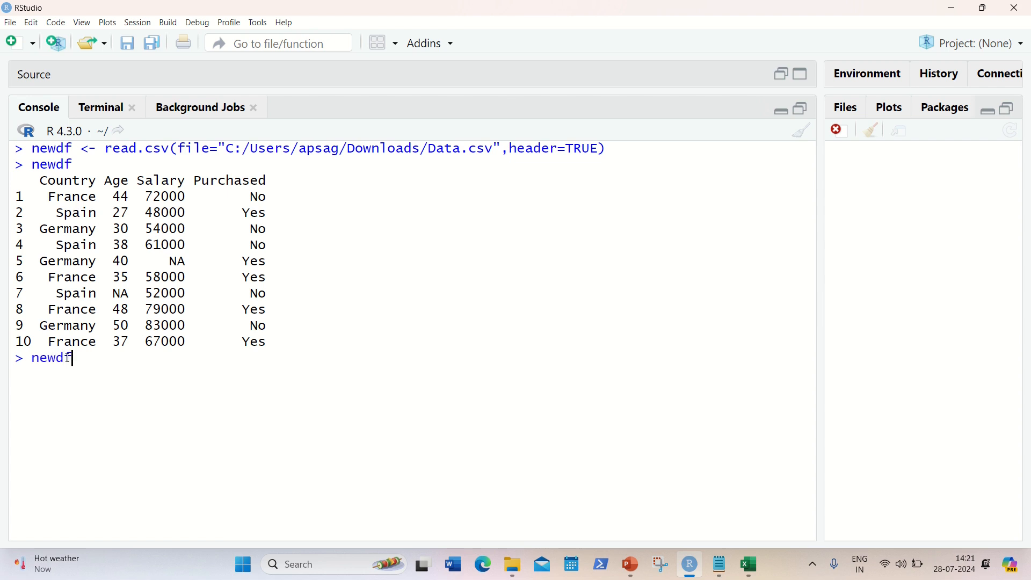
text($Age)
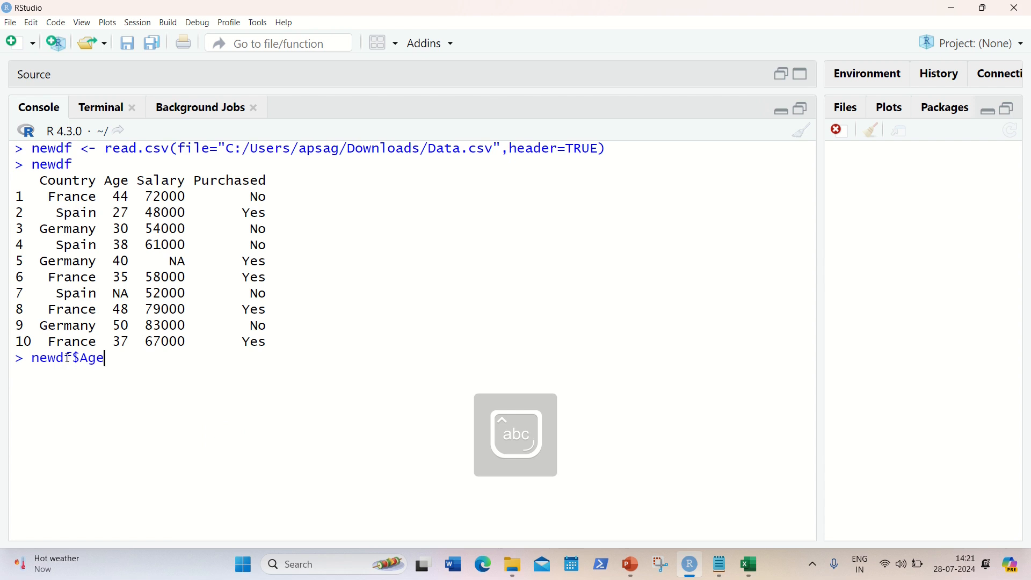
text([])
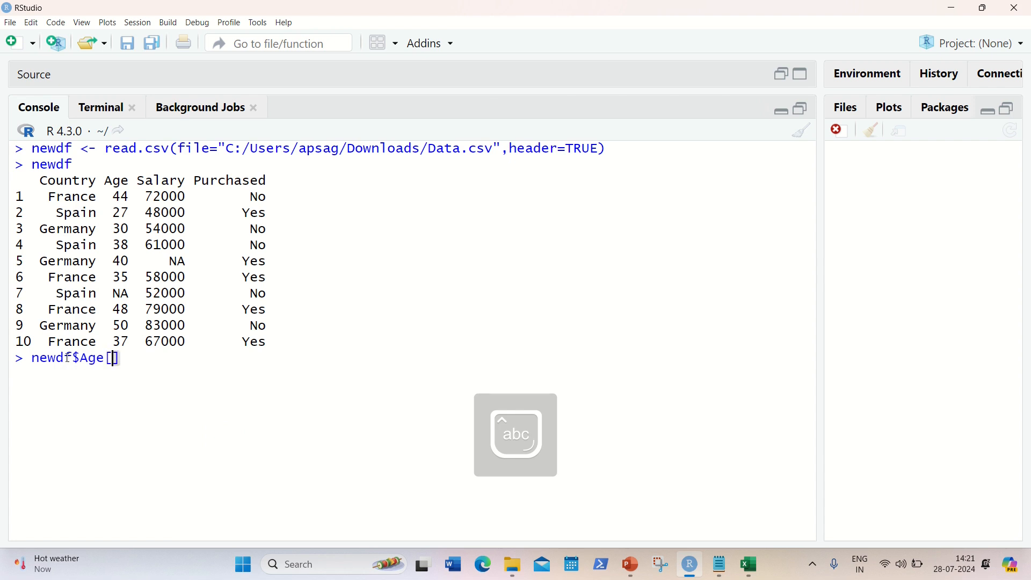
text(is)
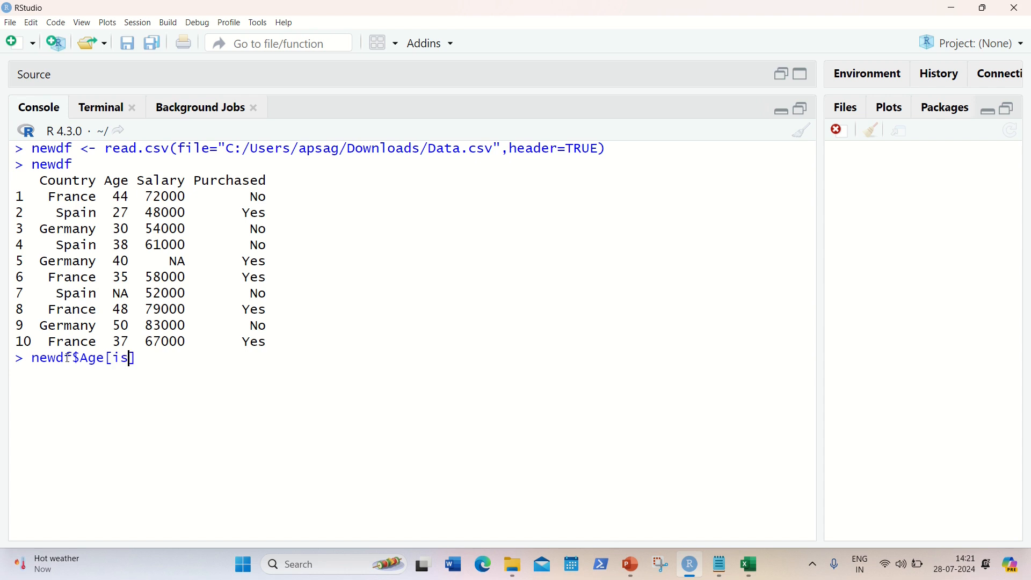
text(.na(ne)
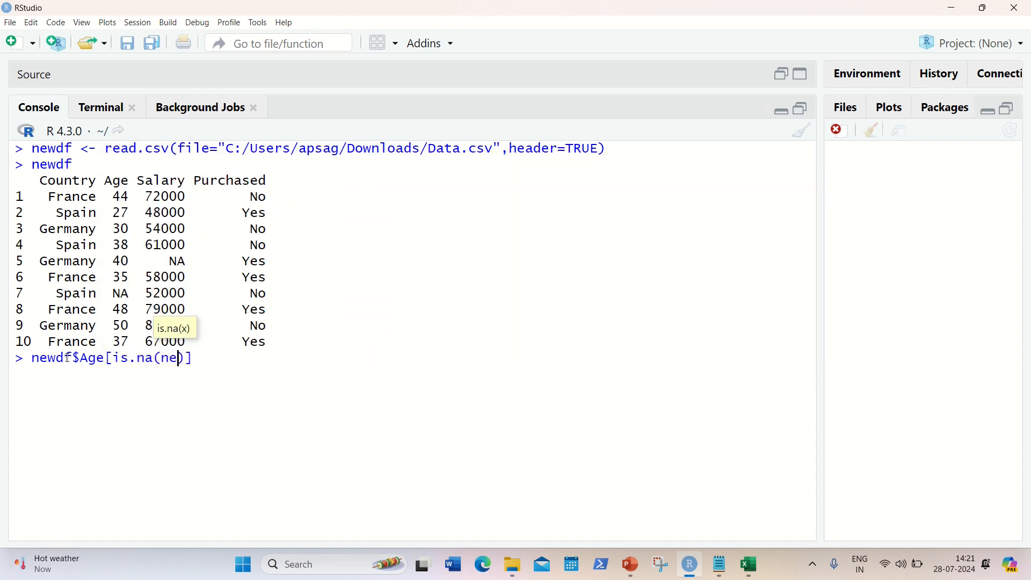
text(wdf)
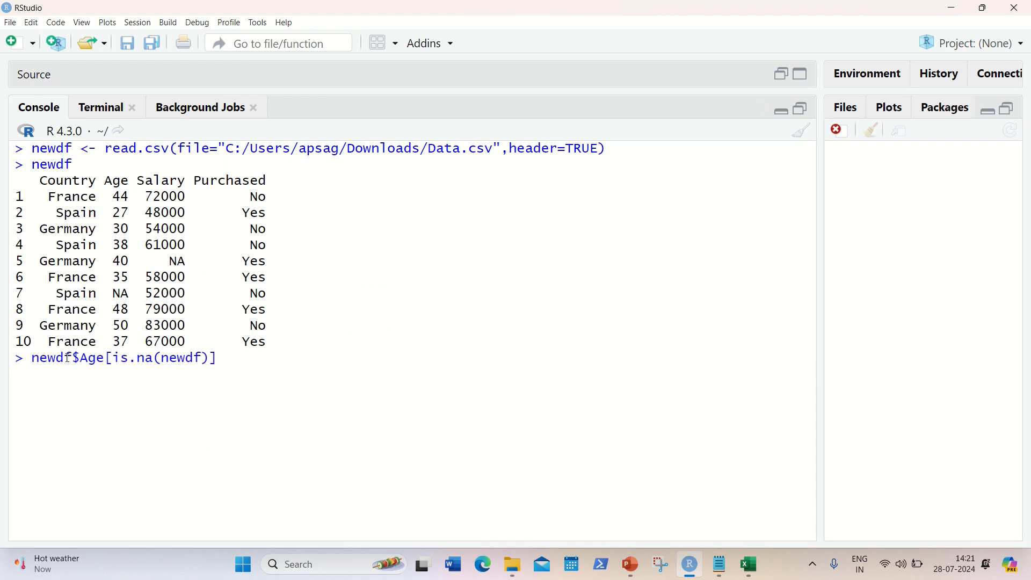
text($Age)
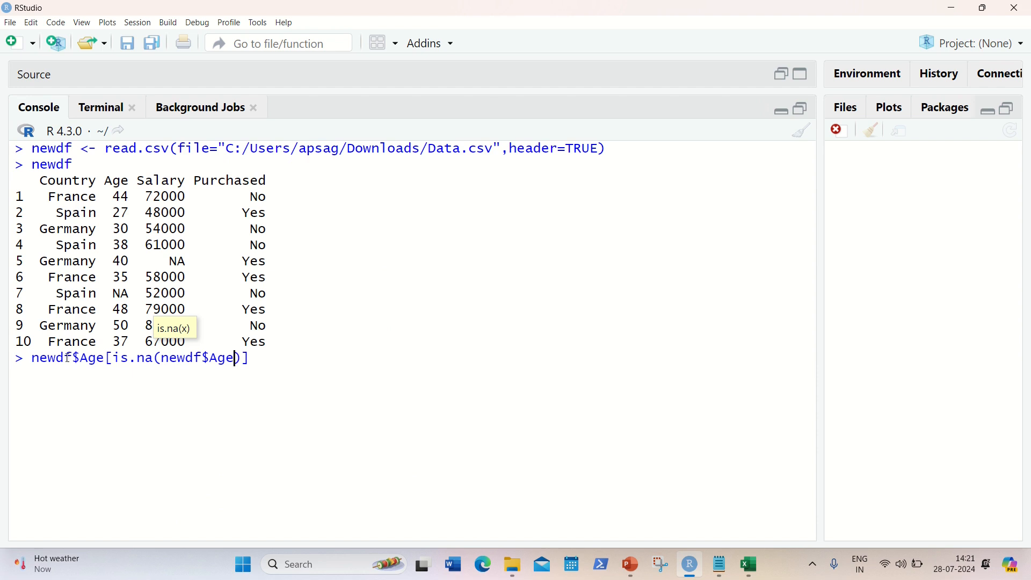
text(<)
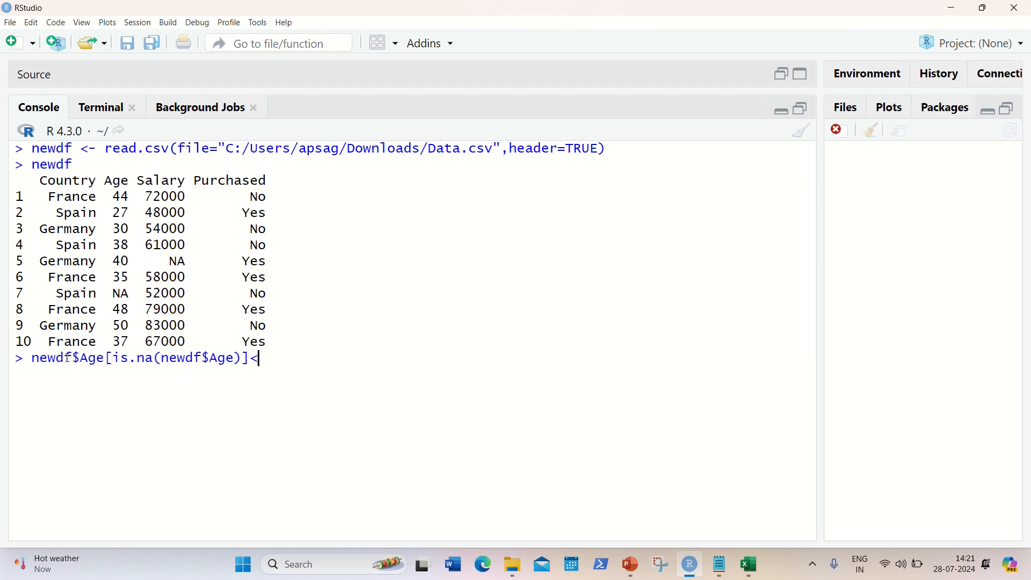
text(mean)
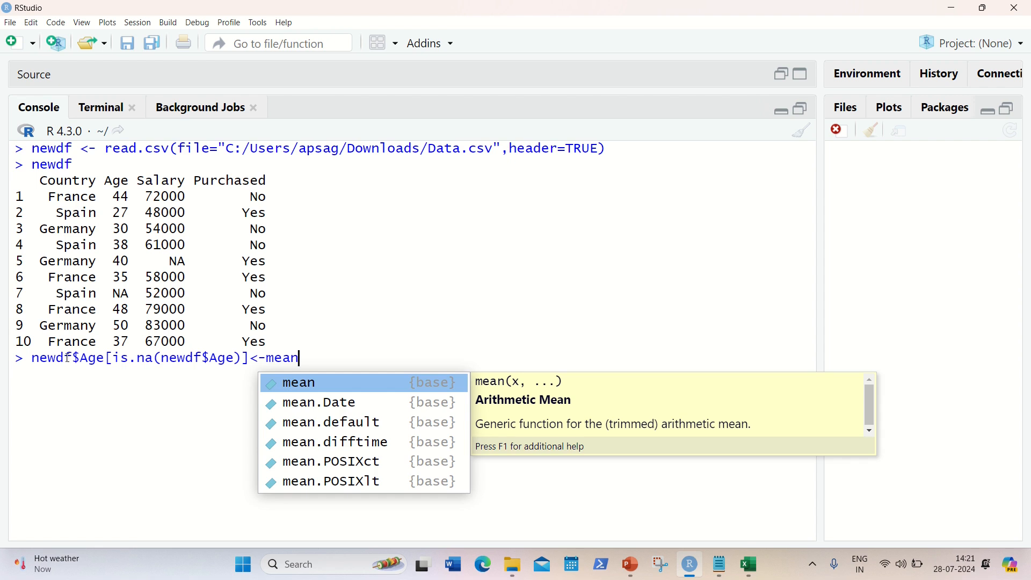
text((newdf$Age)
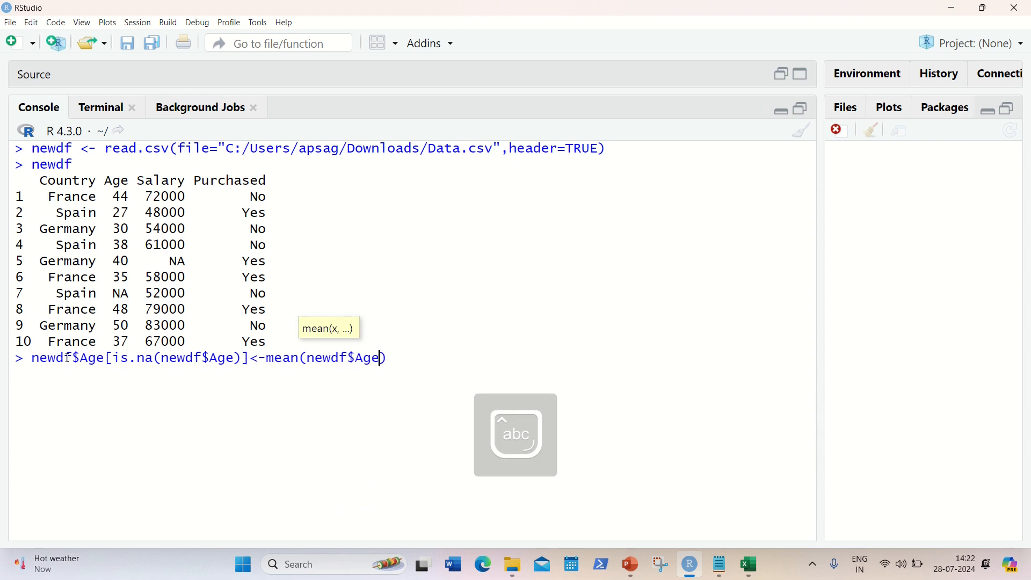
text(,)
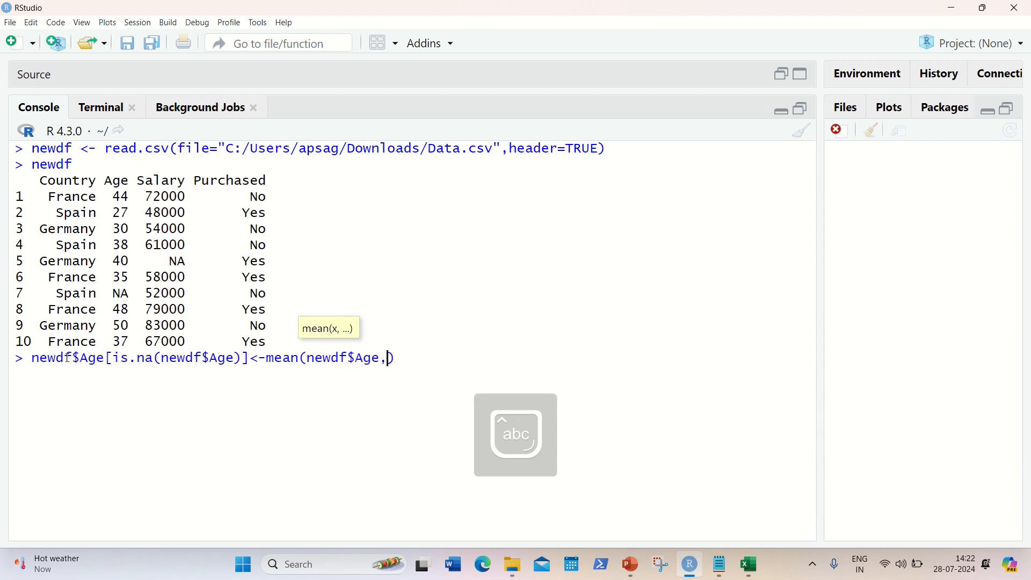
text(na.rm=TRUE)
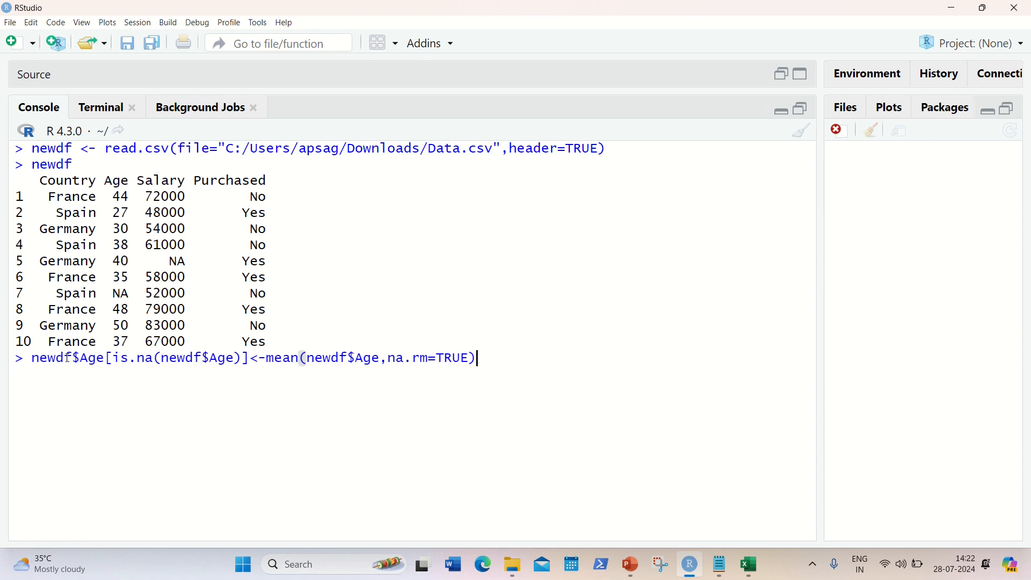
key(Return)
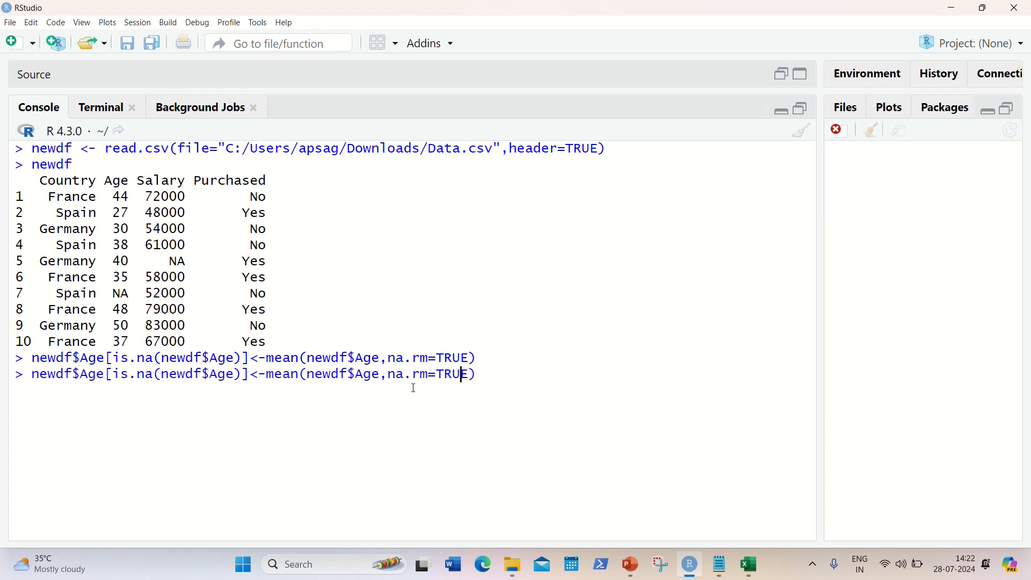
Change the recalled fill command from Age to Salary and run it.
key(BackSpace)
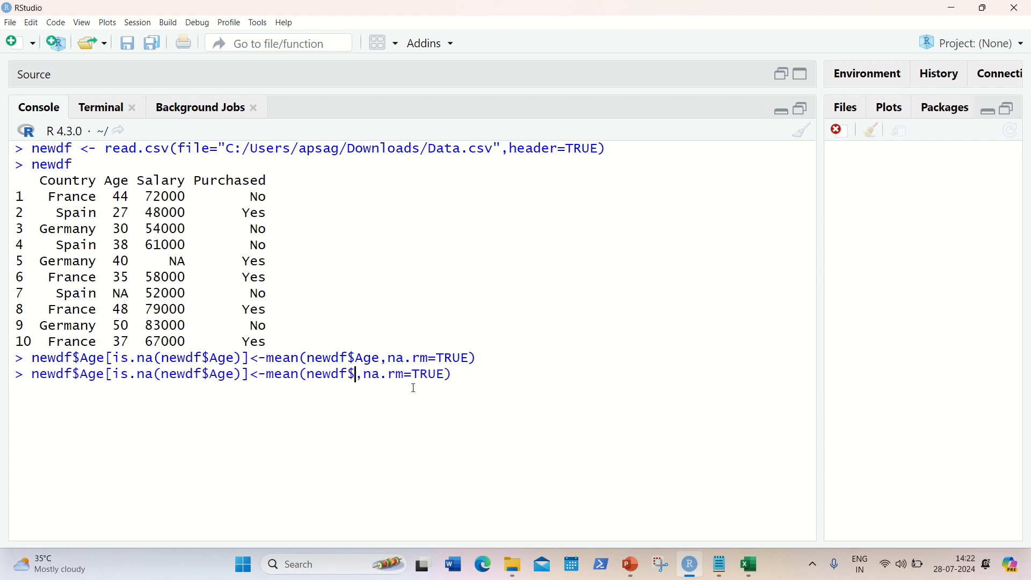
text(Salary)
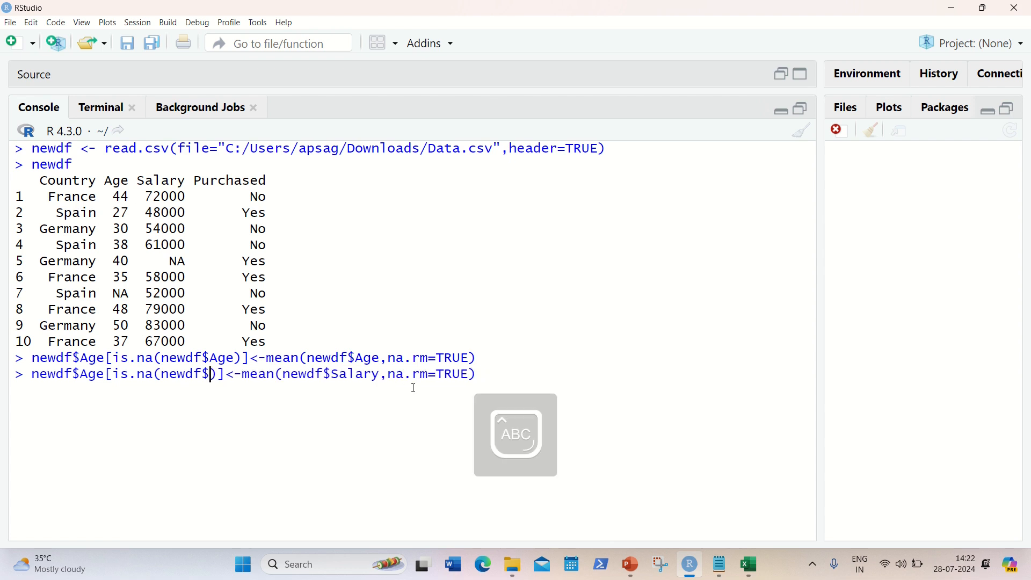
text(Salary)
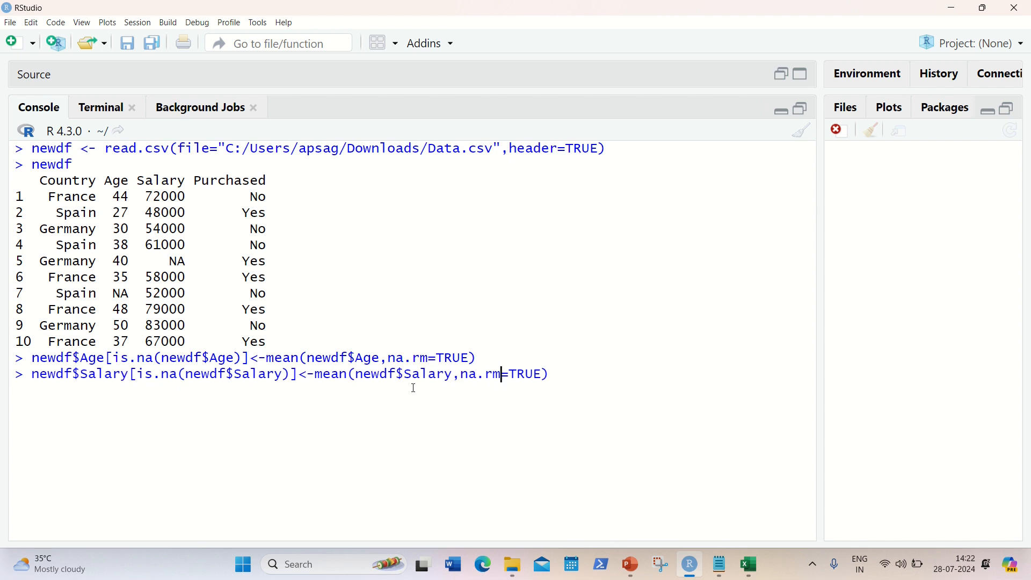
key(Return)
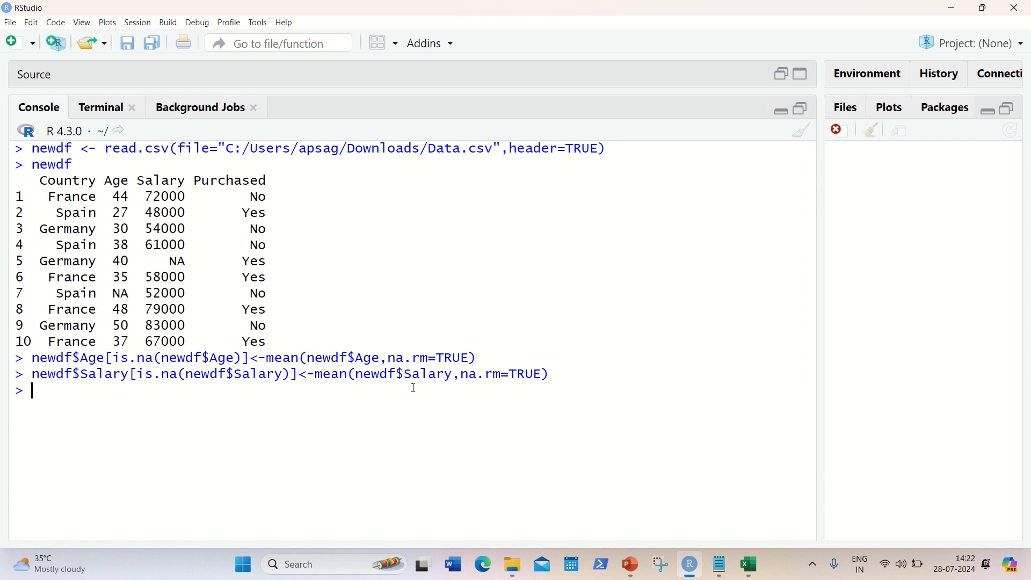
Print the cleaned newdf with its filled Age and Salary values.
text(new)
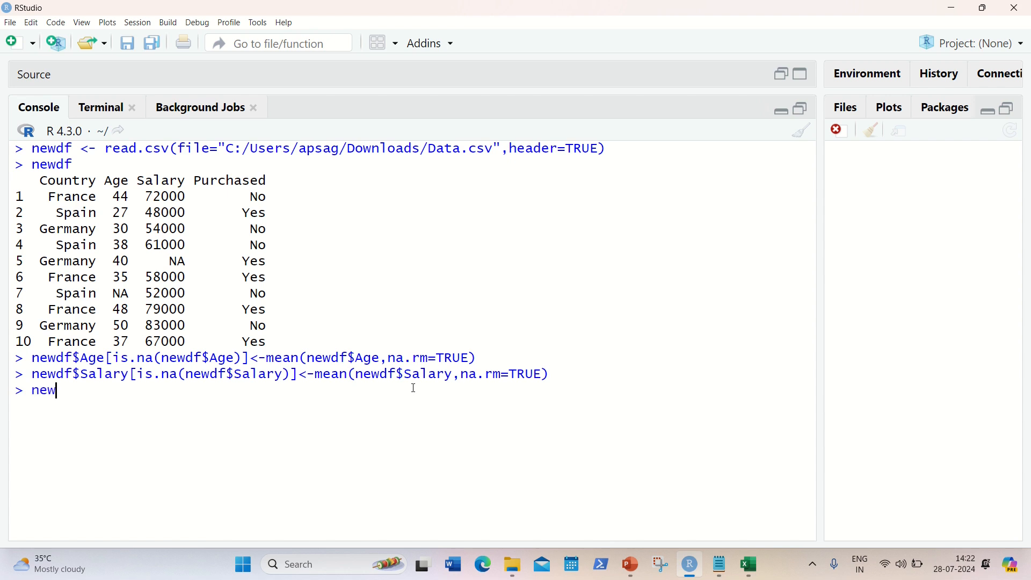
text(df)
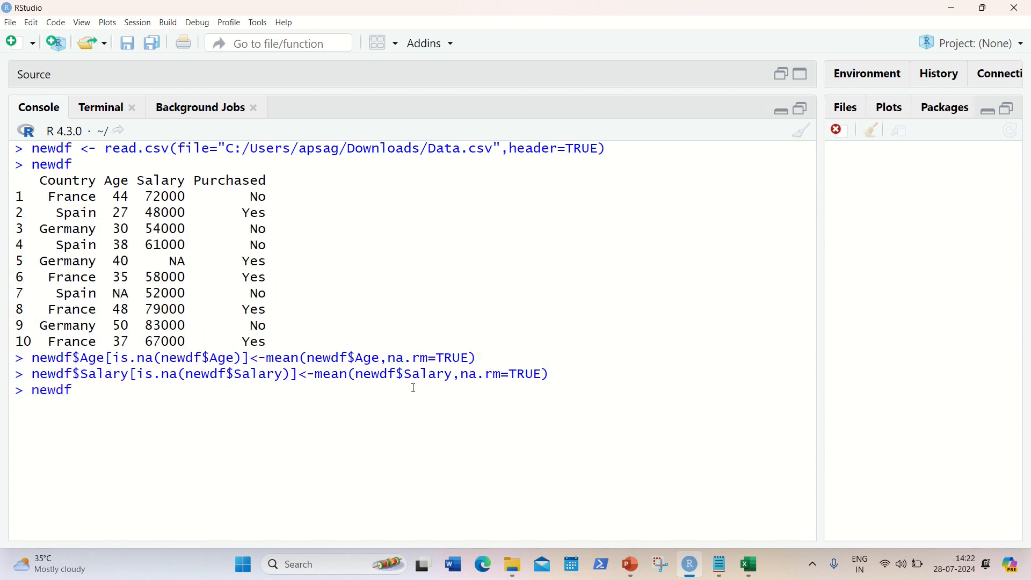
key(Return)
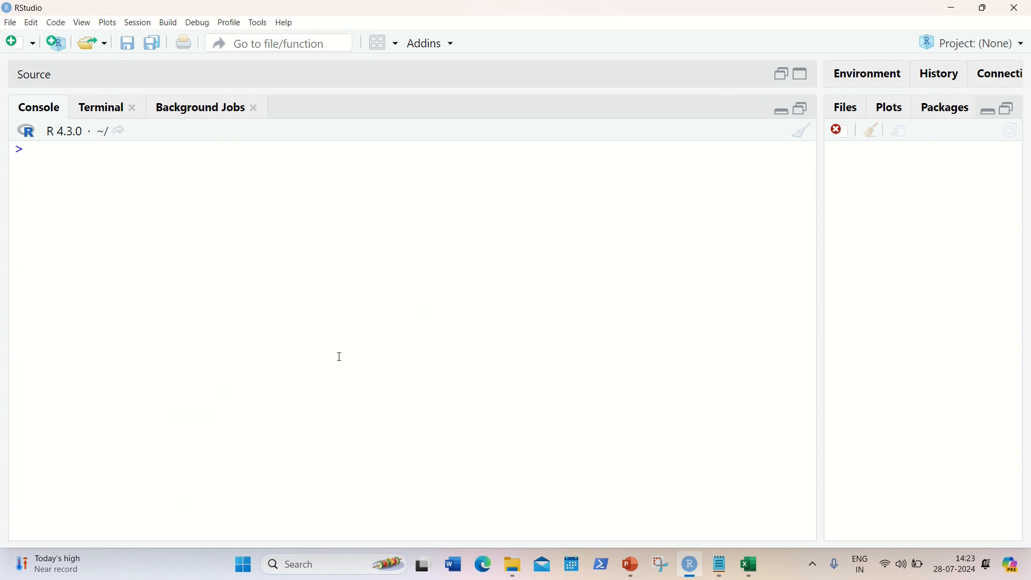
Type newdf$Country = factor(newdf$Country, levels and check country names in Excel.
text(df=)
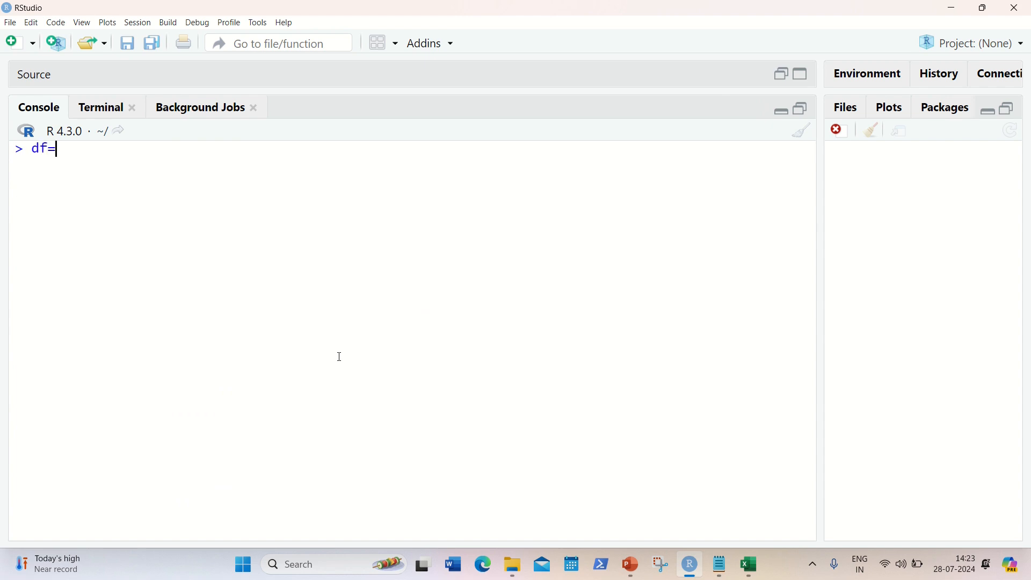
text(newdf$)
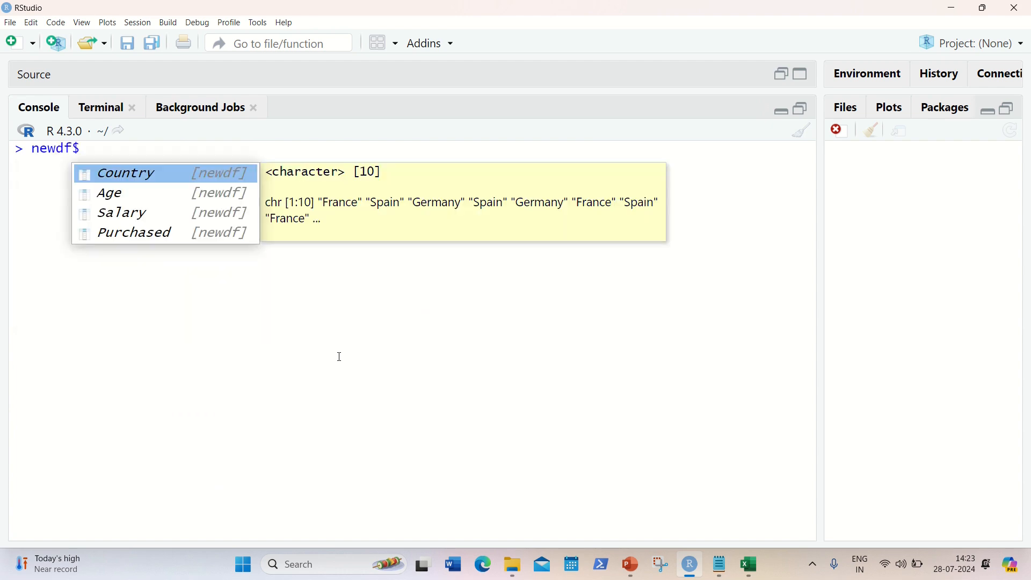
click(124, 172)
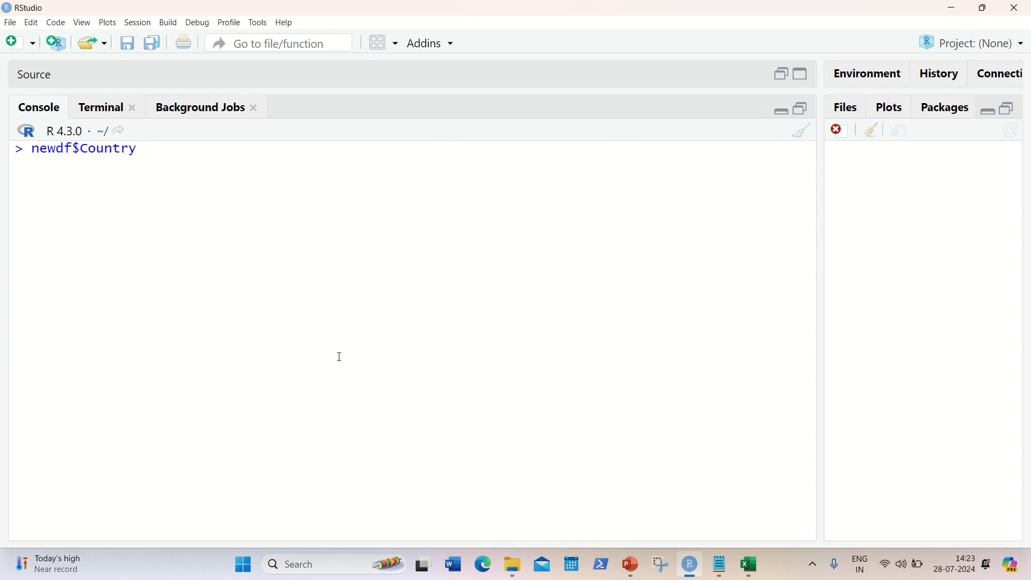
text(= factor()
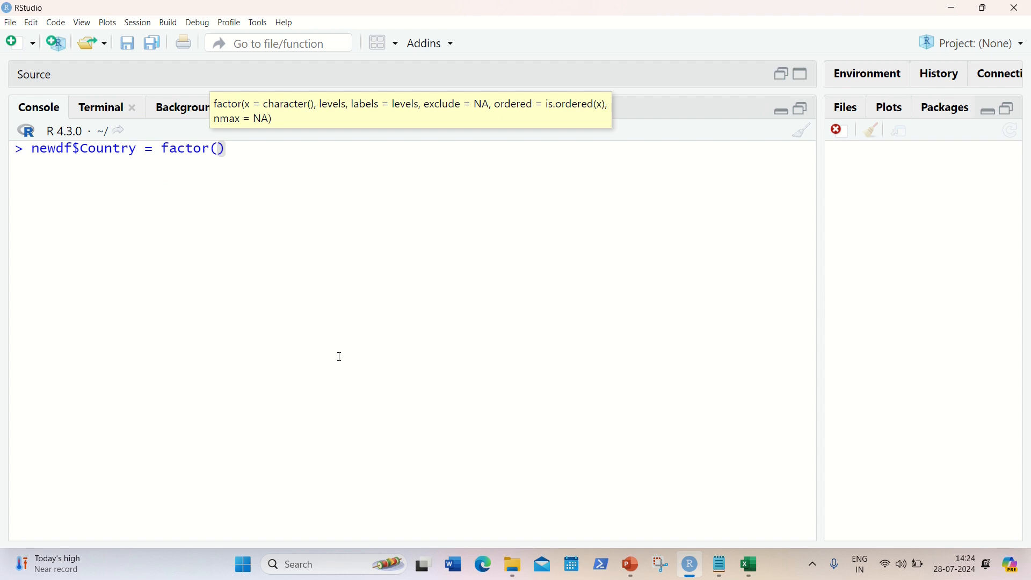
text(newdf)
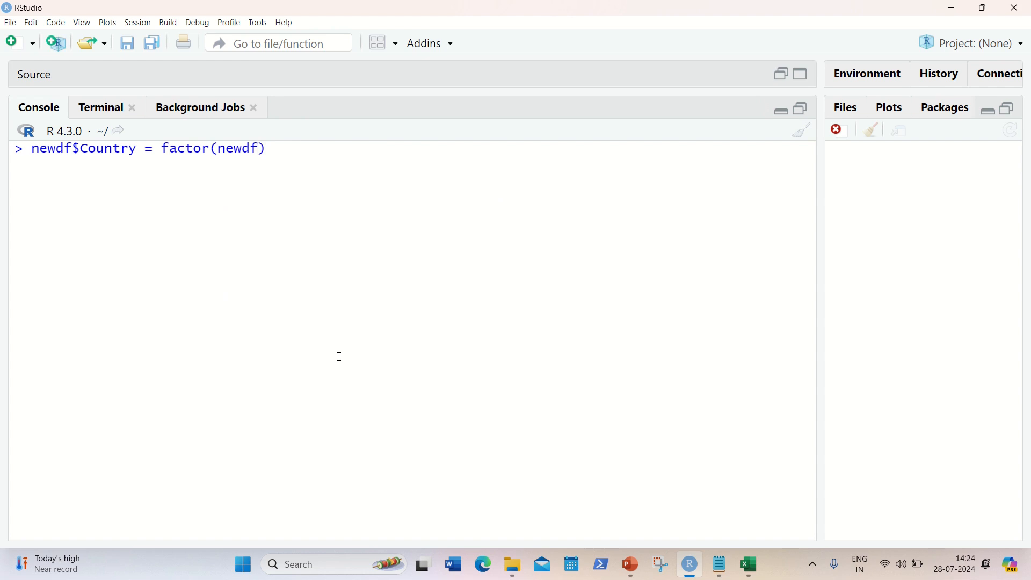
text($Country)
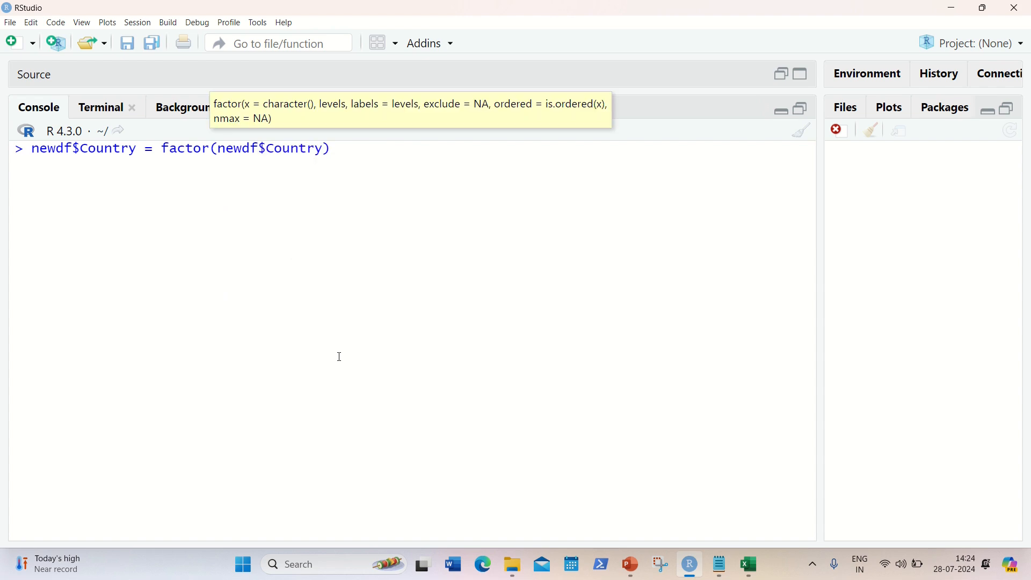
text(,le)
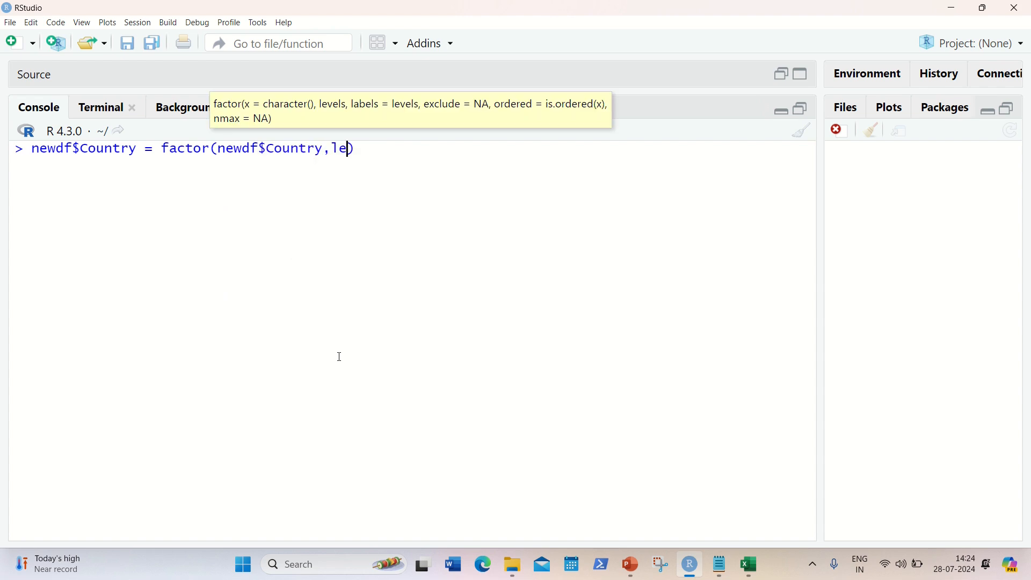
text(vels =)
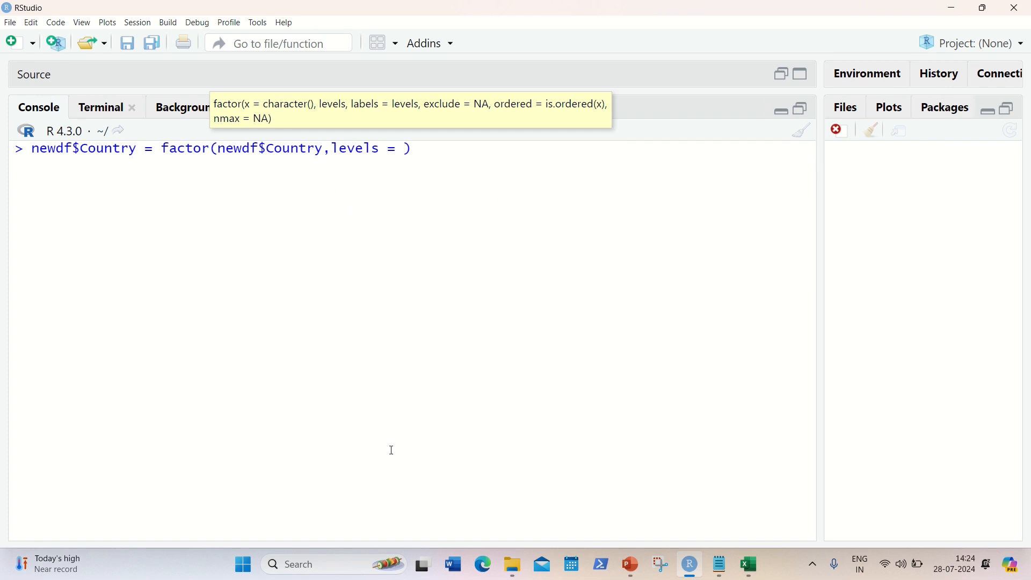
click(747, 563)
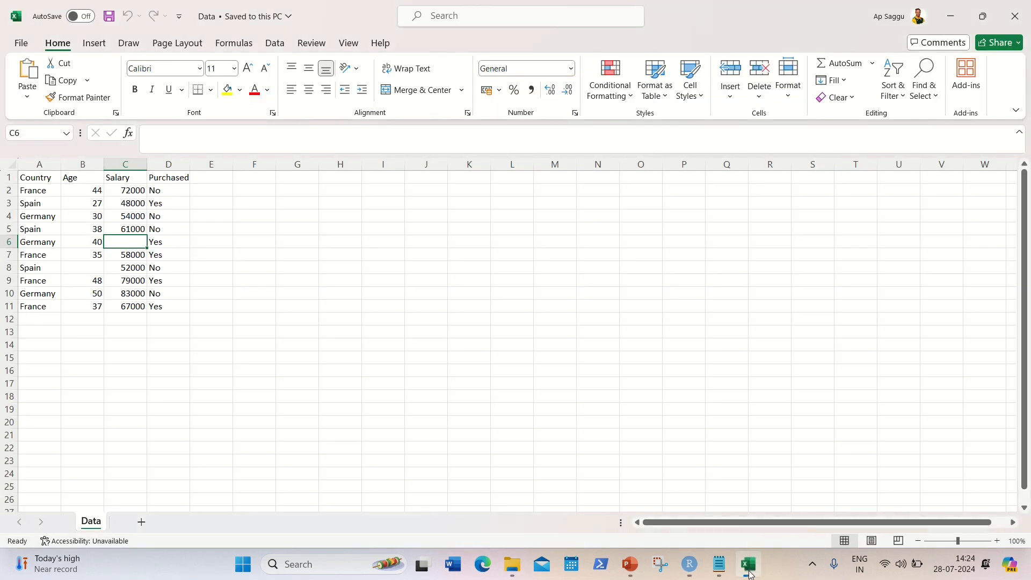
click(688, 563)
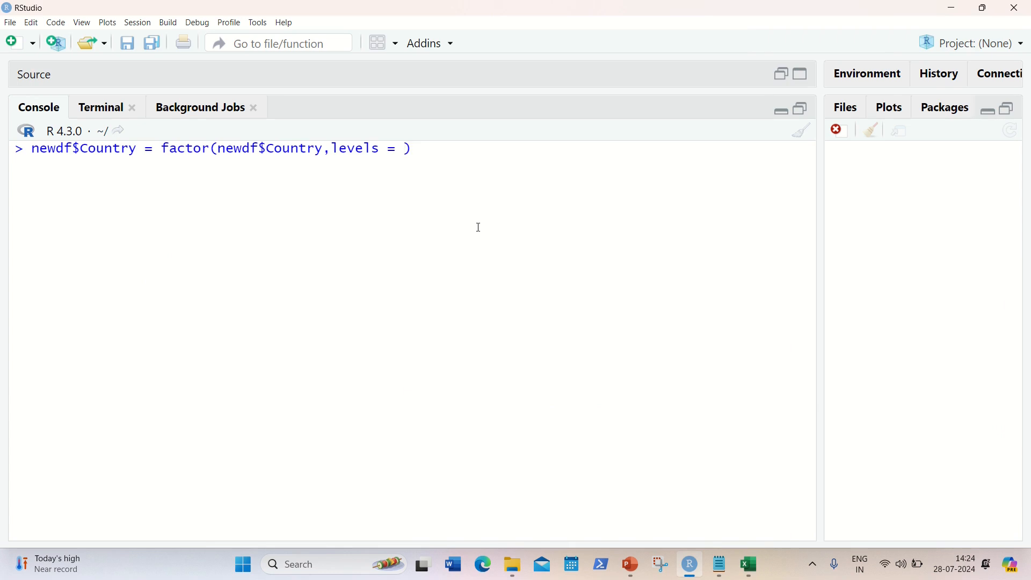
Enter the factor levels c('France','Spain','Germany').
text(c()
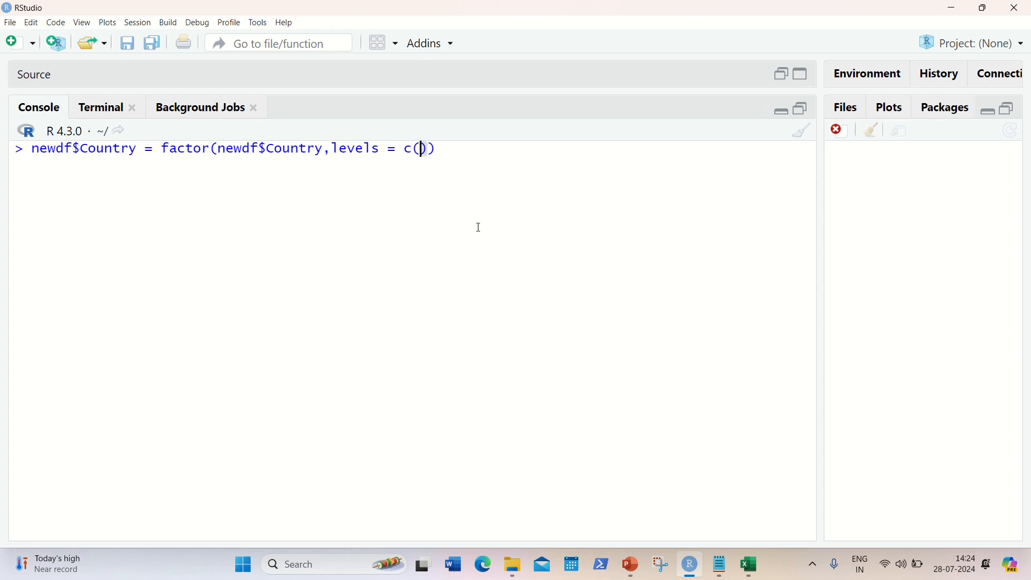
text(')
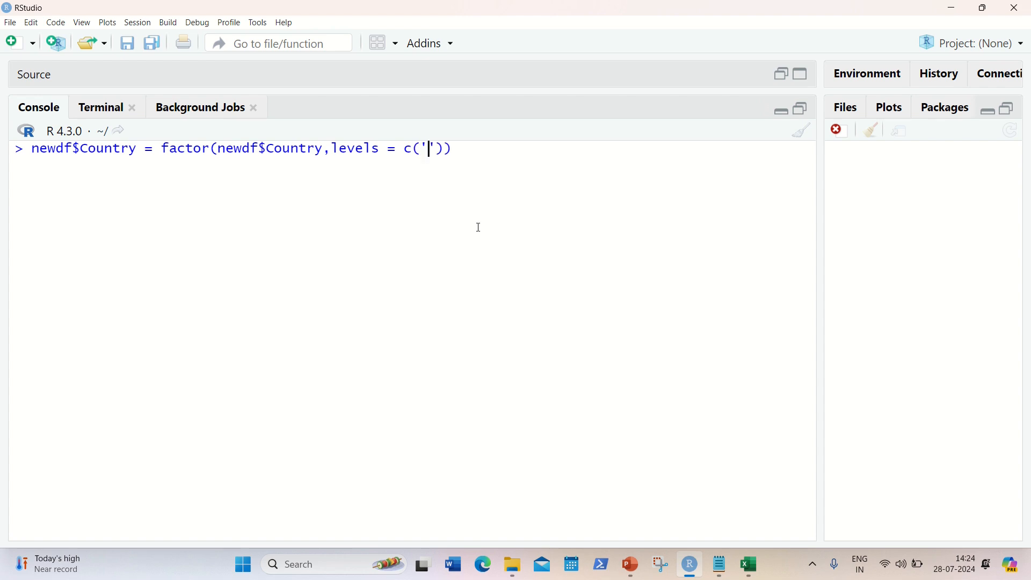
text(France)
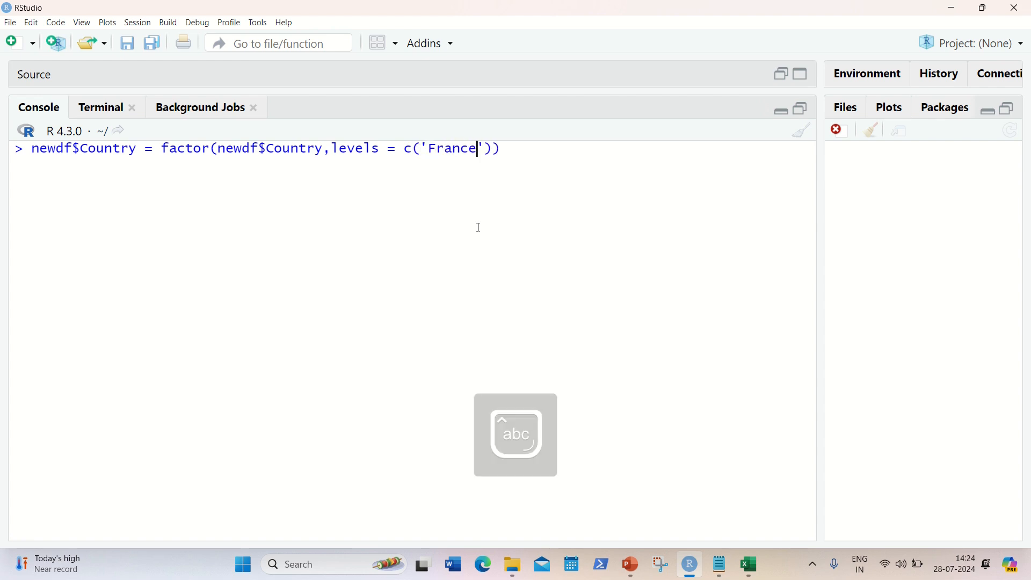
mouse_move(154, 473)
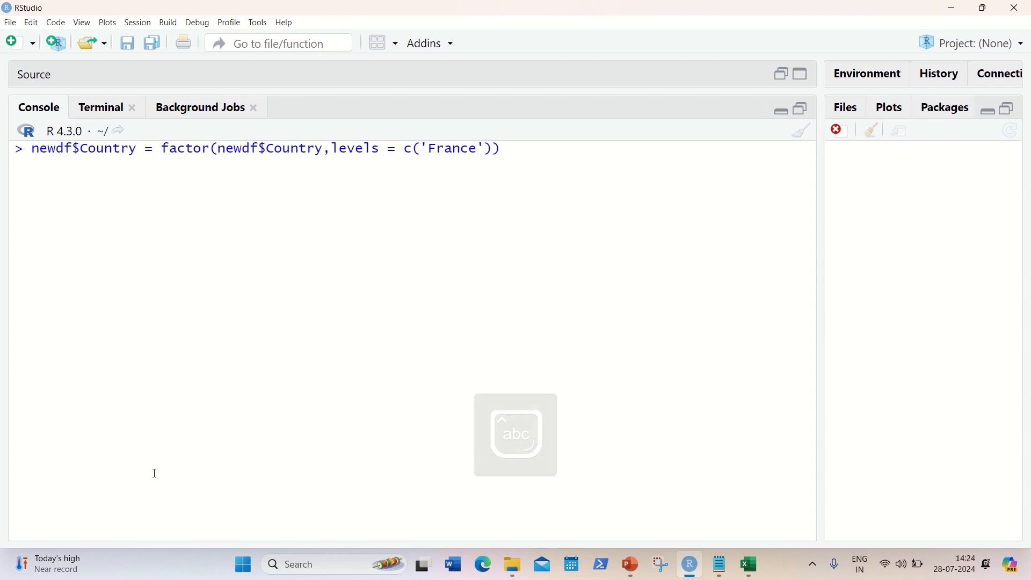
text(,')
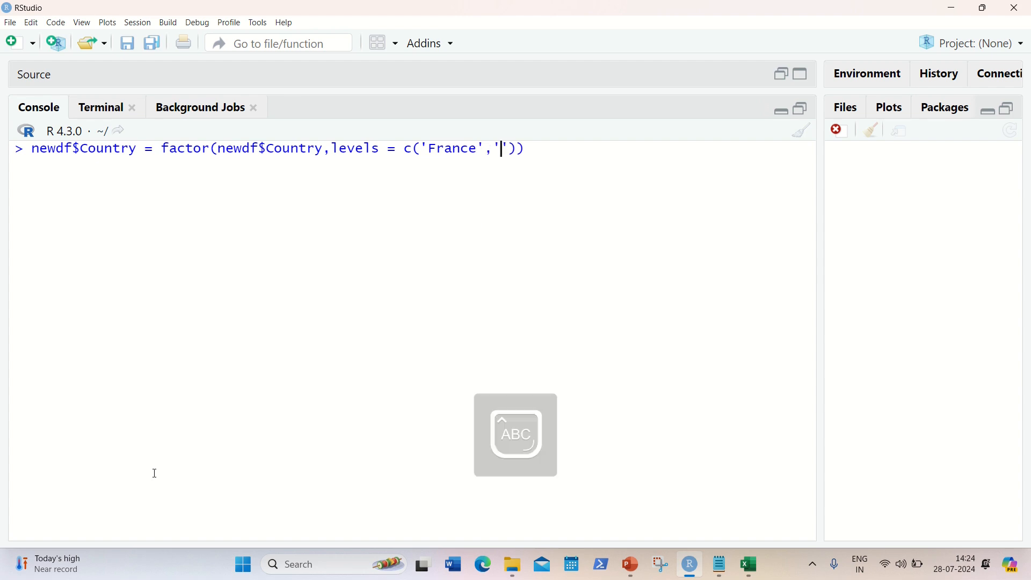
text(Spain)
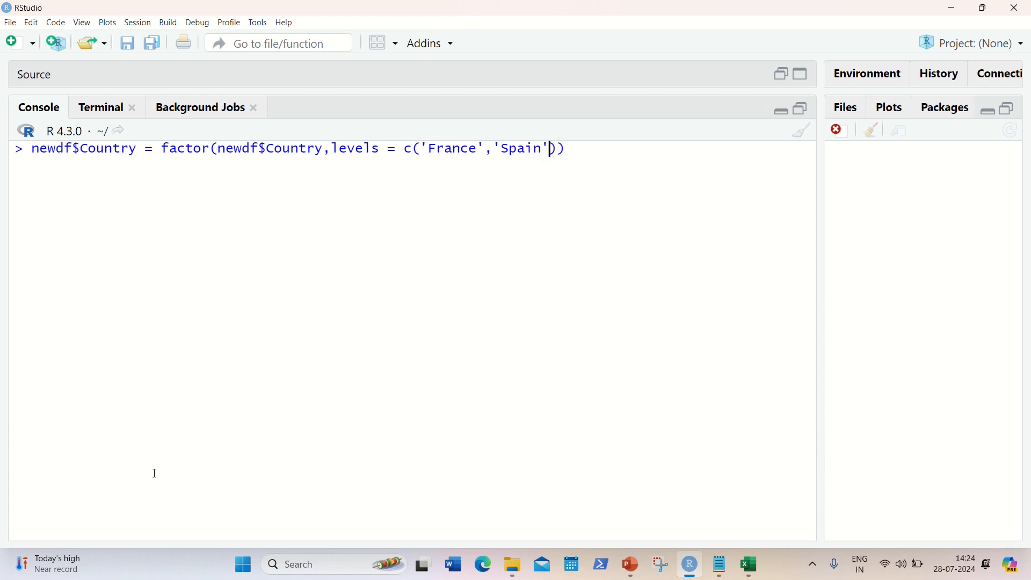
text(,'')
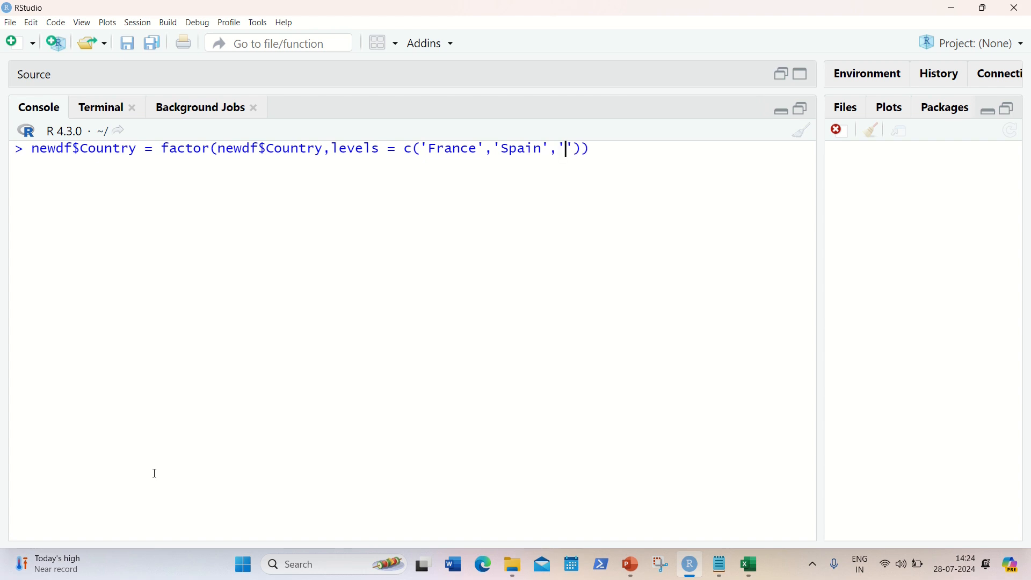
text(German)
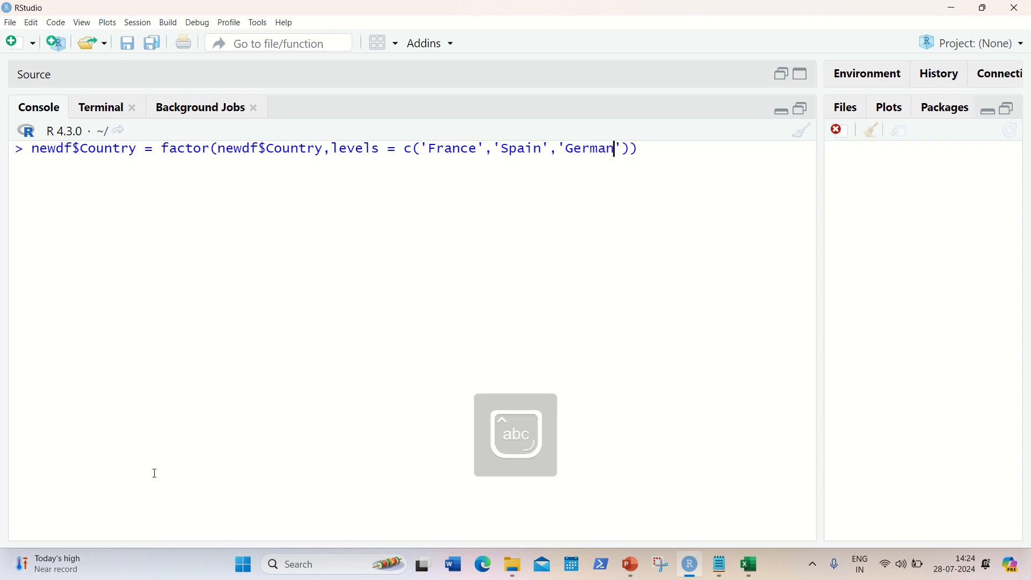
text(y)
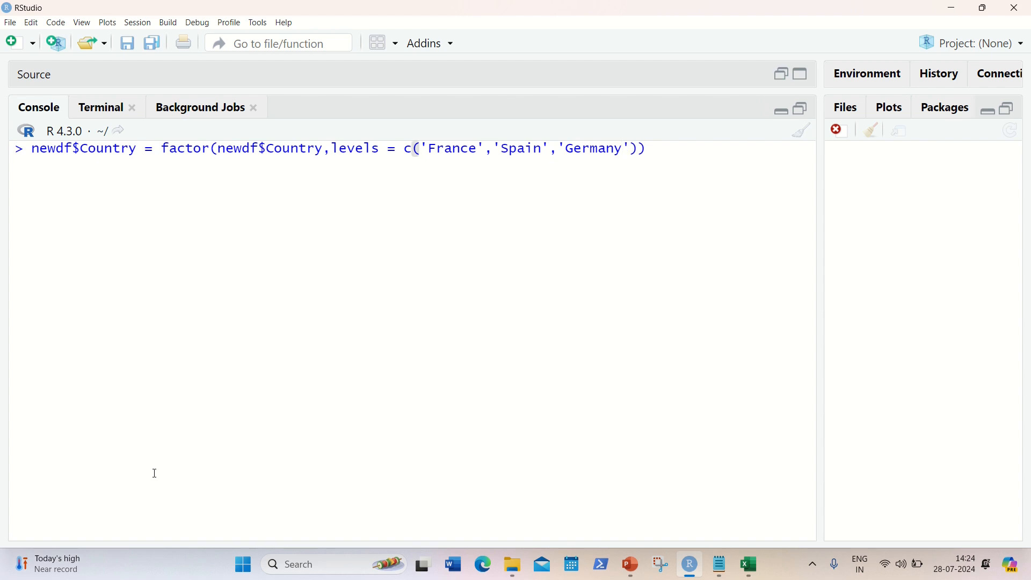
Add labels c(1,2,3), run the Country encoding, and recall the command.
text(,label)
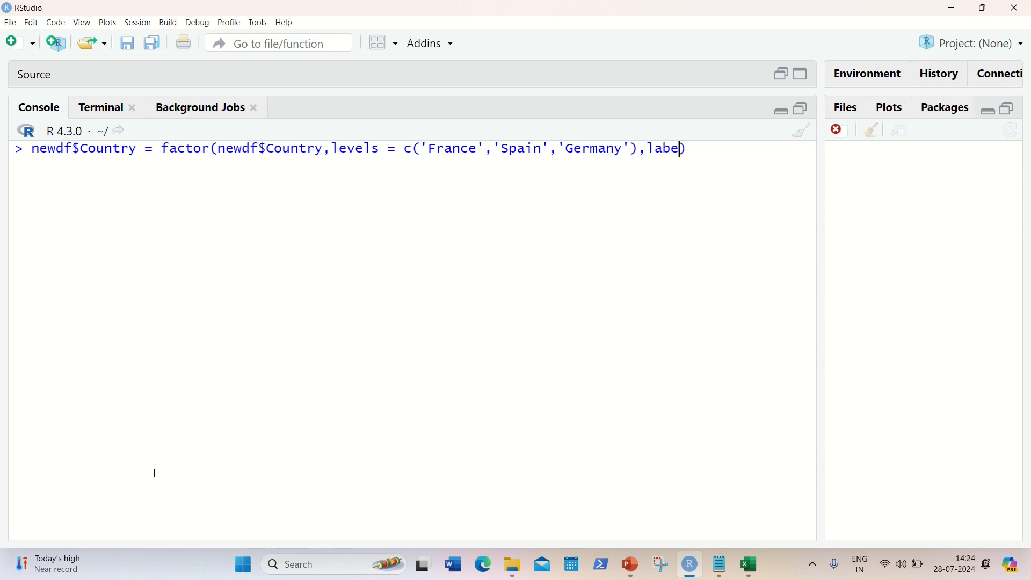
text(s=)
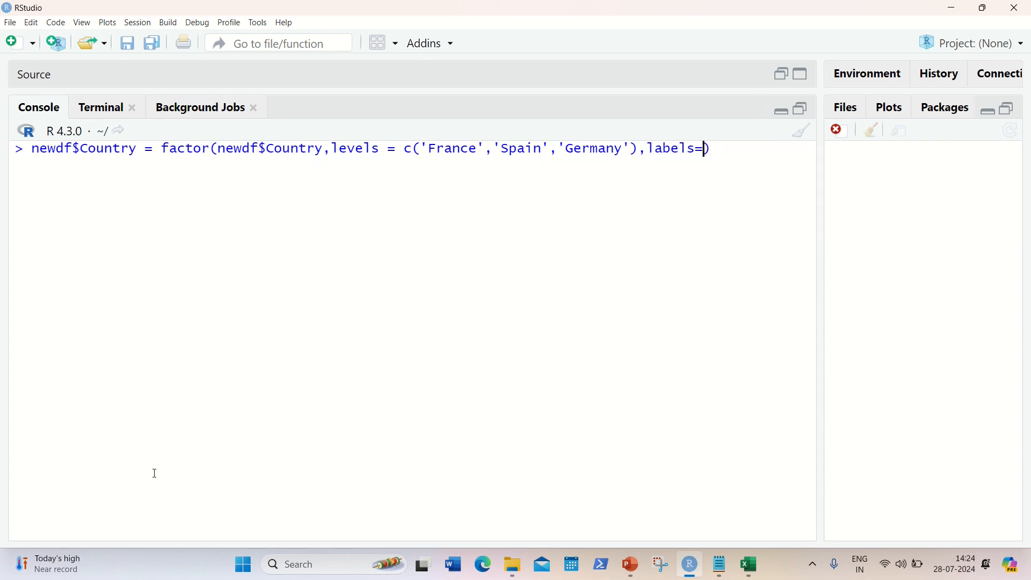
text(c())
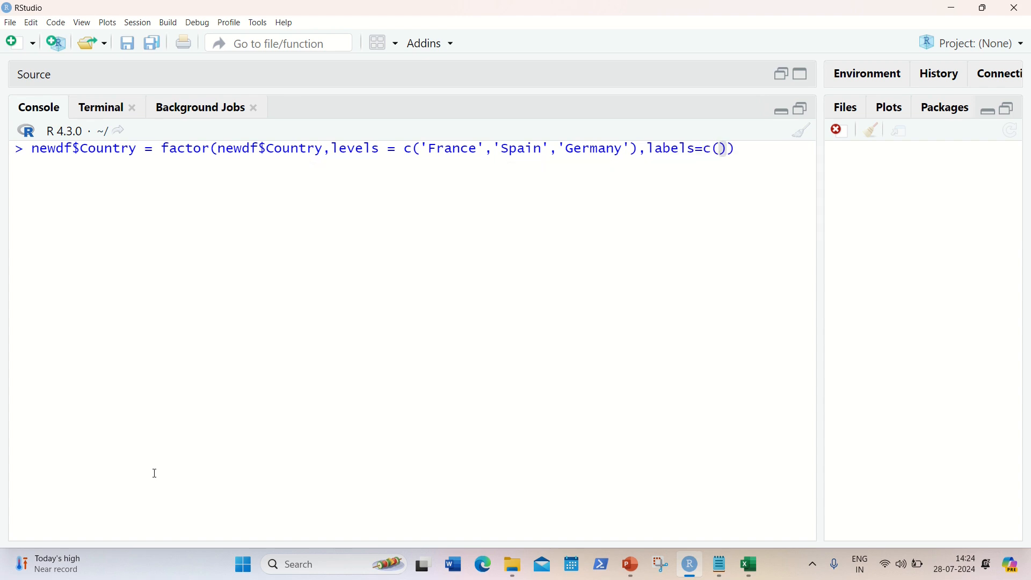
text(1,2,3)
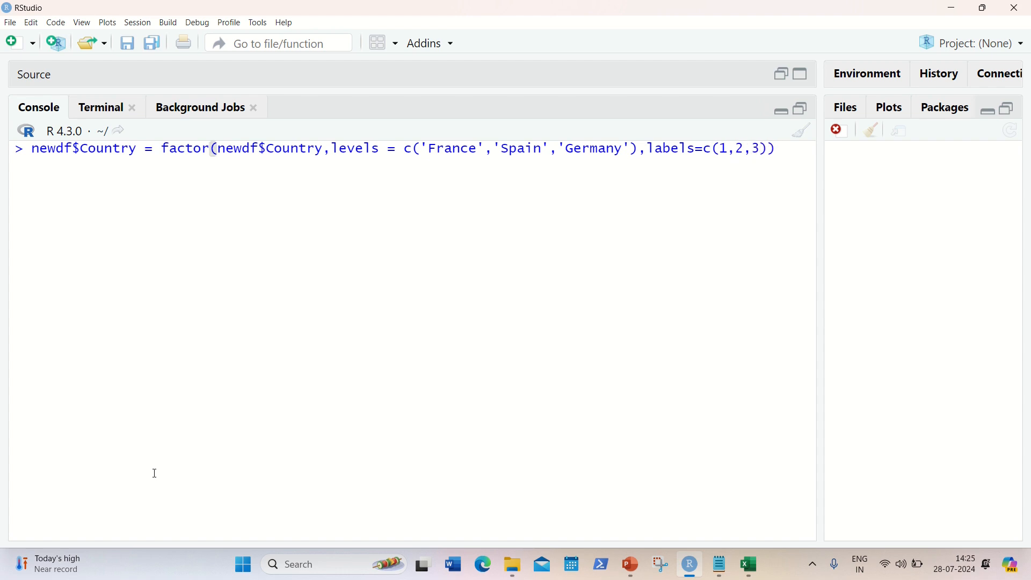
key(Return)
text(newdf)
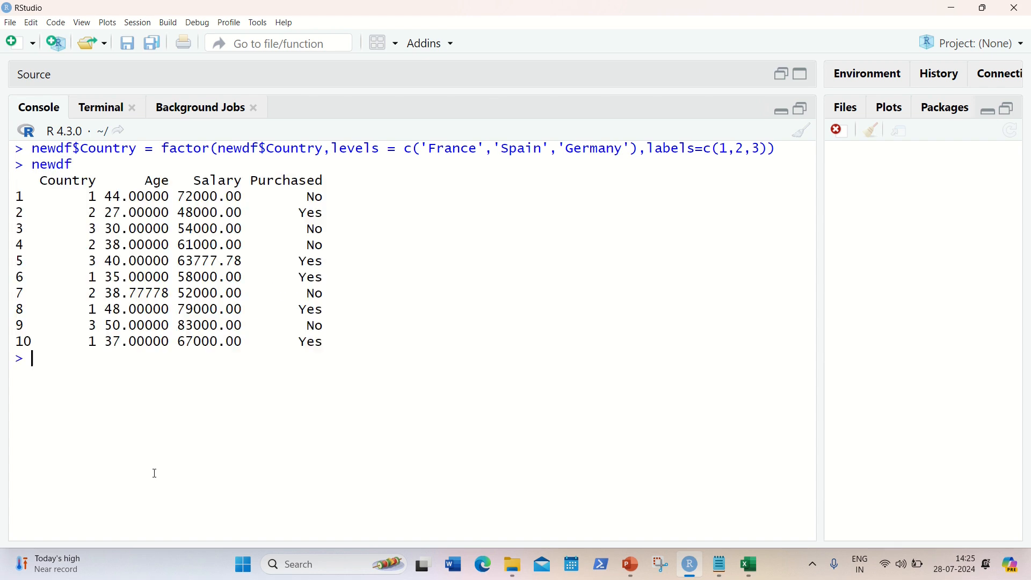
mouse_move(84, 199)
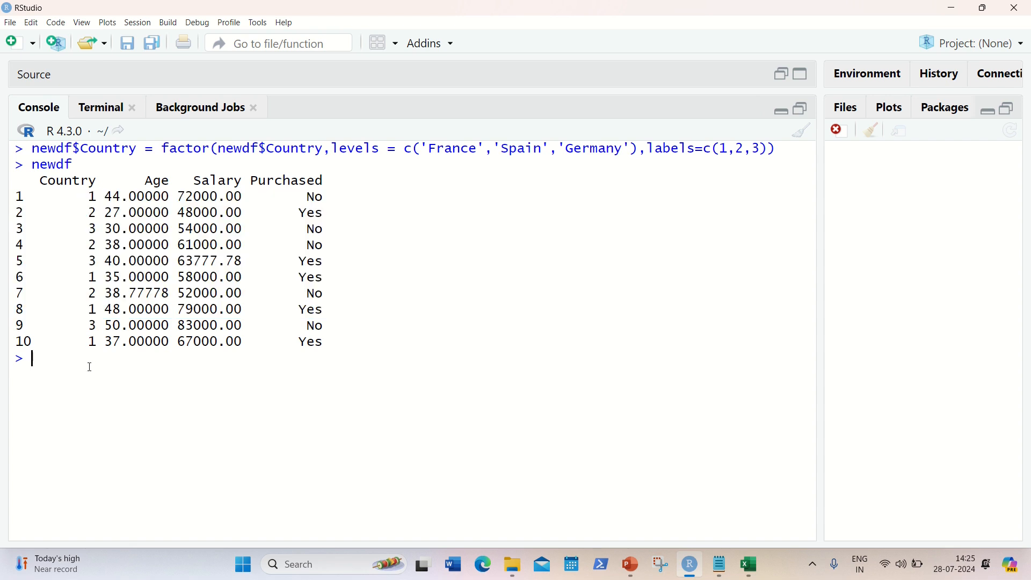
key(Up)
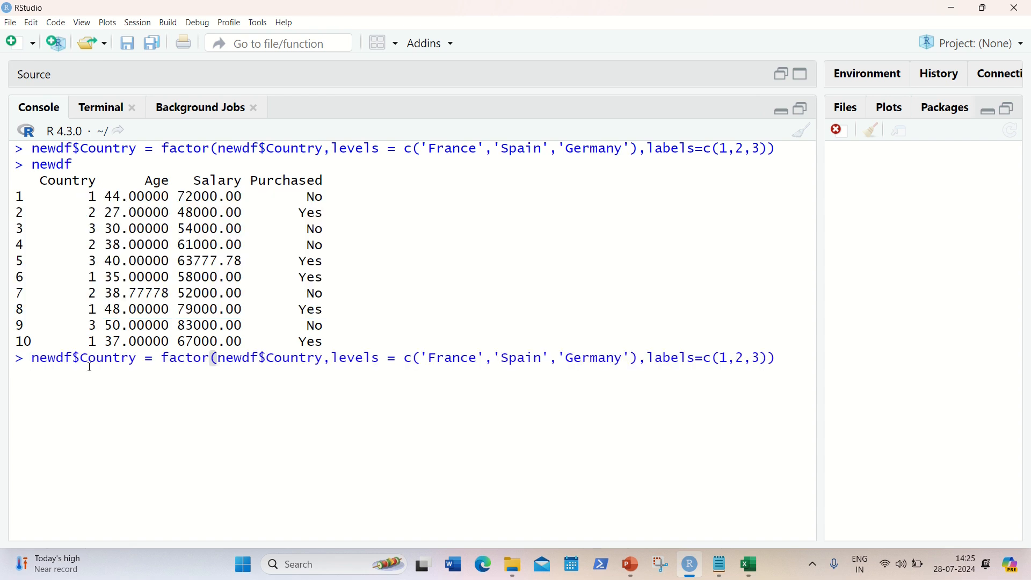
Change the recalled command's column from Country to Purchased.
double_click(108, 358)
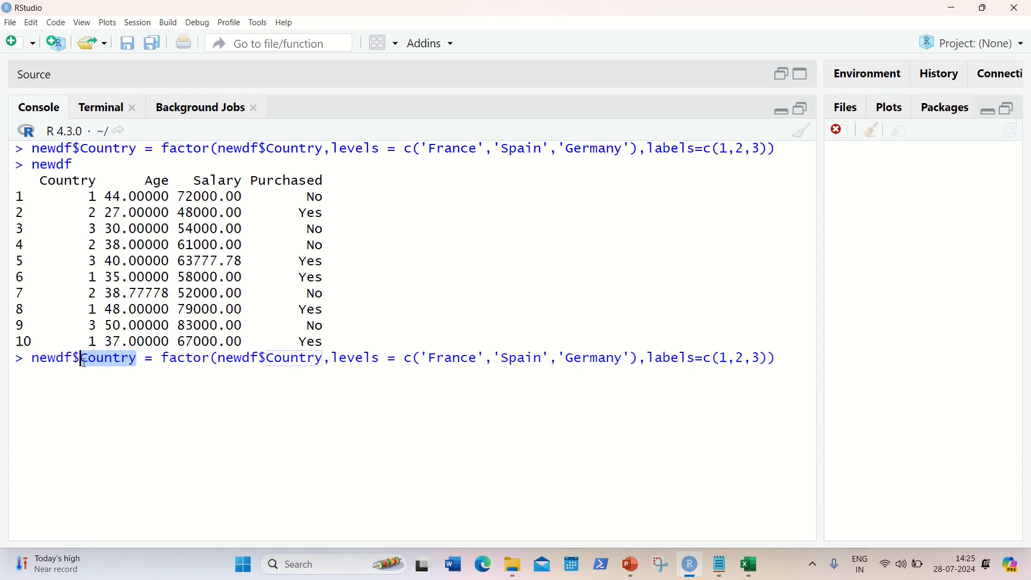
text(Pur)
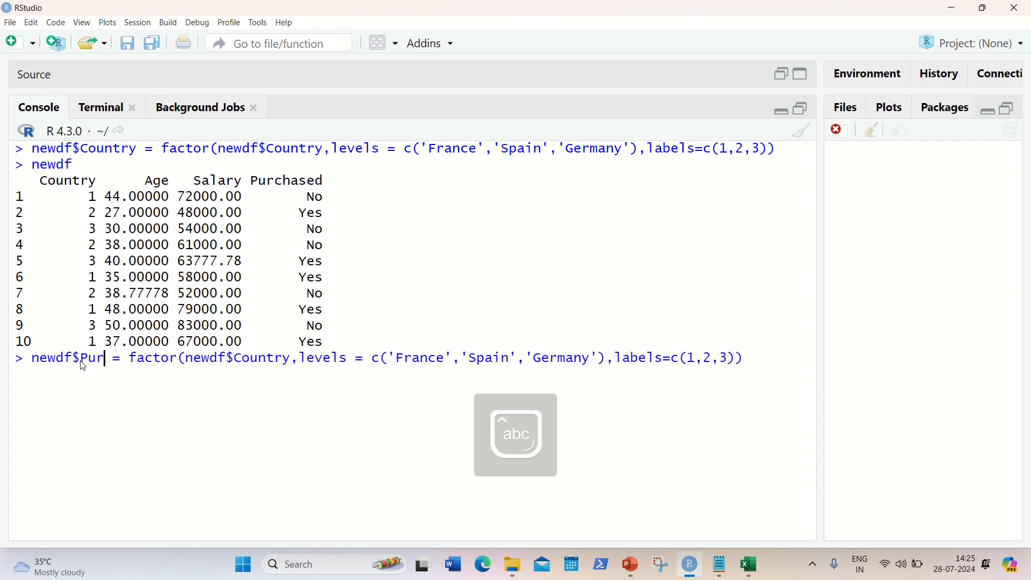
text(chased)
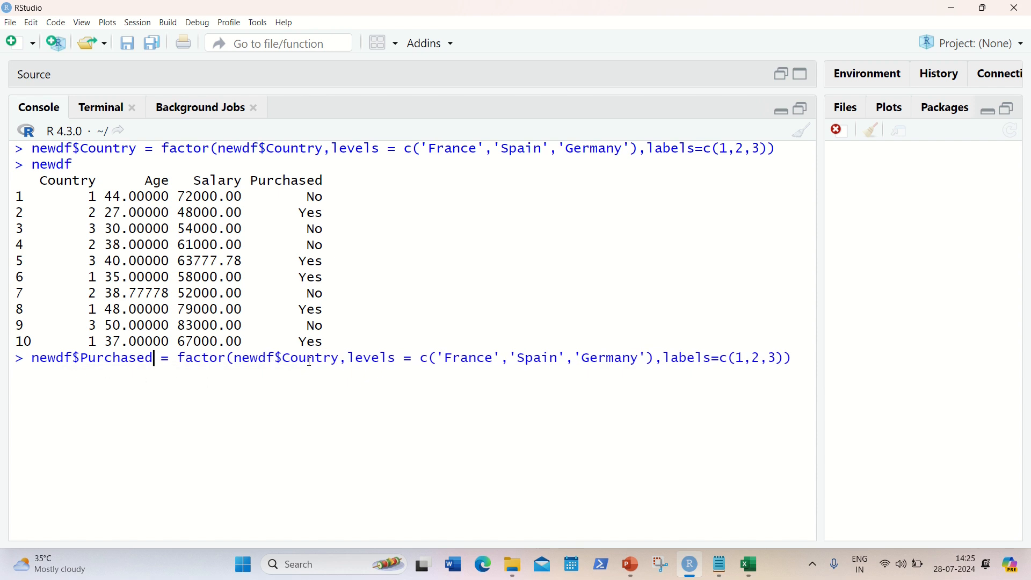
text(P)
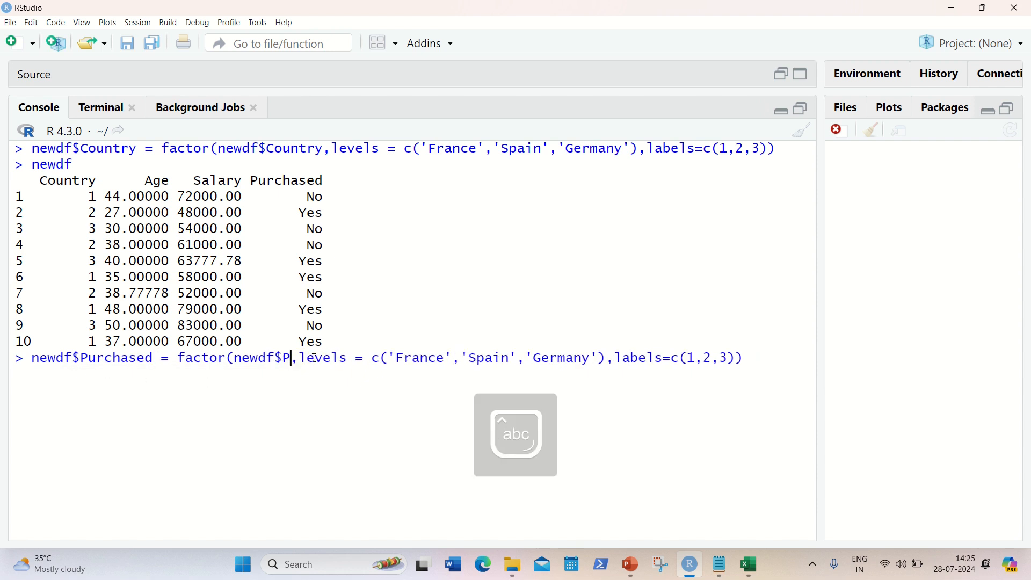
text(urchased)
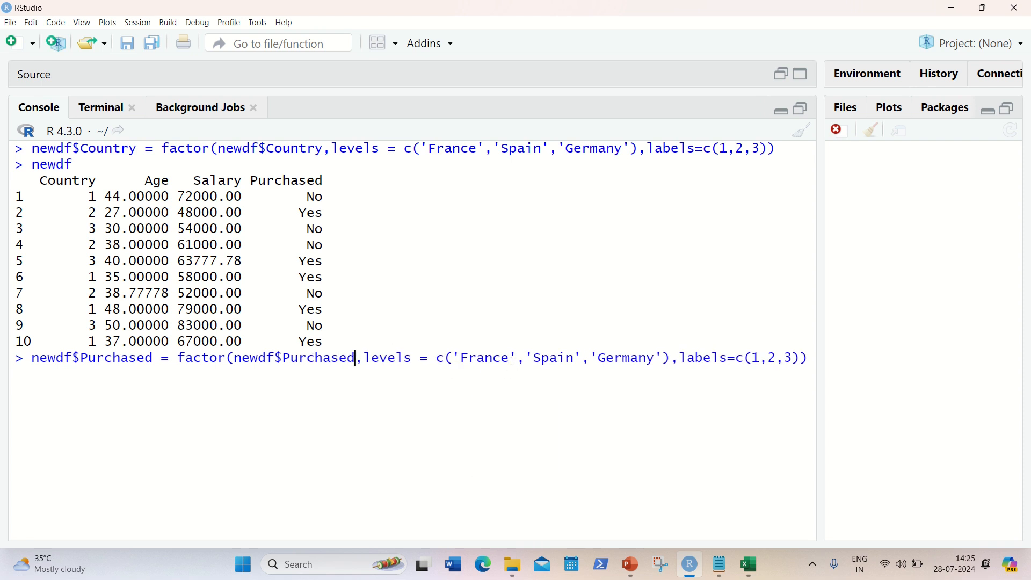
Set levels c('No','Yes') with labels c(0,1), run it, and print newdf.
double_click(483, 358)
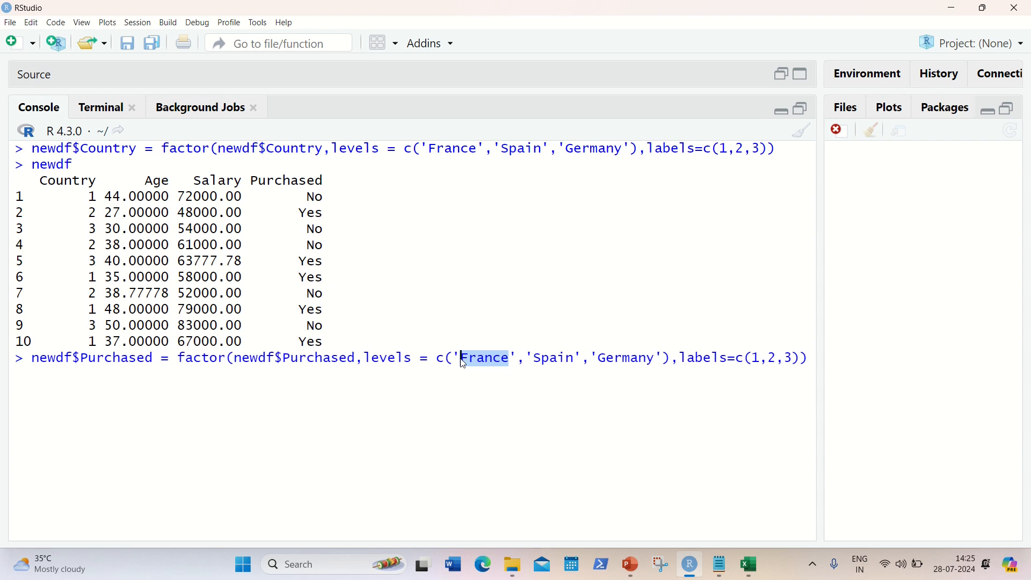
text(N)
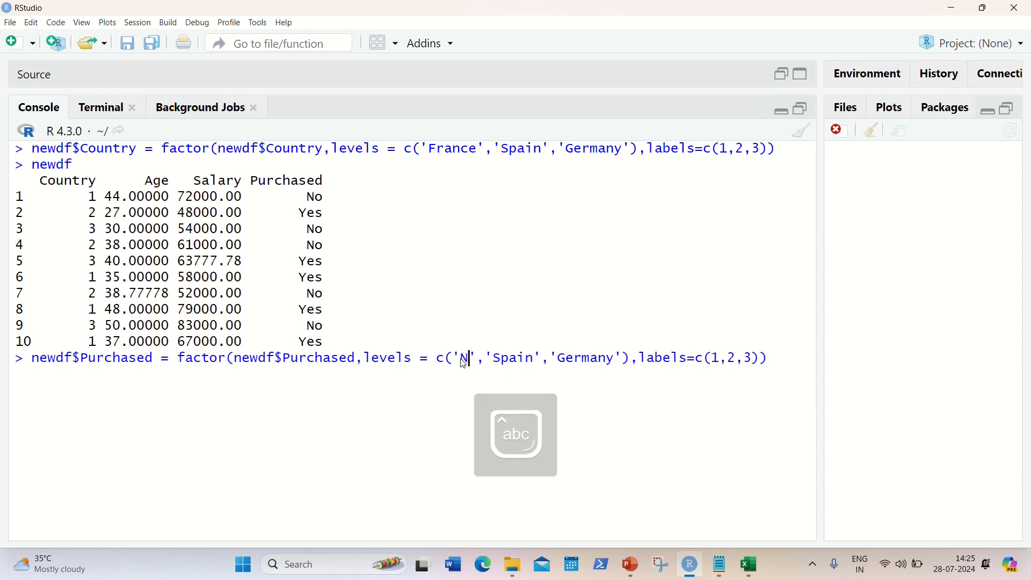
text(o)
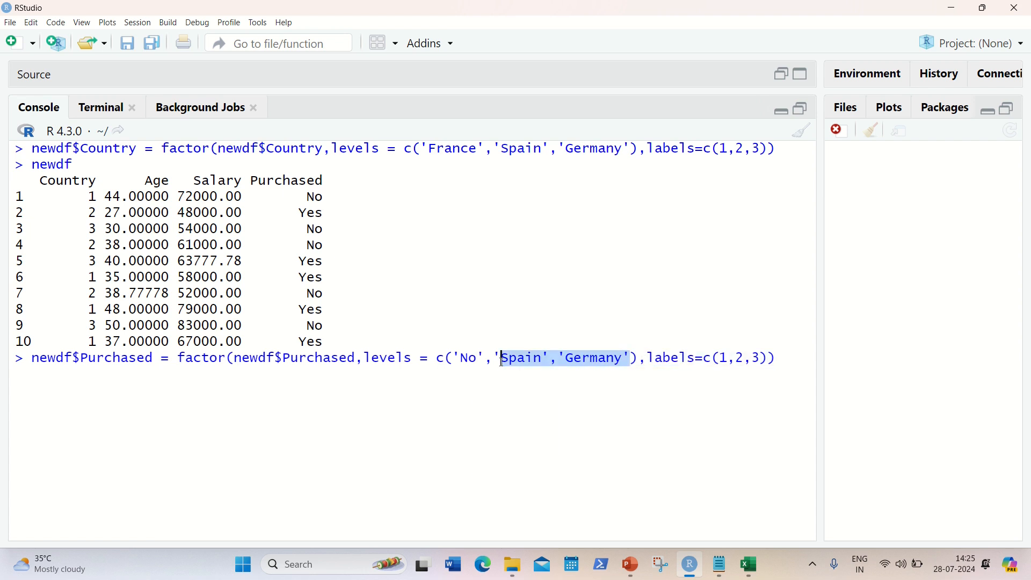
text(Yes)
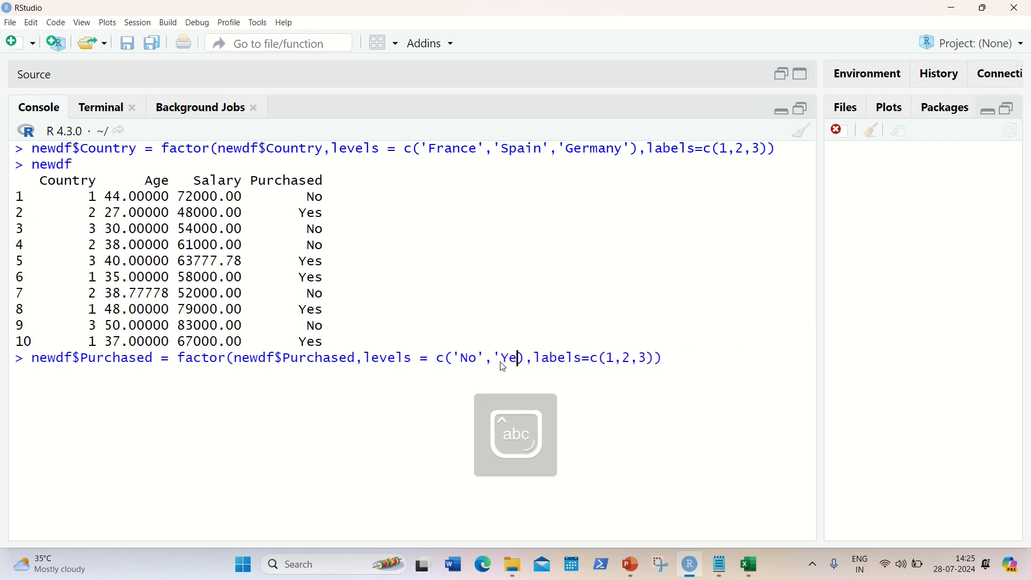
text(s'))
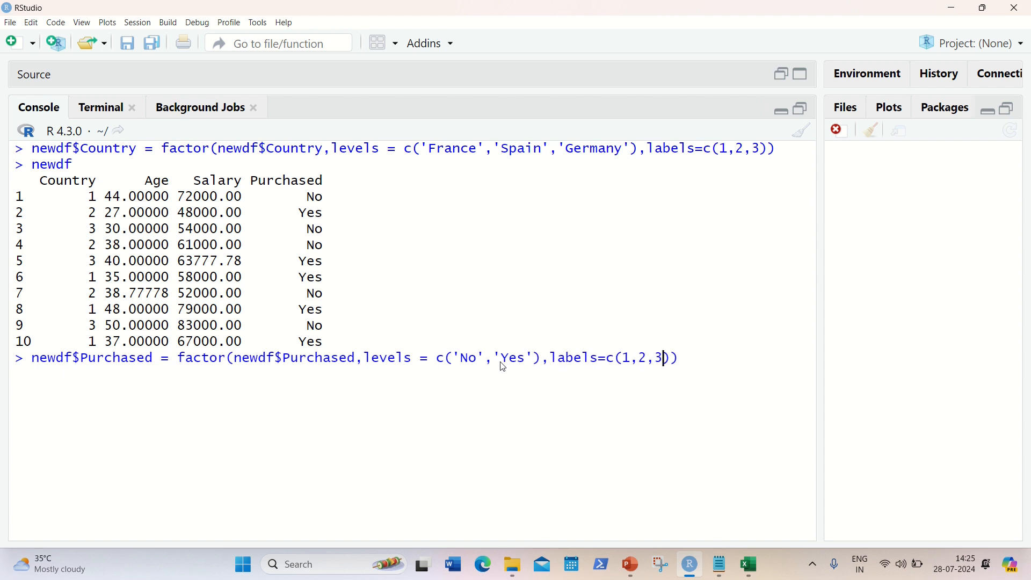
key(Backspace)
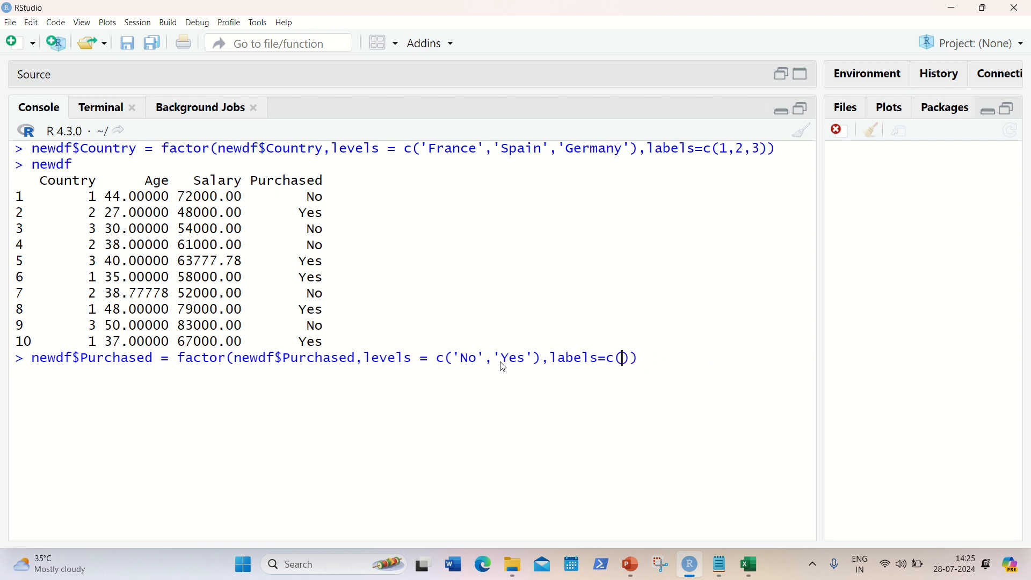
text(0,1)
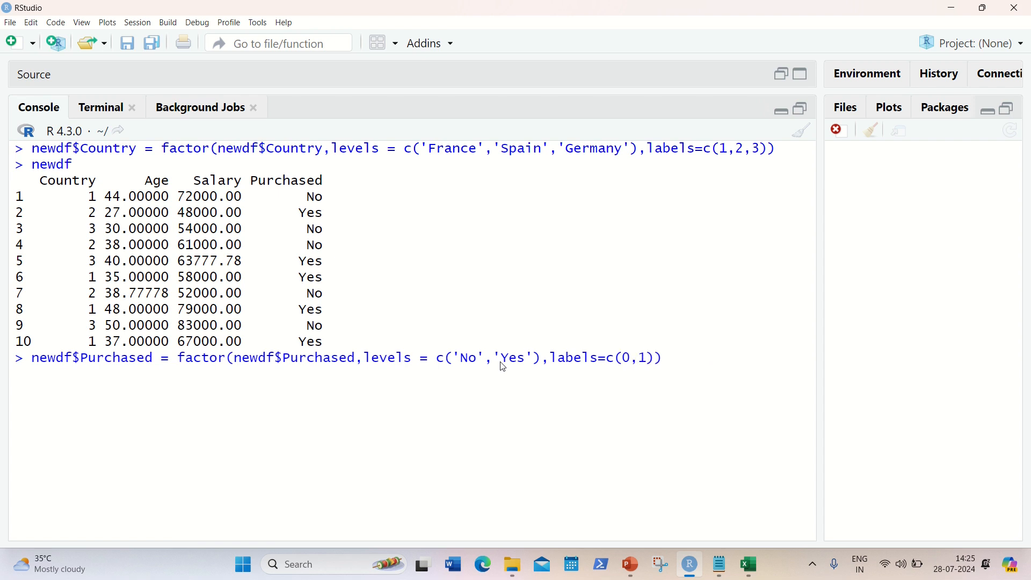
key(Return)
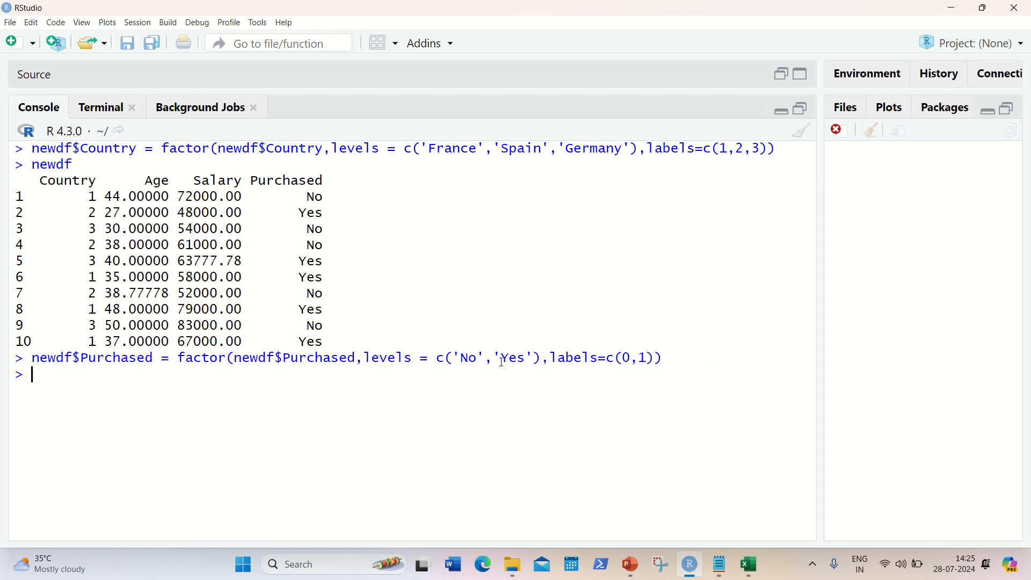
text(newdf)
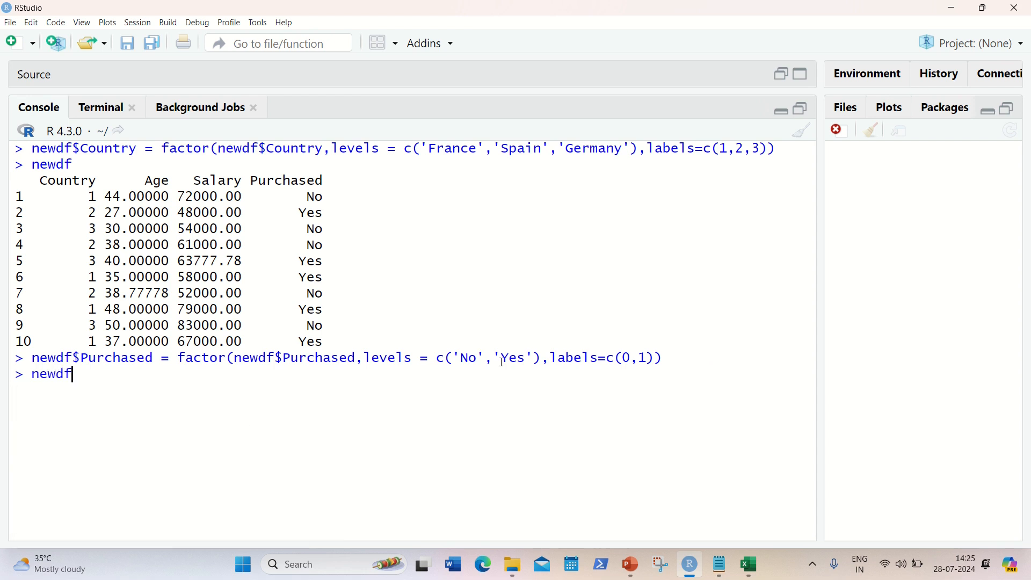
key(Return)
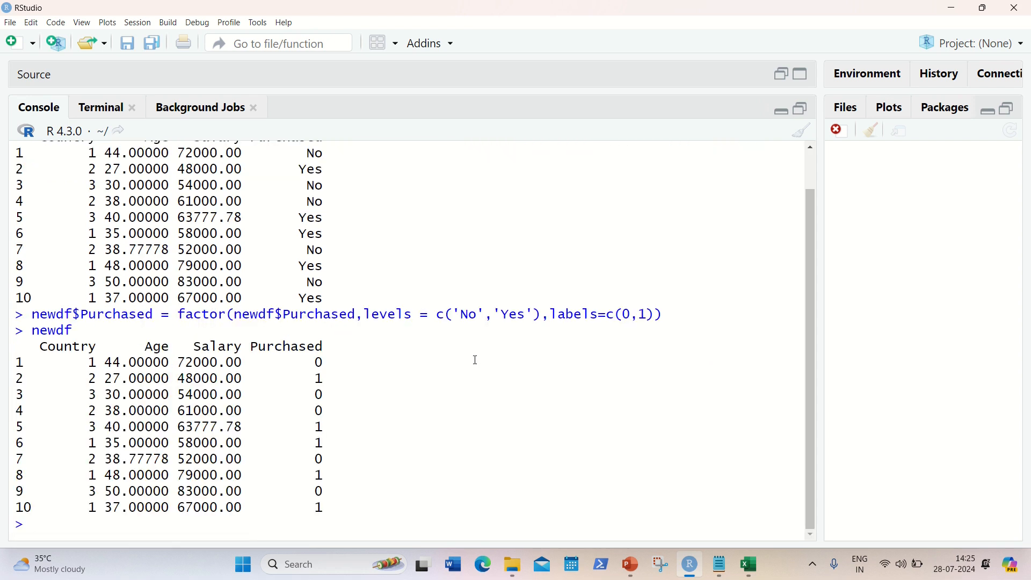
mouse_move(129, 359)
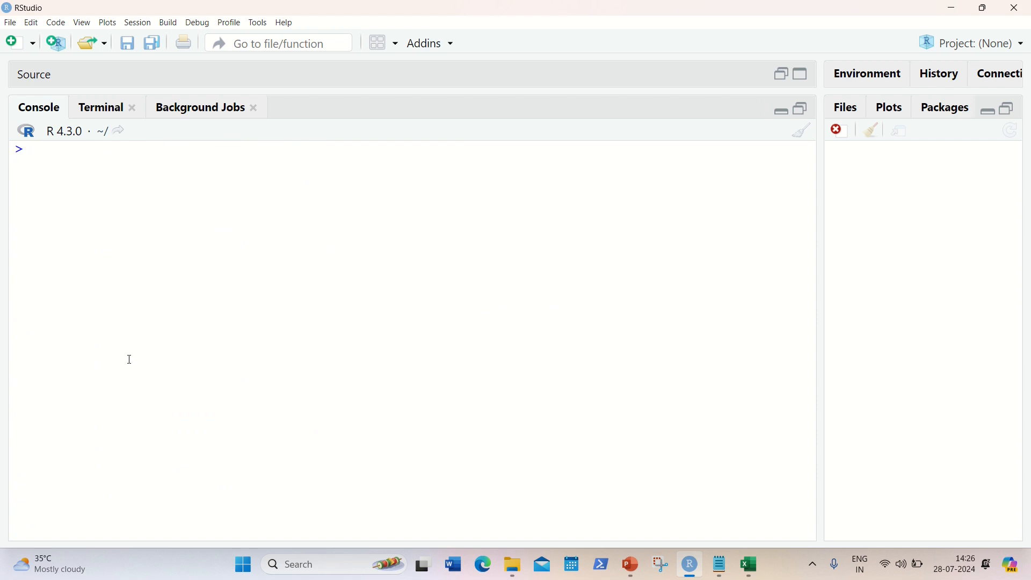
Run library(caTools) and set.seed(123).
text(library)
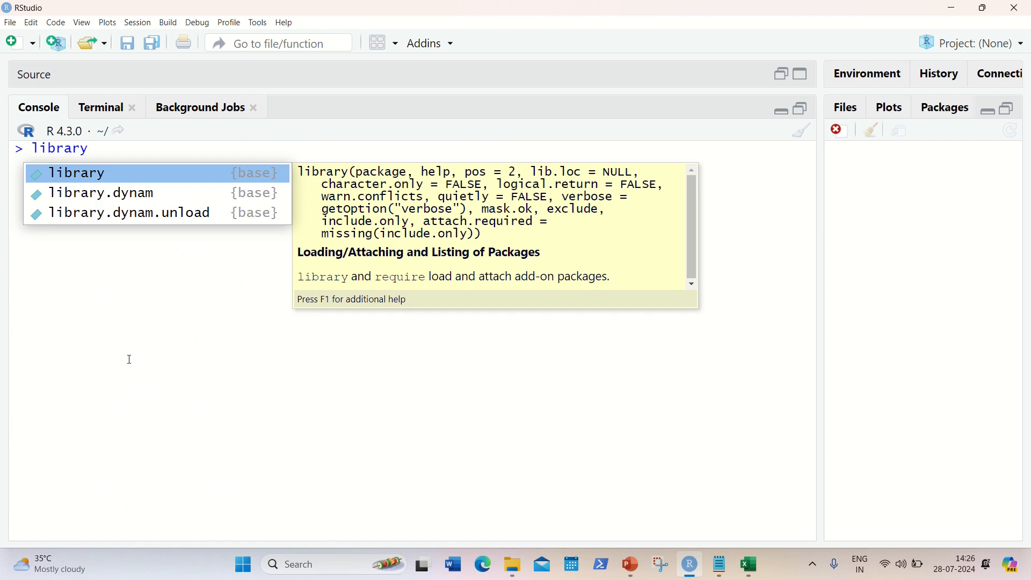
text((caTools)
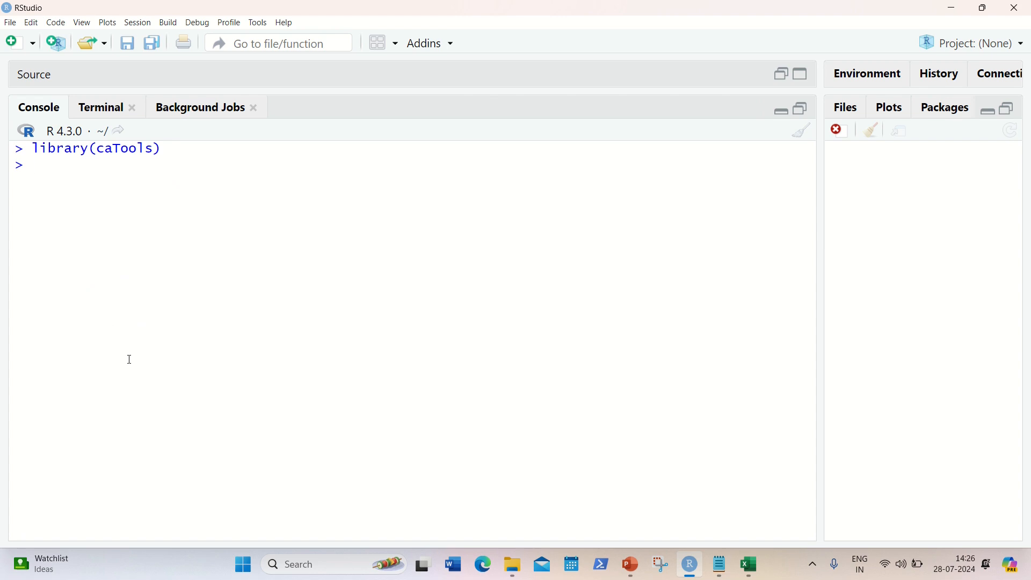
text(set)
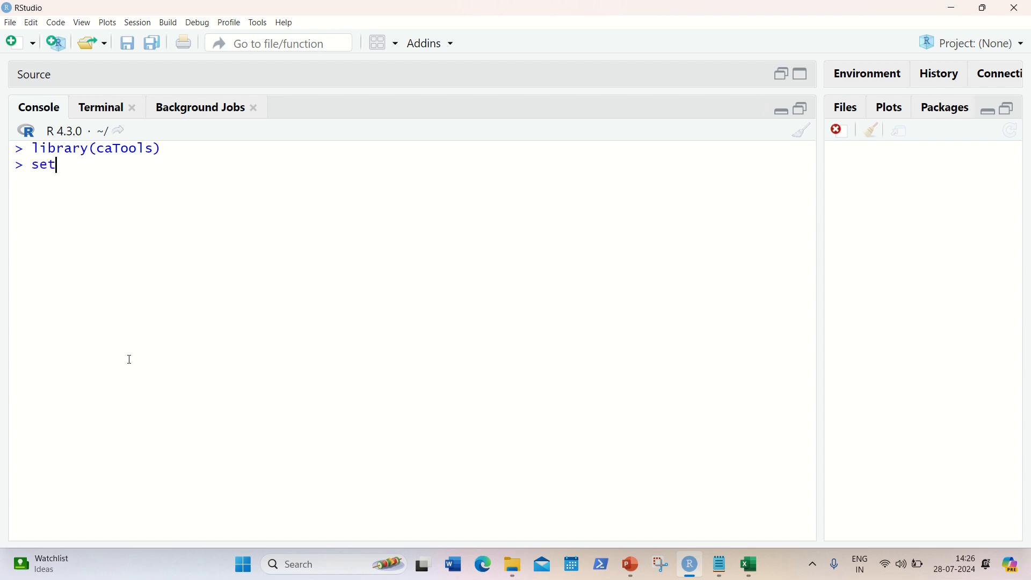
text(.seed)
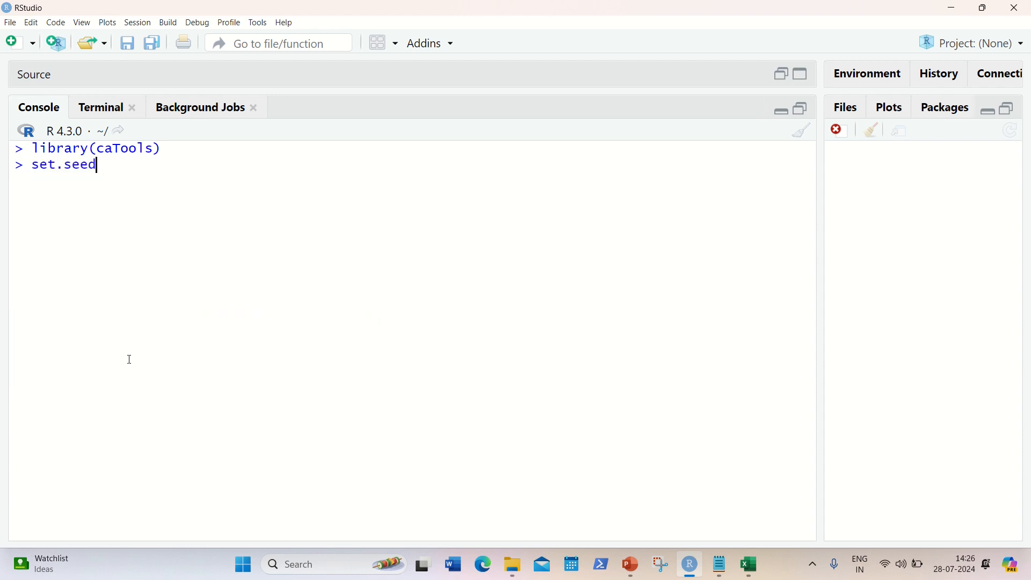
text(())
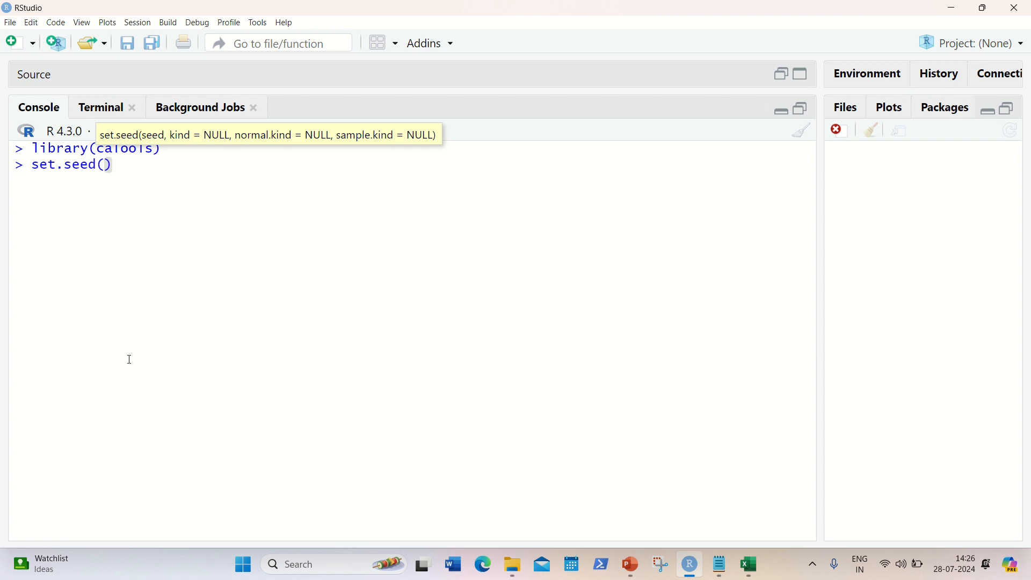
text(123)
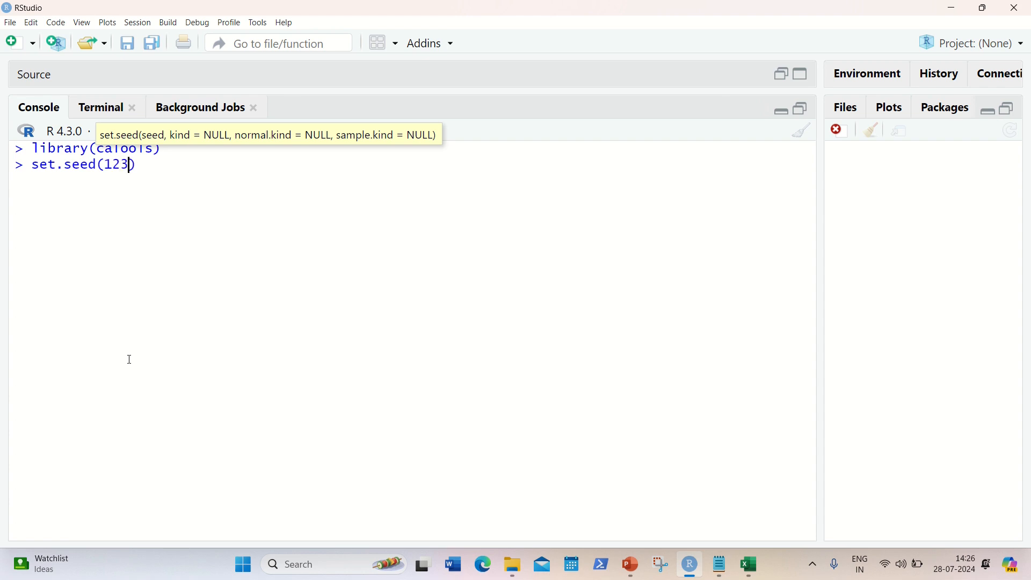
key(Return)
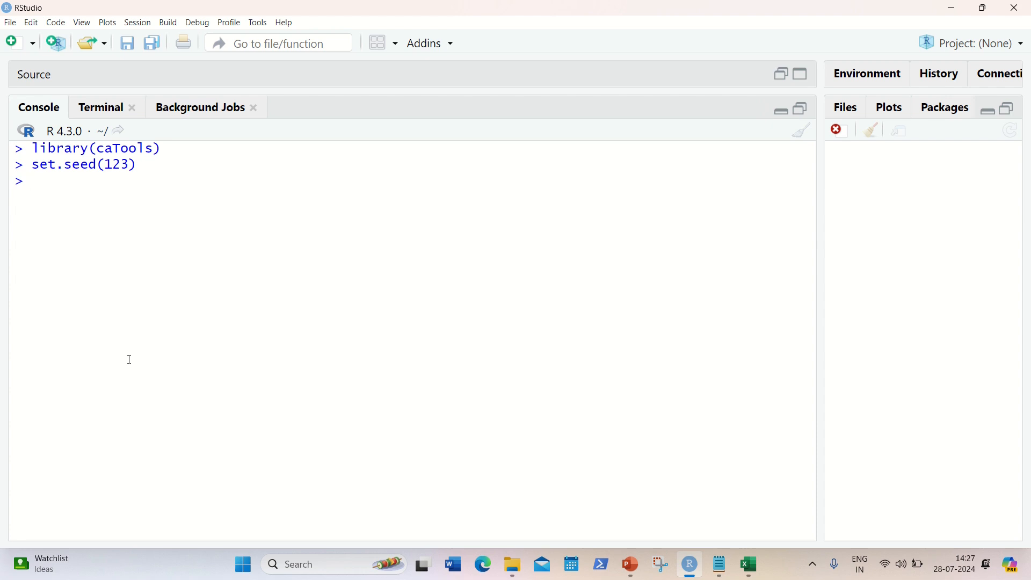
Store an 80/20 sample.split of newdf$Purchased in split, with SplitRatio 0.8.
text(s)
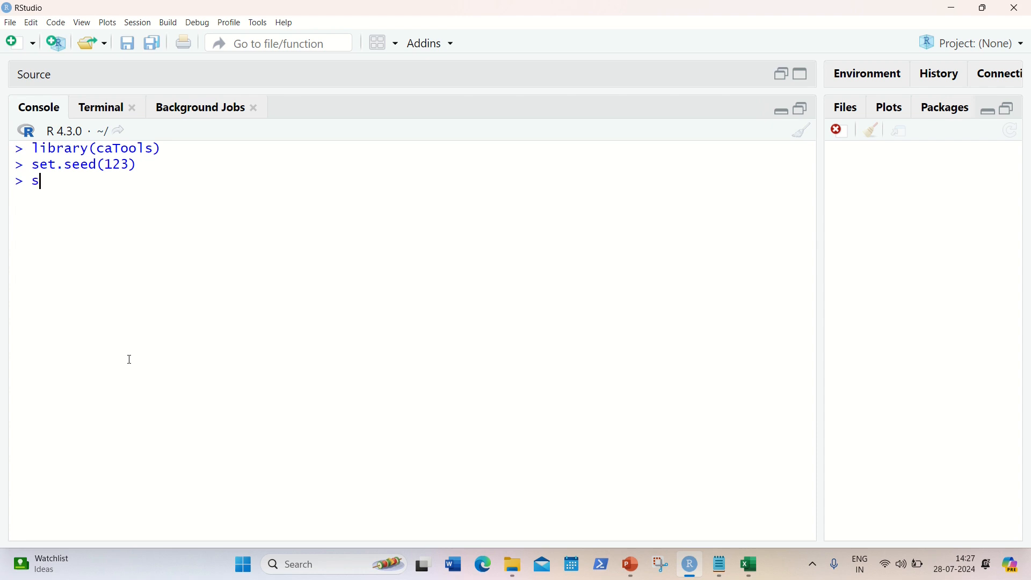
text(plit)
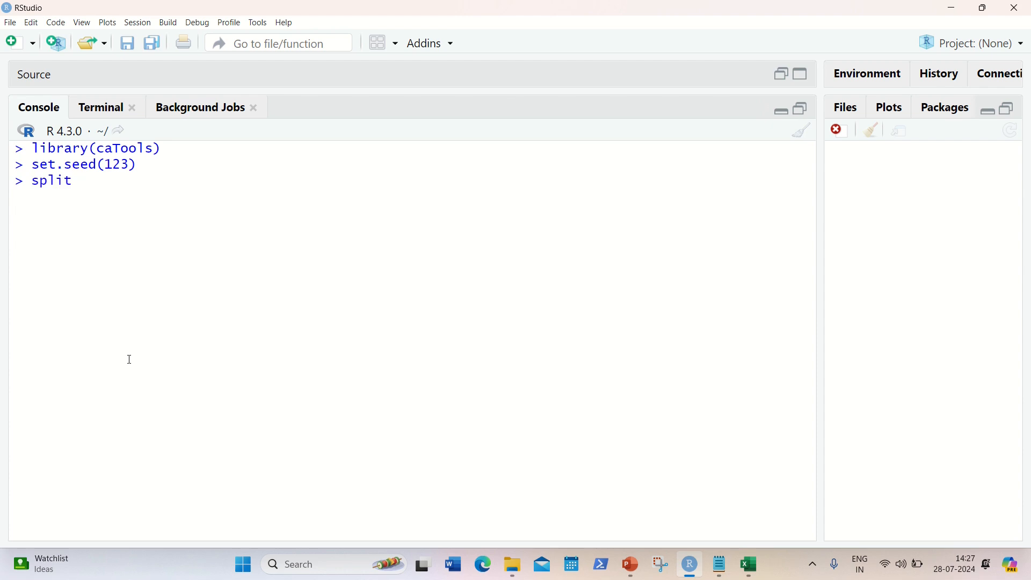
text(=)
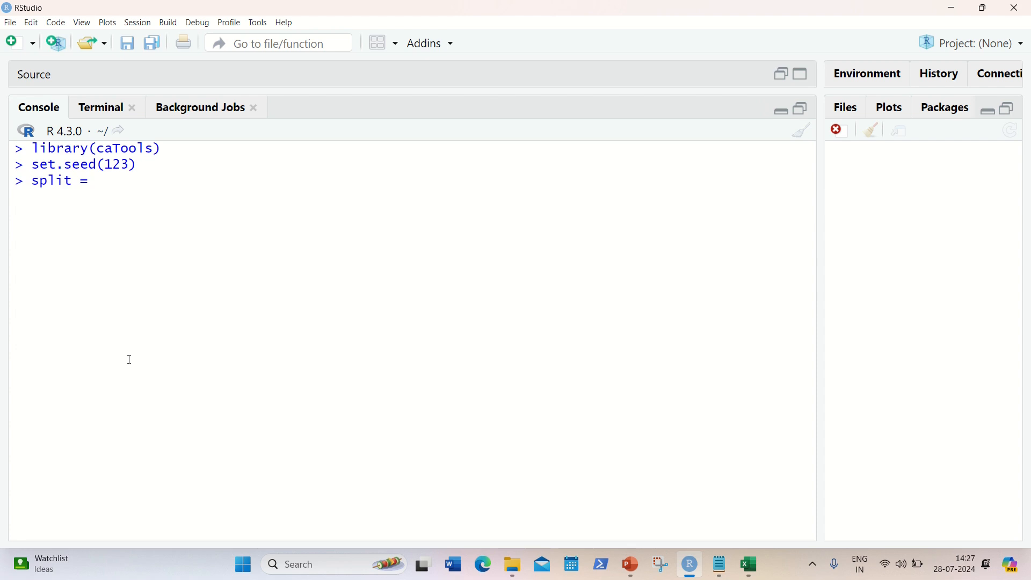
text(sample.split)
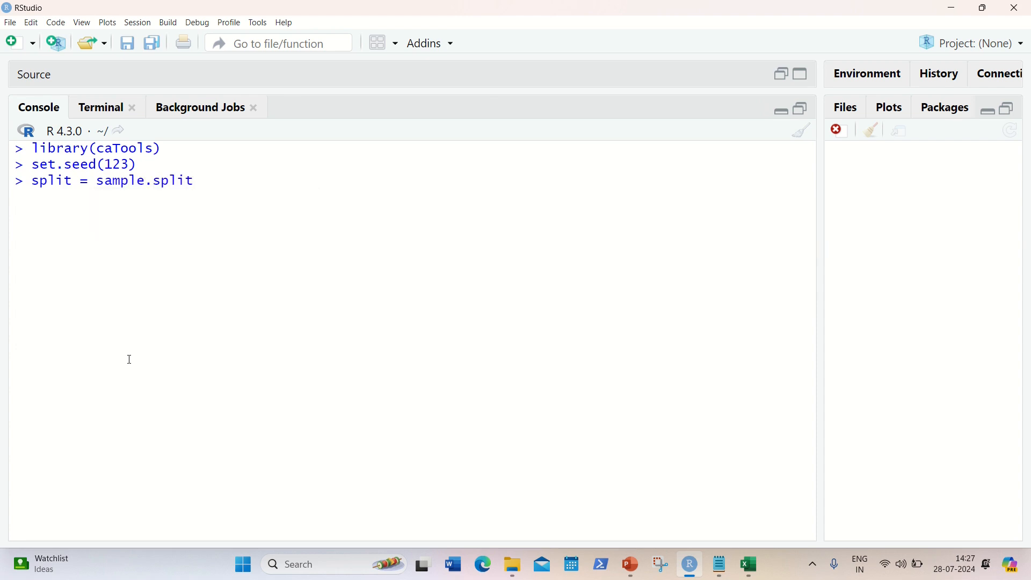
text(())
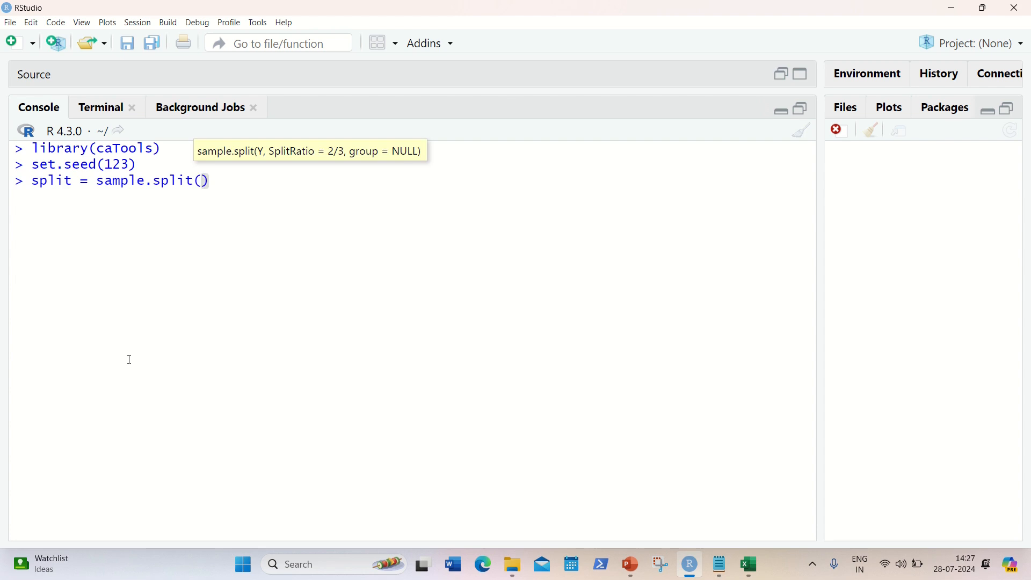
text(newdf$Purc)
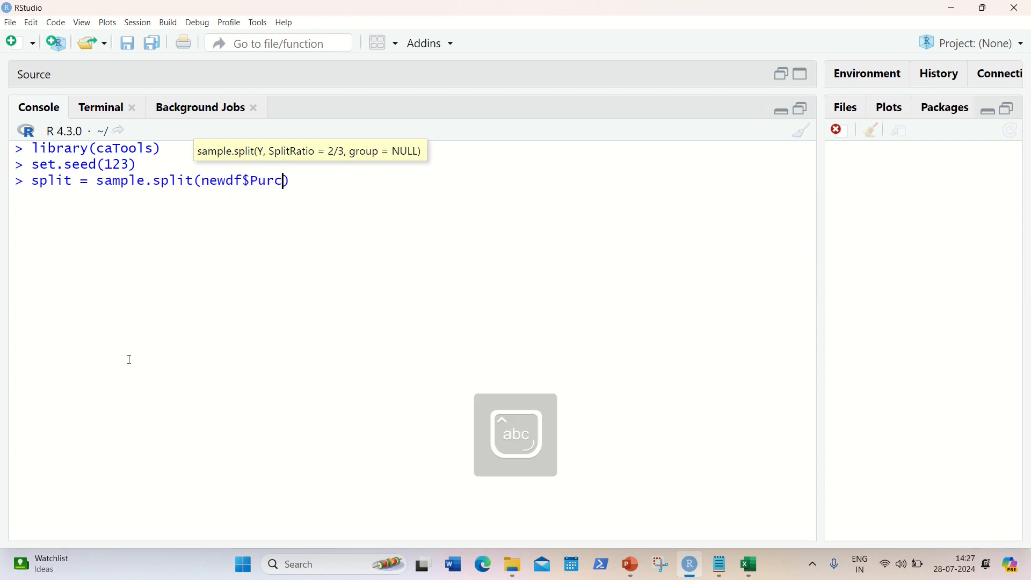
text(hased)
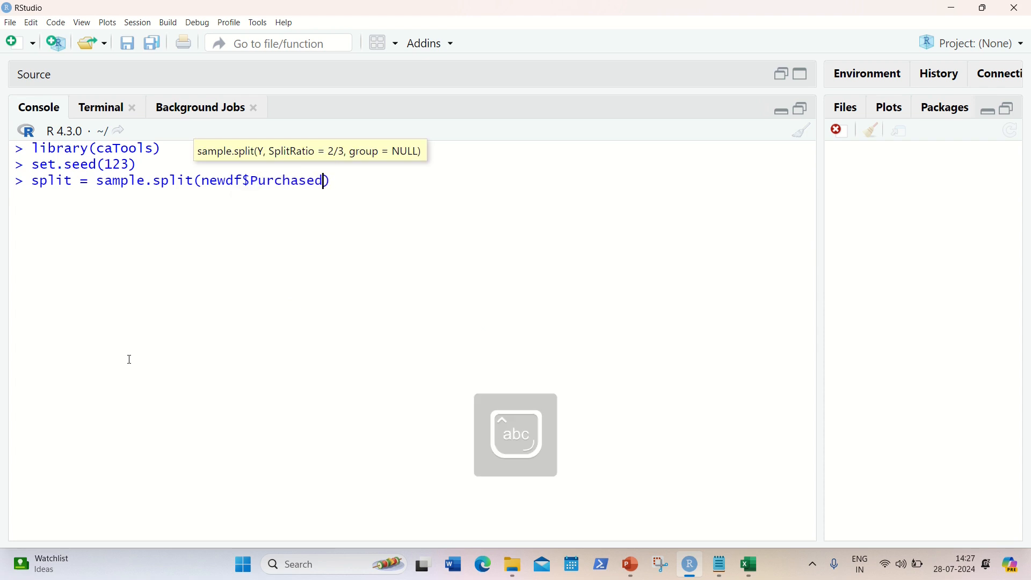
text(,)
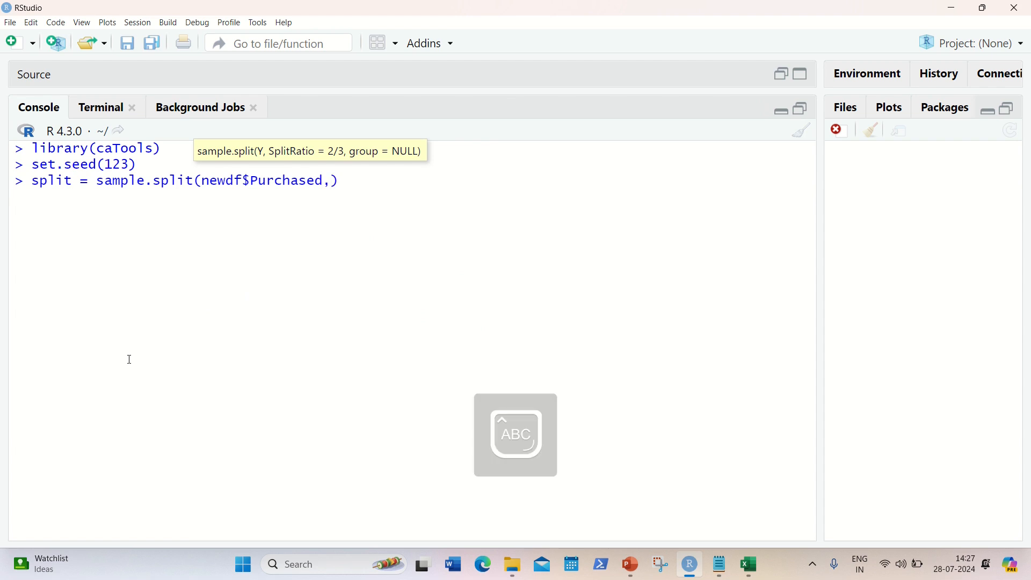
text(Split)
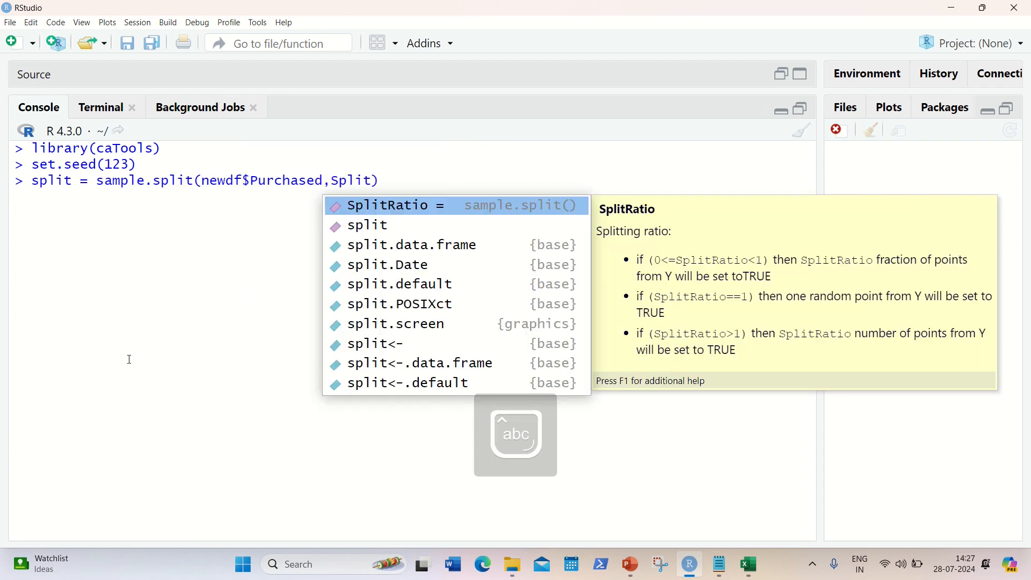
click(390, 206)
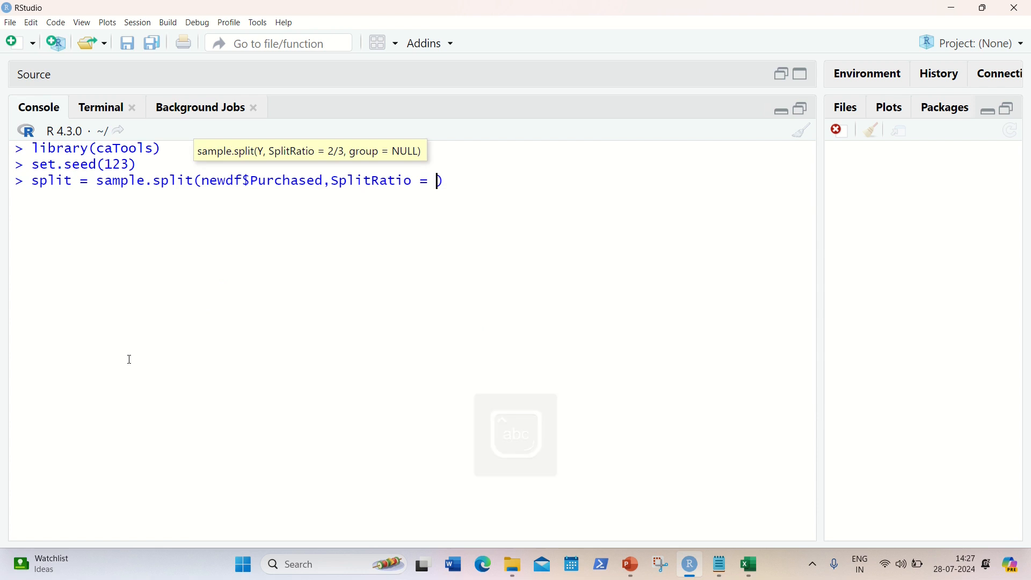
text(0.)
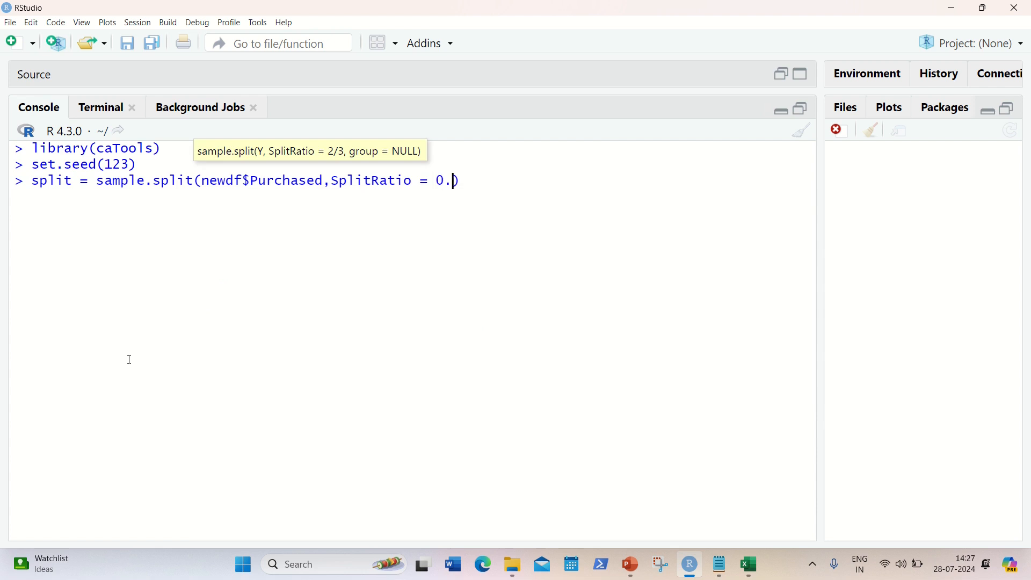
text(8)
key(Return)
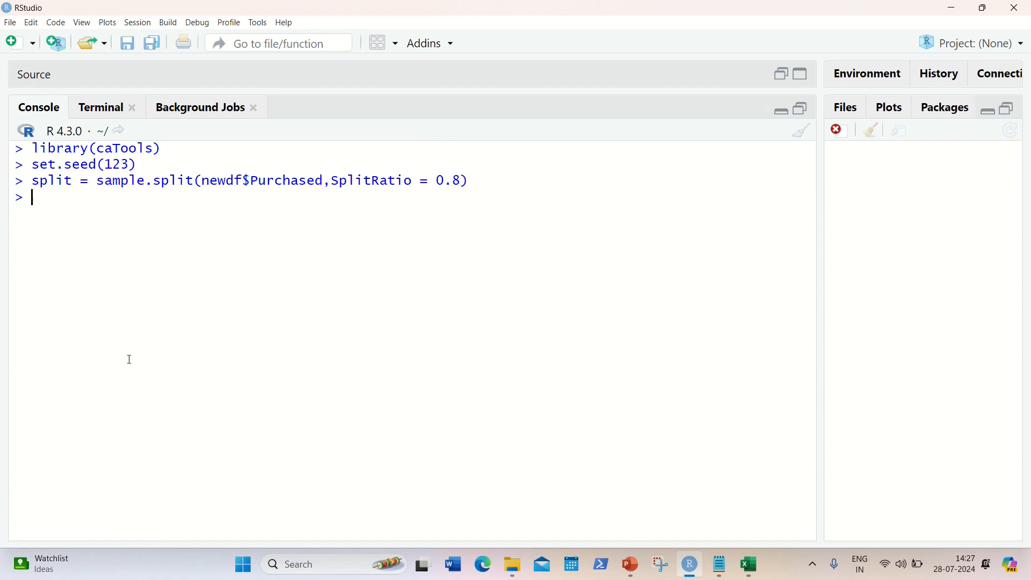
text(training)
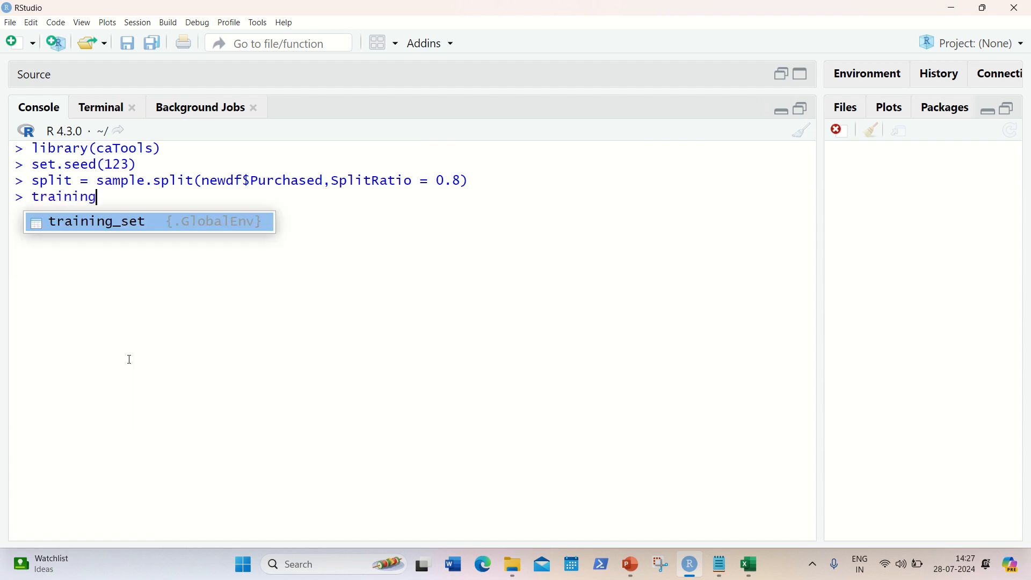
Create trainingset as the subset of newdf where split == TRUE.
text(set)
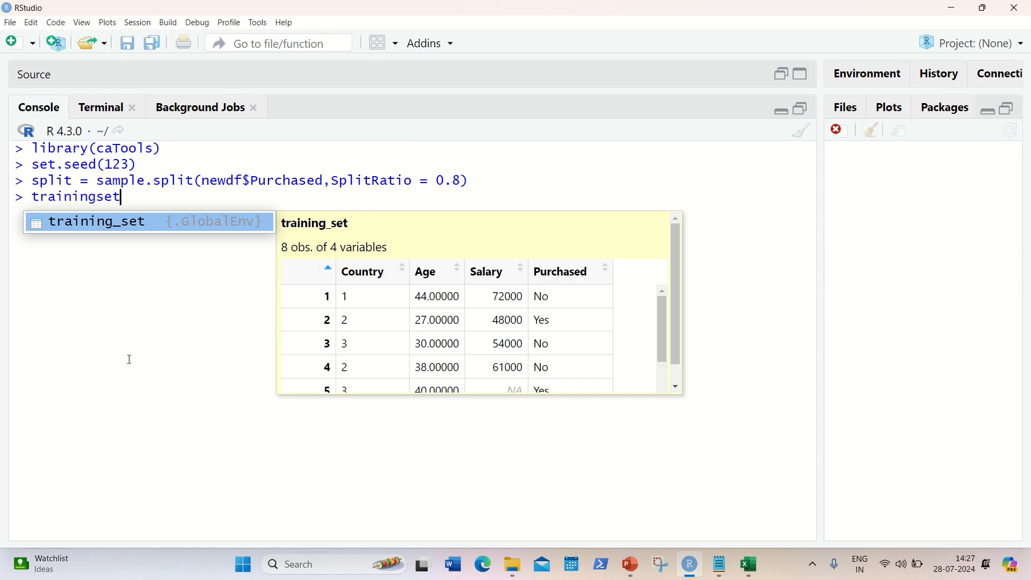
text(=)
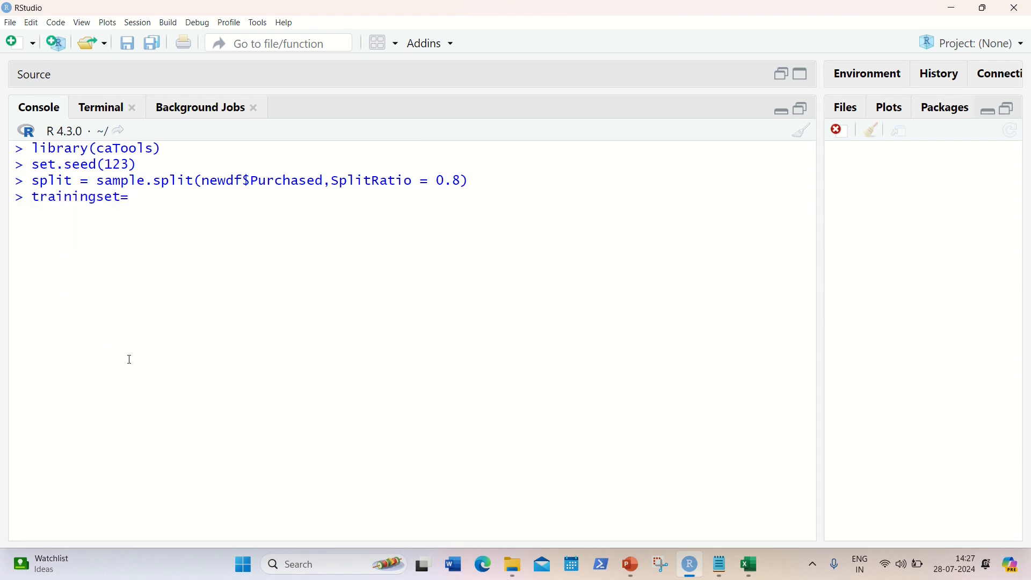
text(subse)
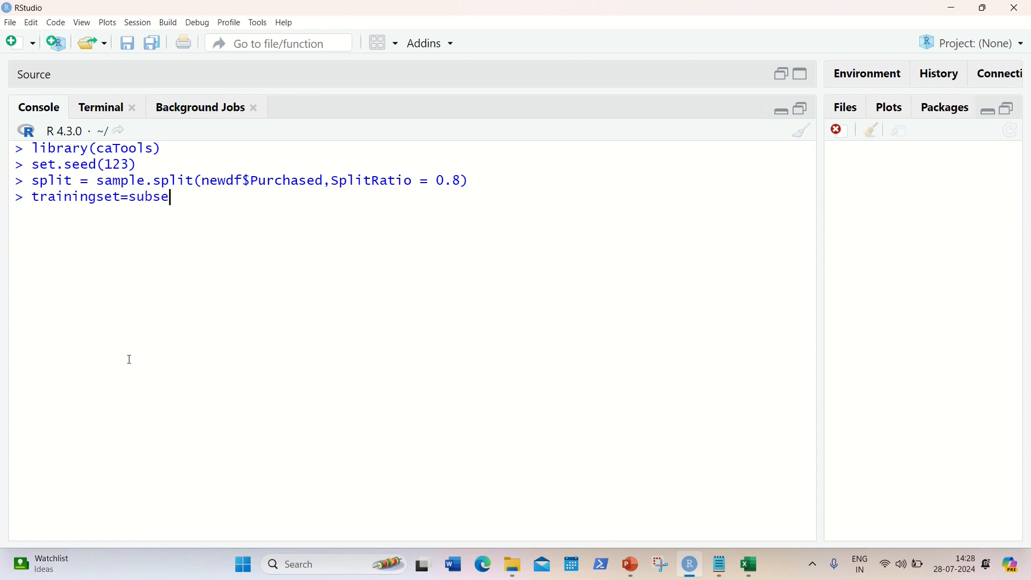
text(()
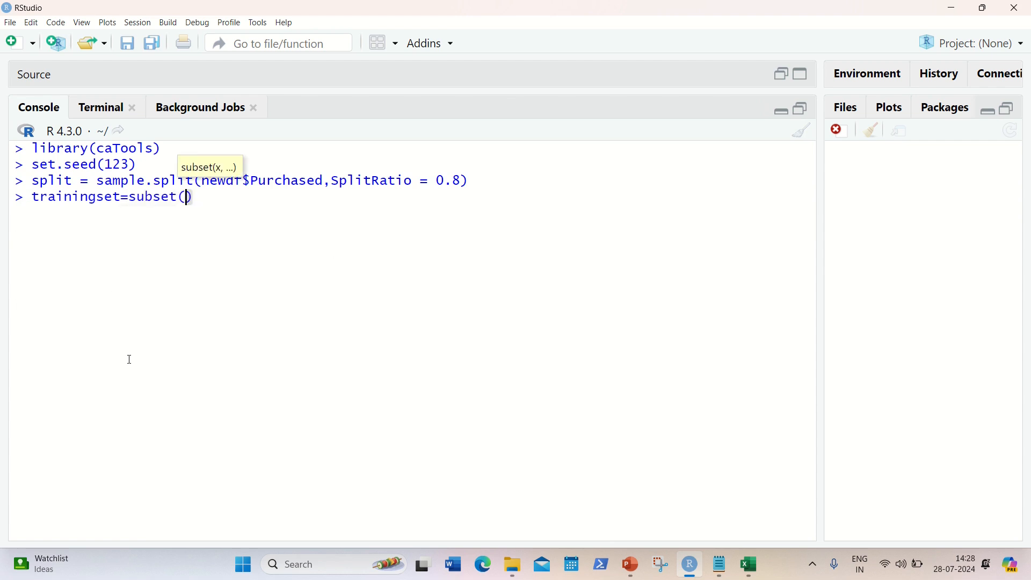
text(newdf)
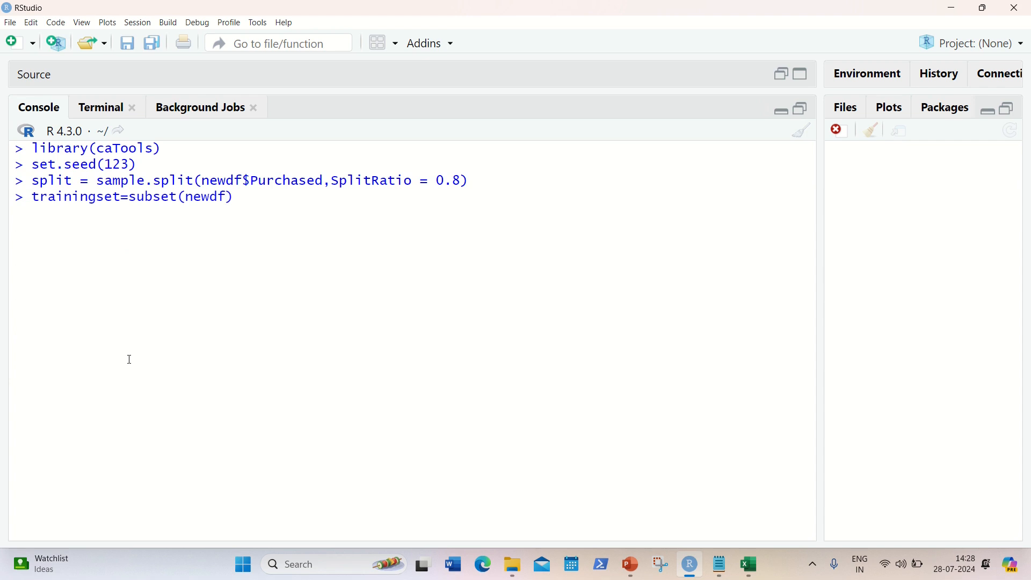
text(,split)
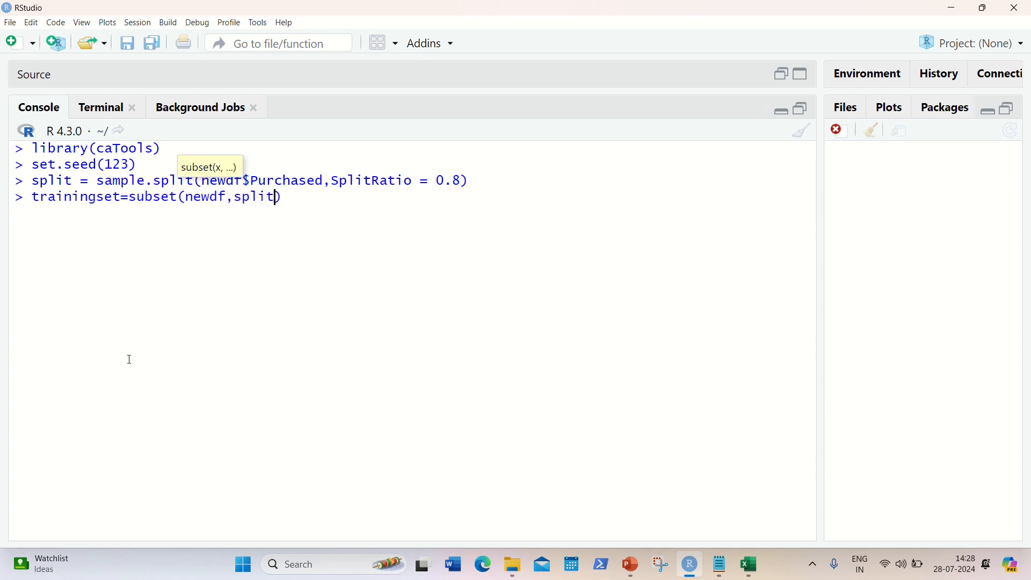
text(=)
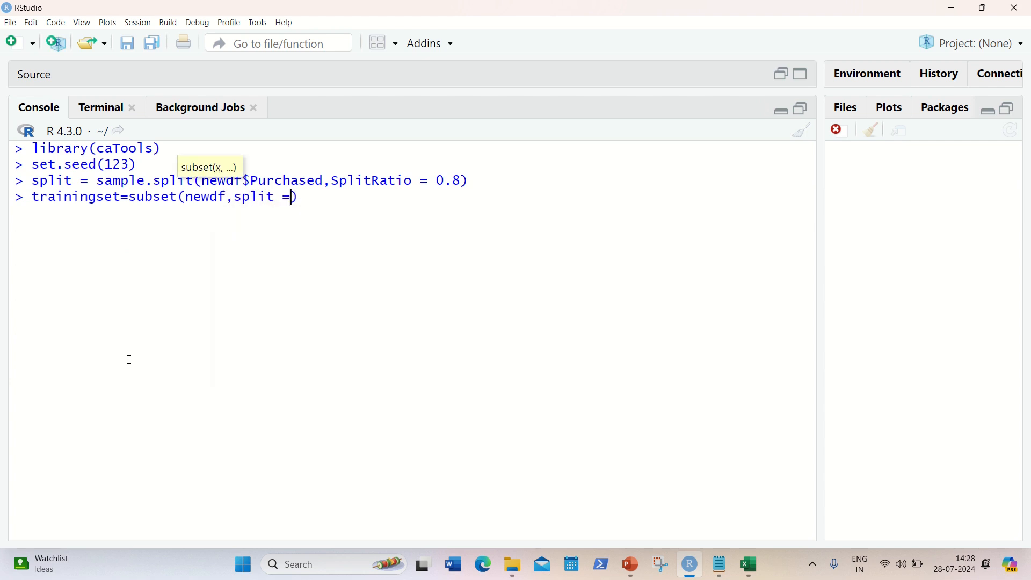
text(= TRUE)
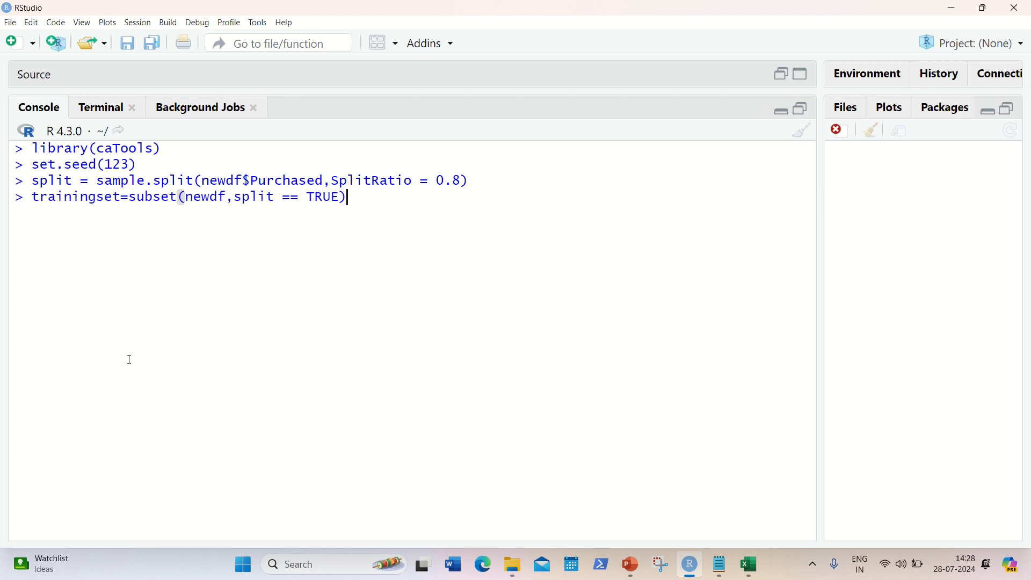
key(Return)
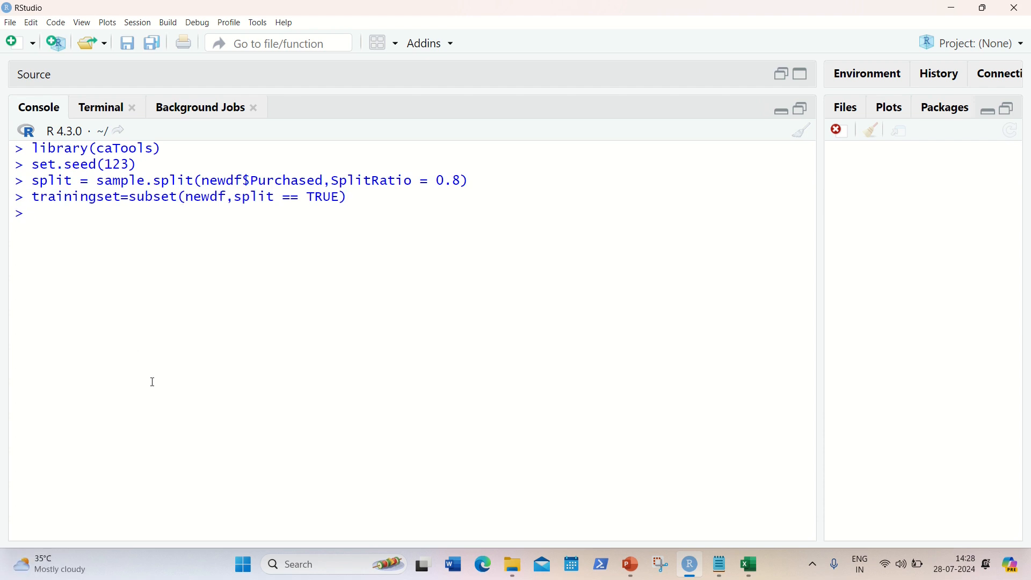
Reuse the command to create testingset from rows where split is FALSE.
triple_click(187, 196)
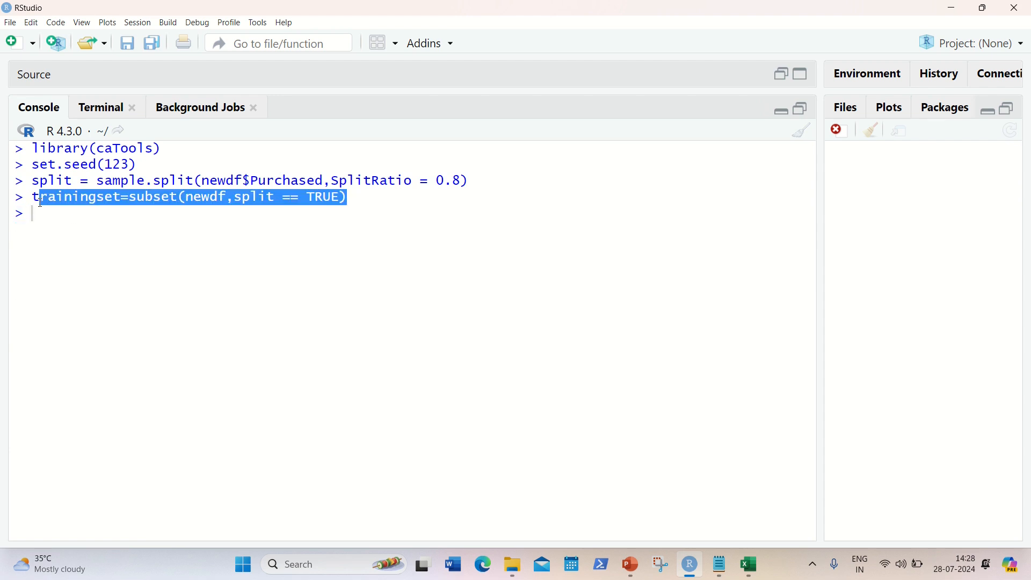
click(49, 214)
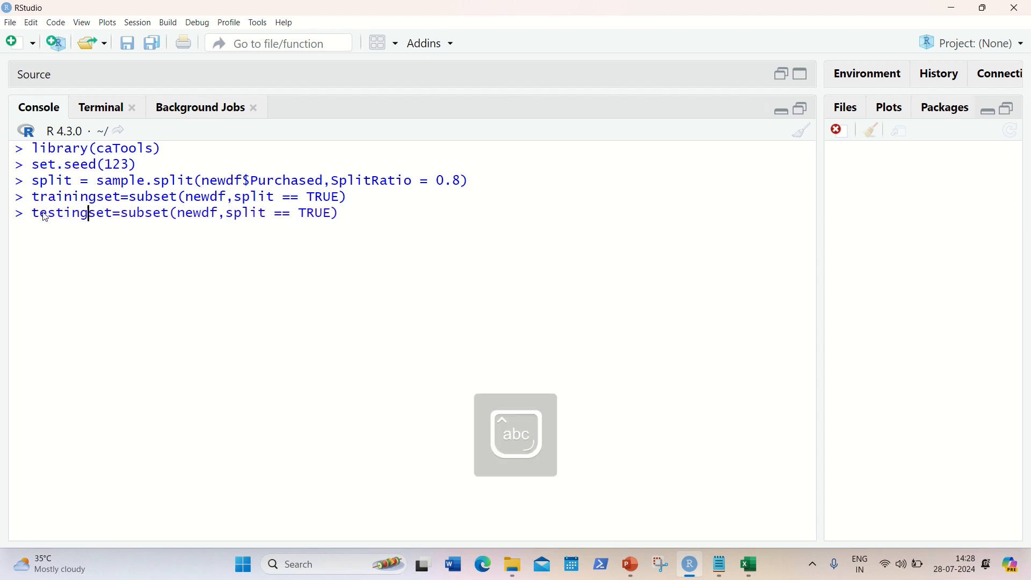
double_click(314, 212)
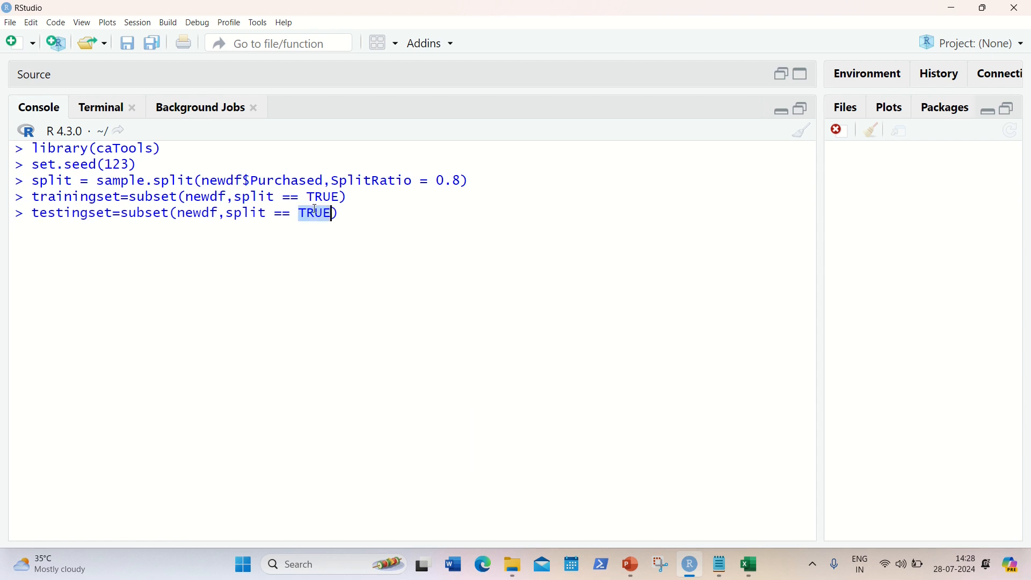
text(FALSE)
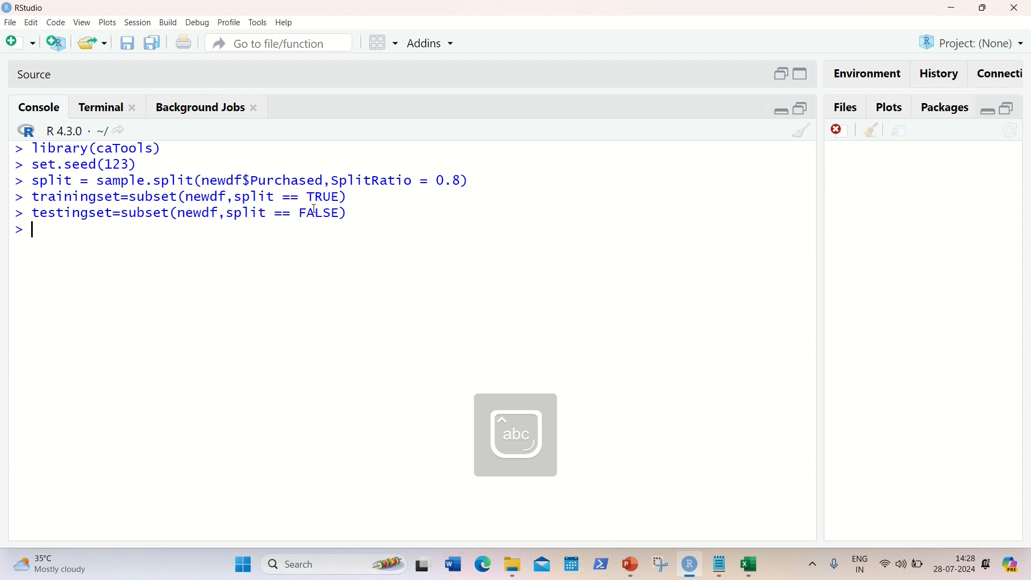
text(view()
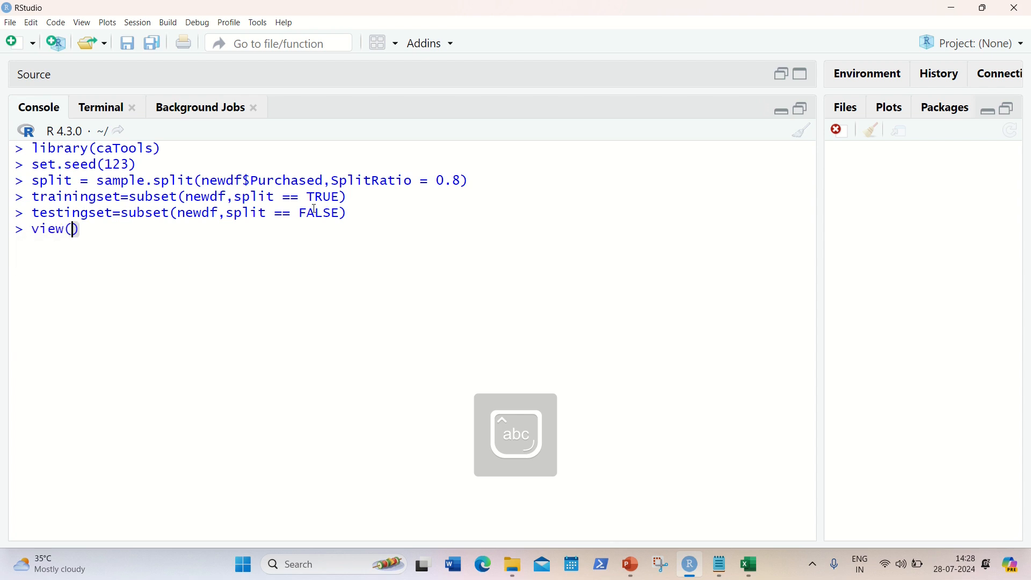
Correct view to View(trainingset) and enlarge the resulting data viewer table.
text(trainingset)
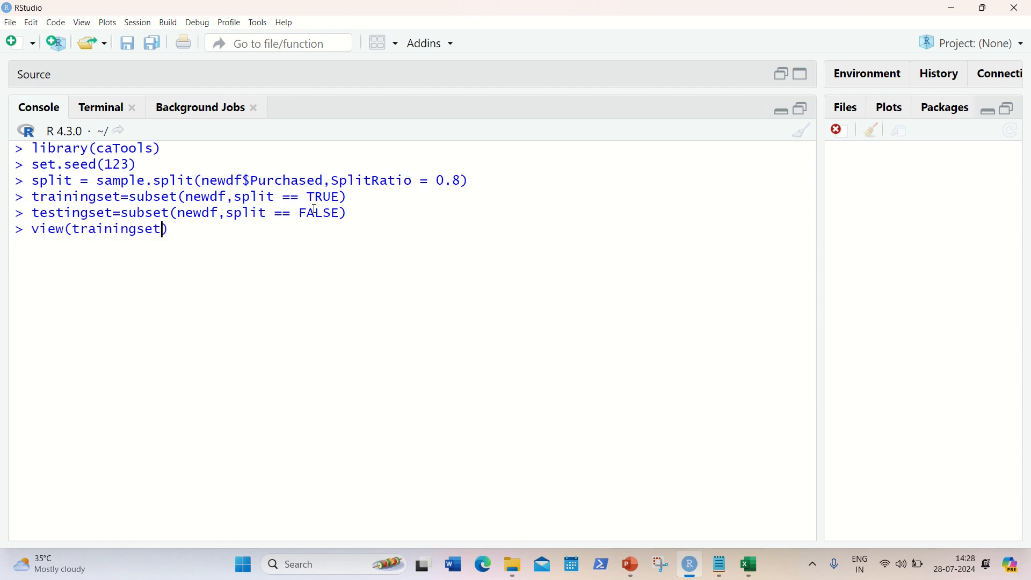
key(Return)
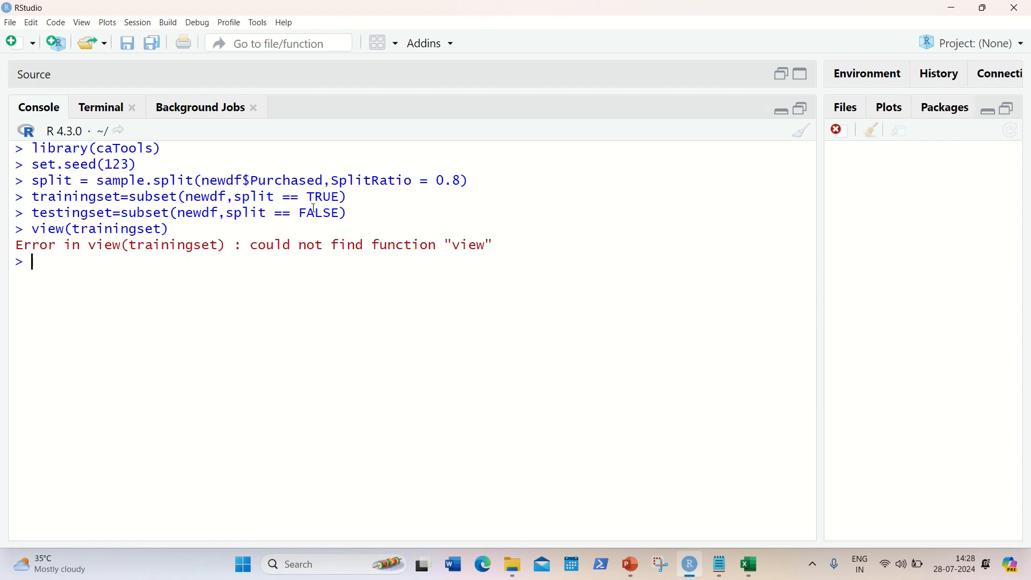
text(view(trainingset))
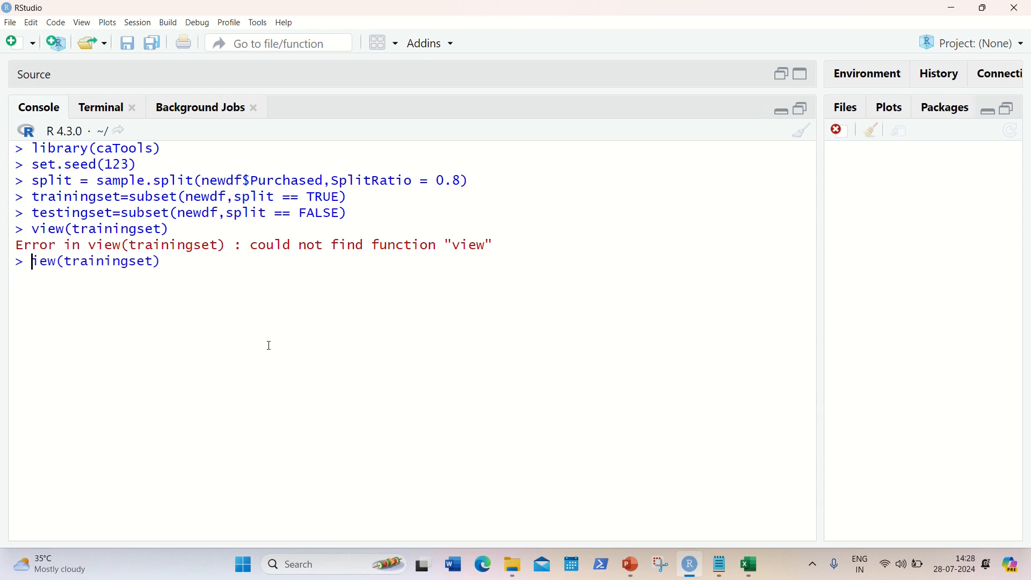
key(Return)
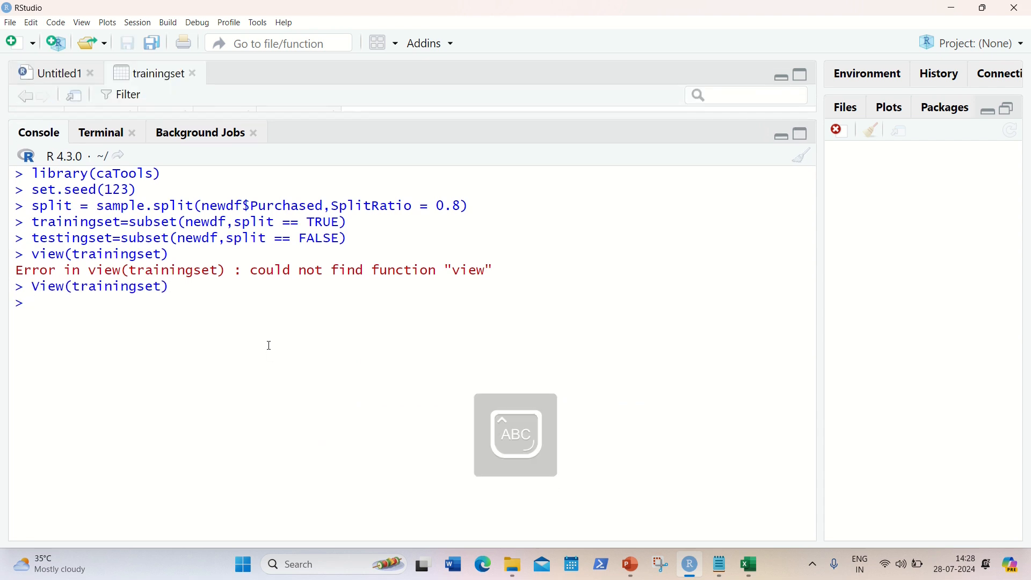
mouse_move(398, 126)
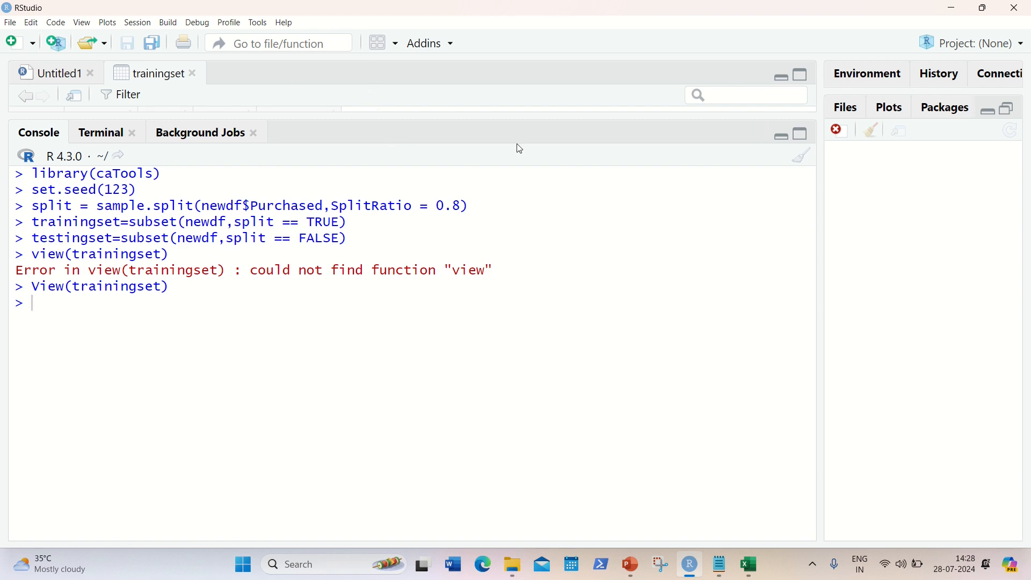
mouse_move(780, 136)
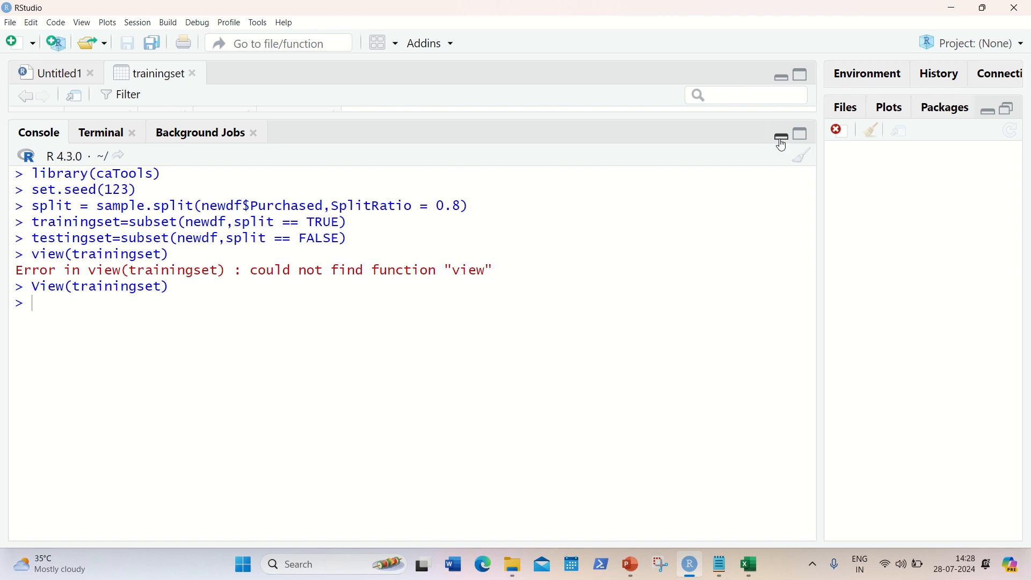
click(780, 136)
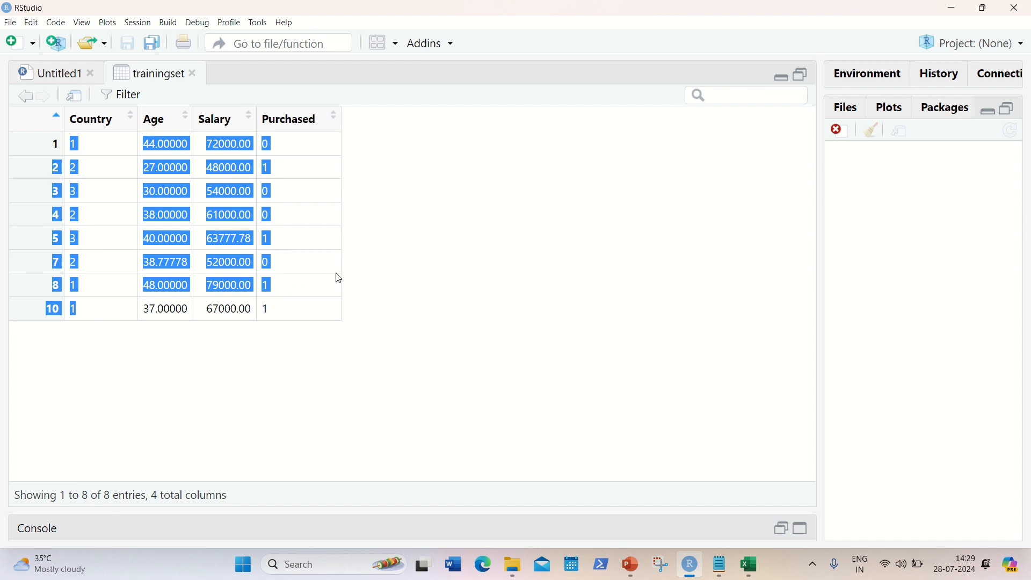
mouse_move(739, 533)
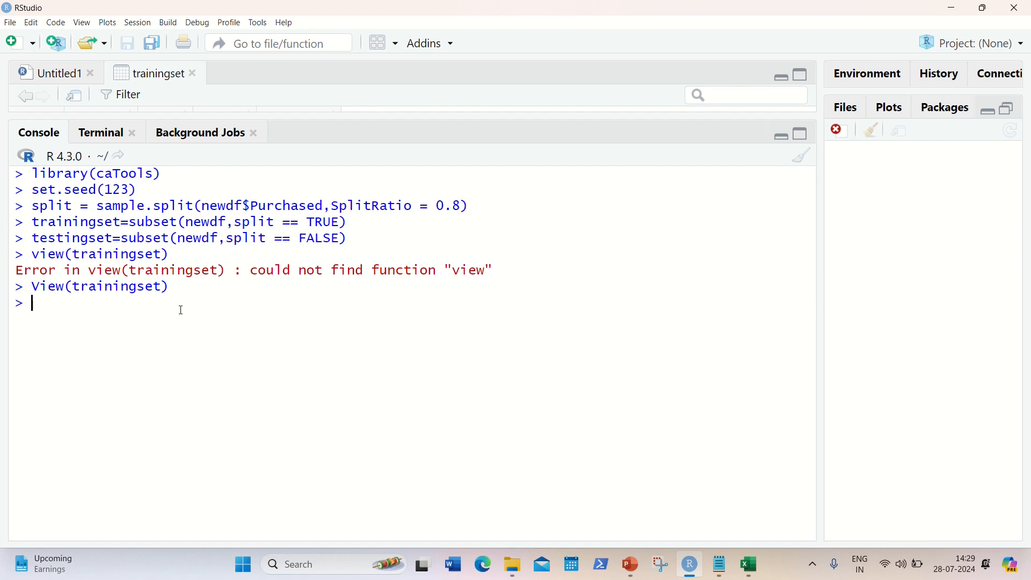
Print the newdf data frame in the console.
text(newdf)
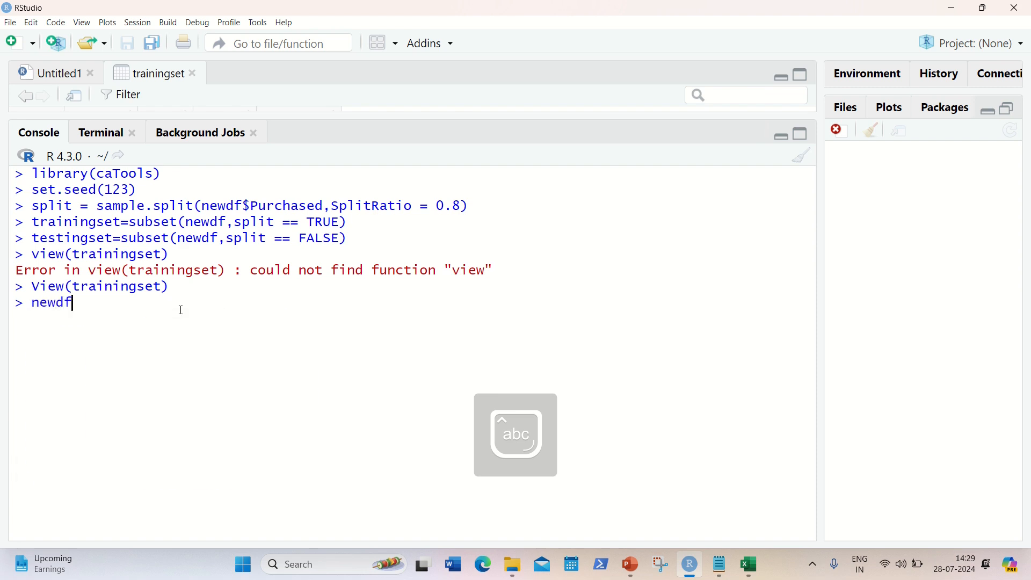
key(Return)
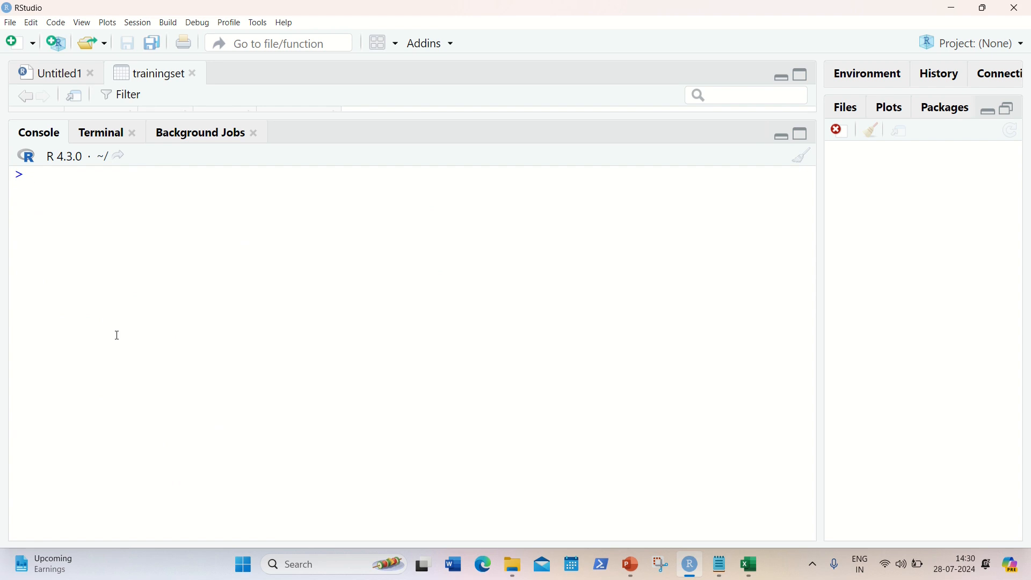
Discard the half-written trainingset[,2:3] command and review the printed newdf table.
text(train)
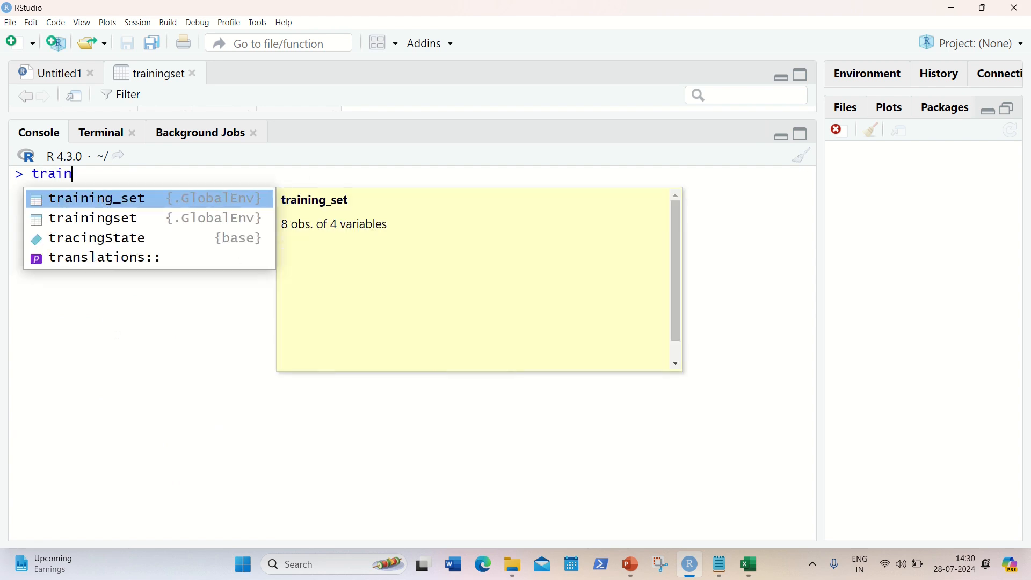
click(94, 217)
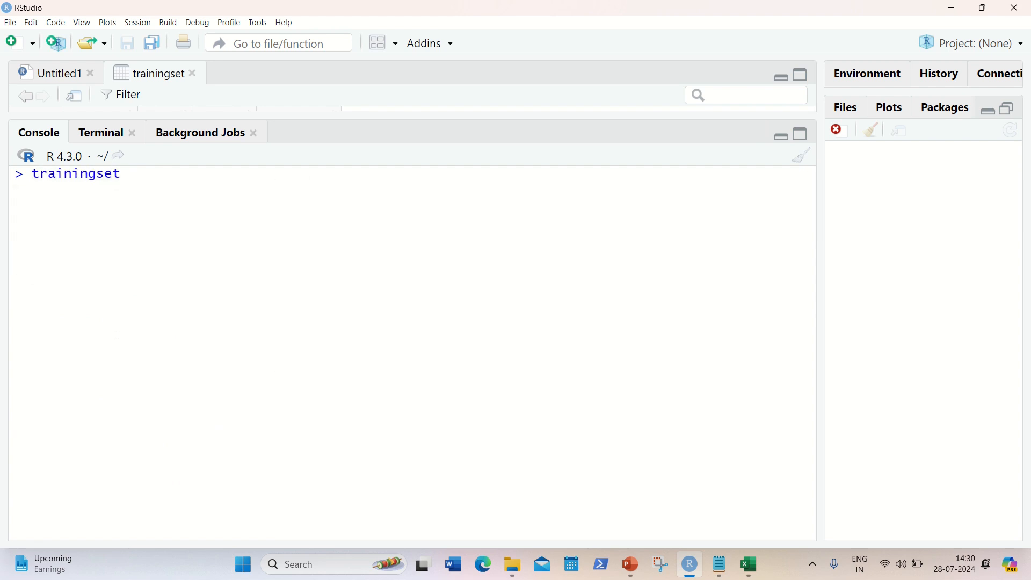
text([,)
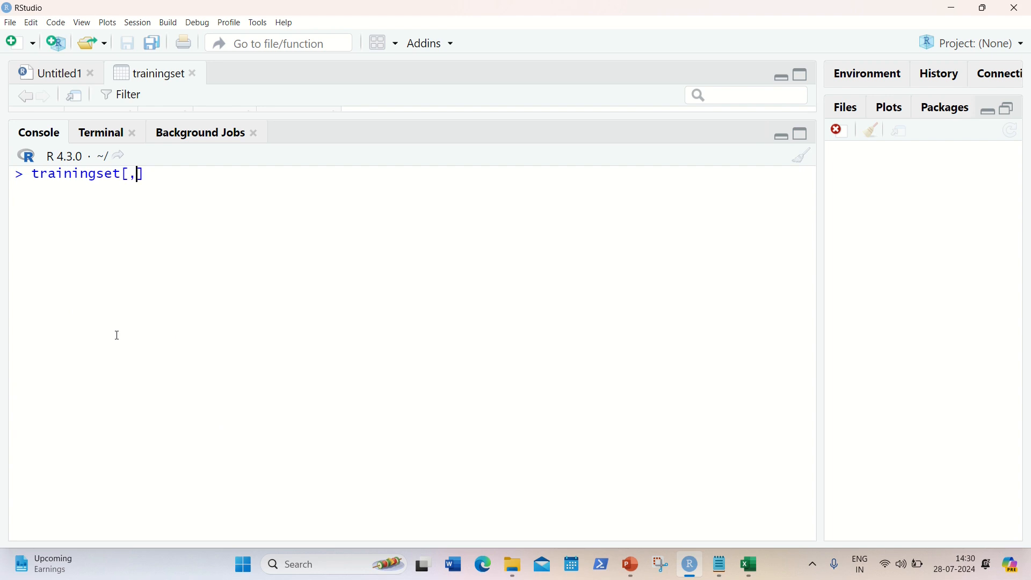
text(2:3)
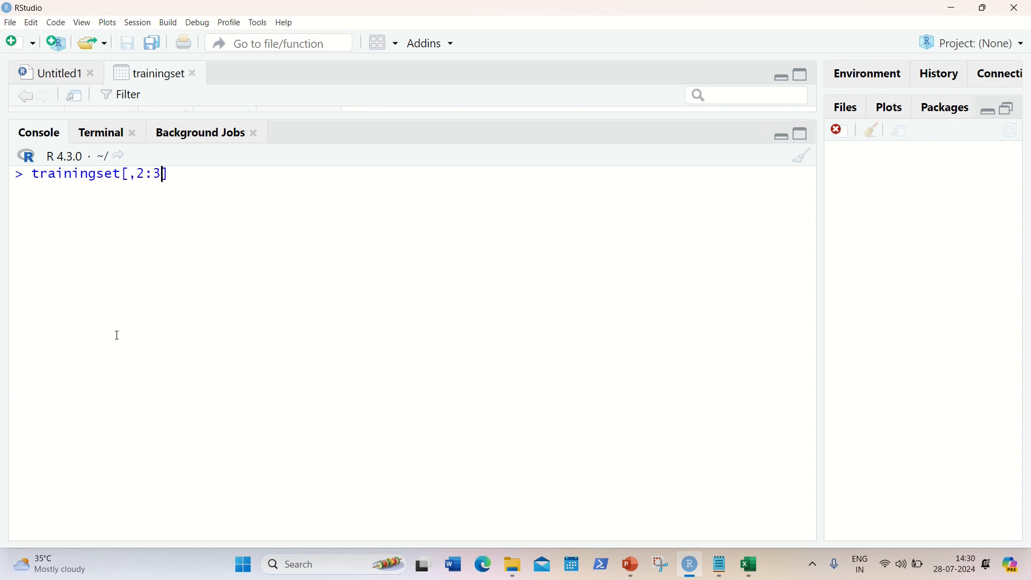
mouse_move(203, 297)
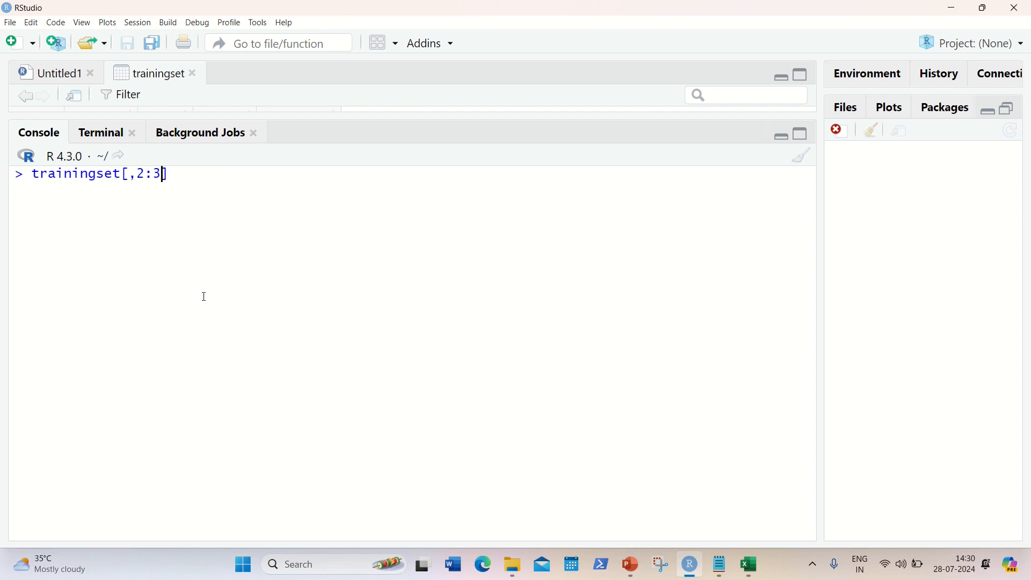
mouse_move(214, 173)
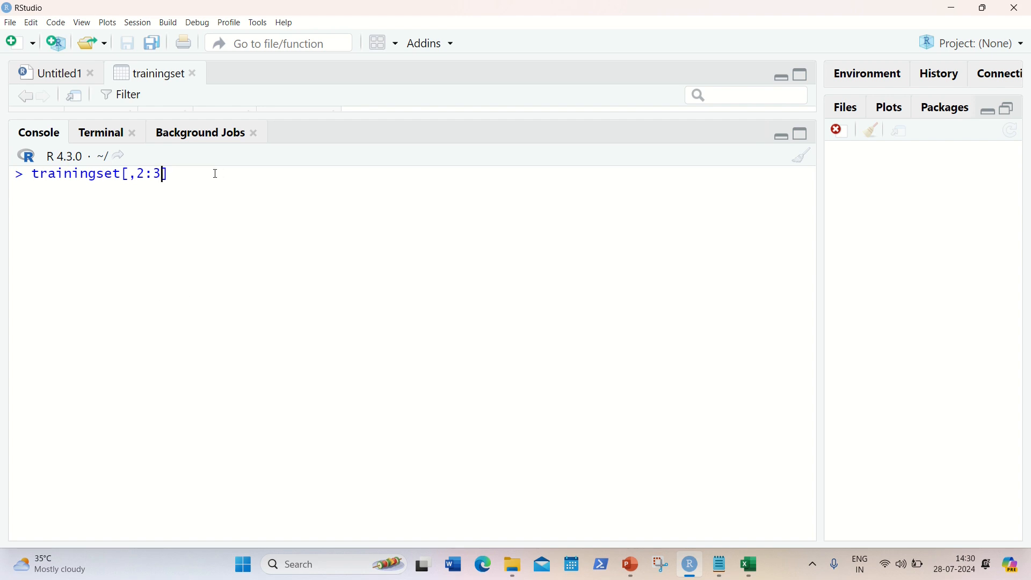
triple_click(98, 173)
text(newdf)
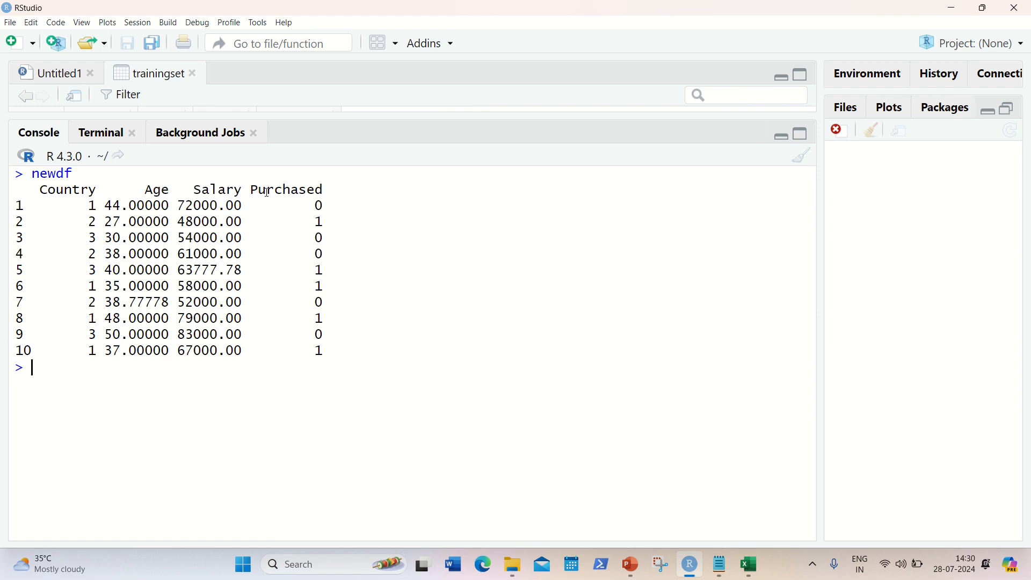
mouse_move(147, 192)
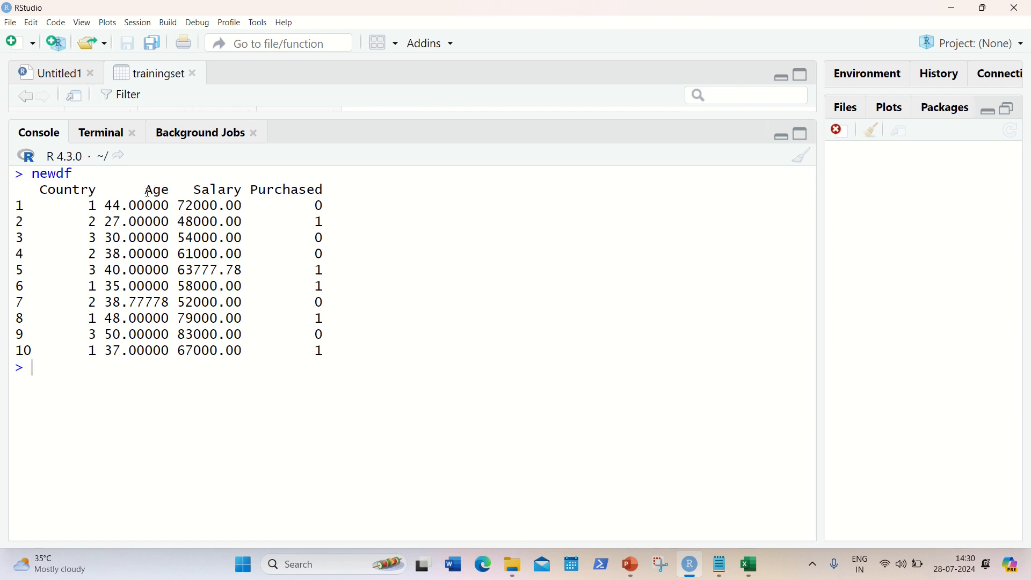
drag(145, 189, 235, 189)
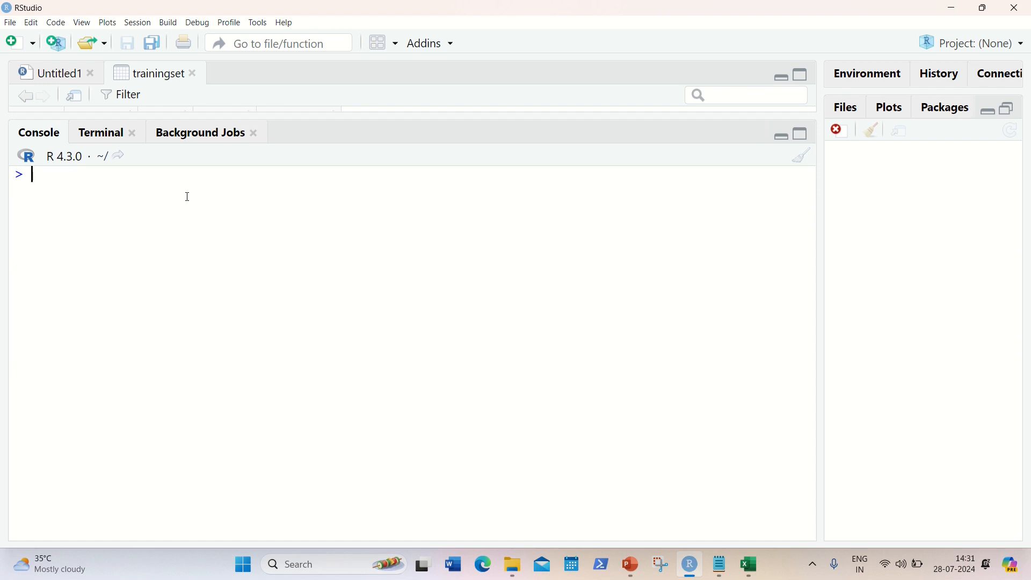
Run trainingset[,2:3] = scale(trainingset[,2:3]) to standardise Age and Salary.
text(training)
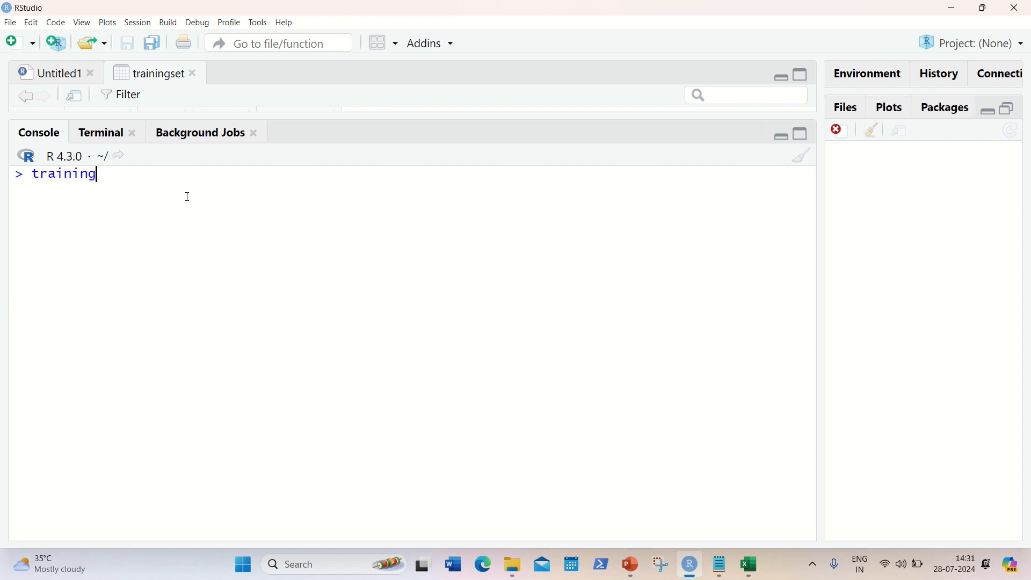
text(set)
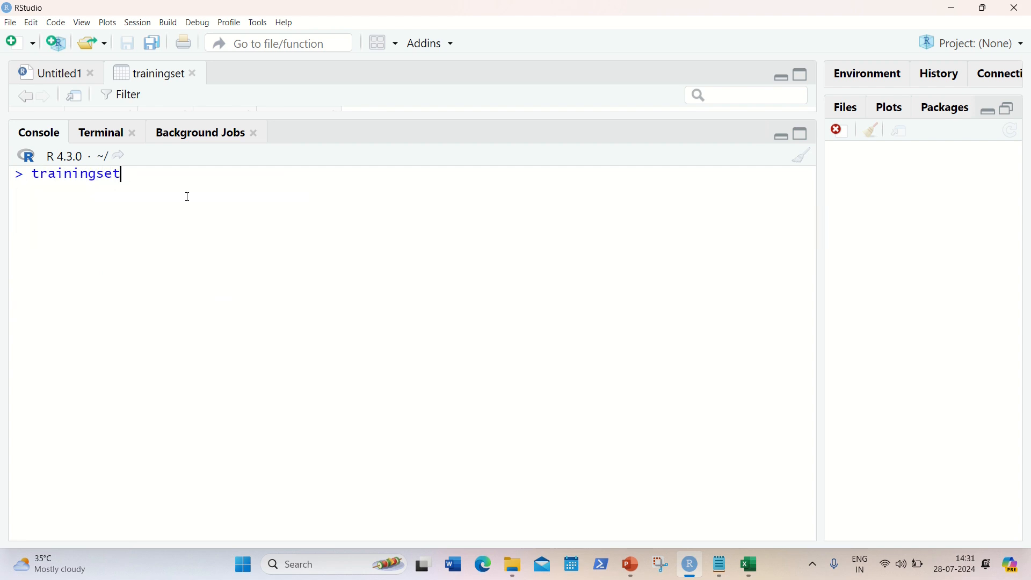
text([,2:])
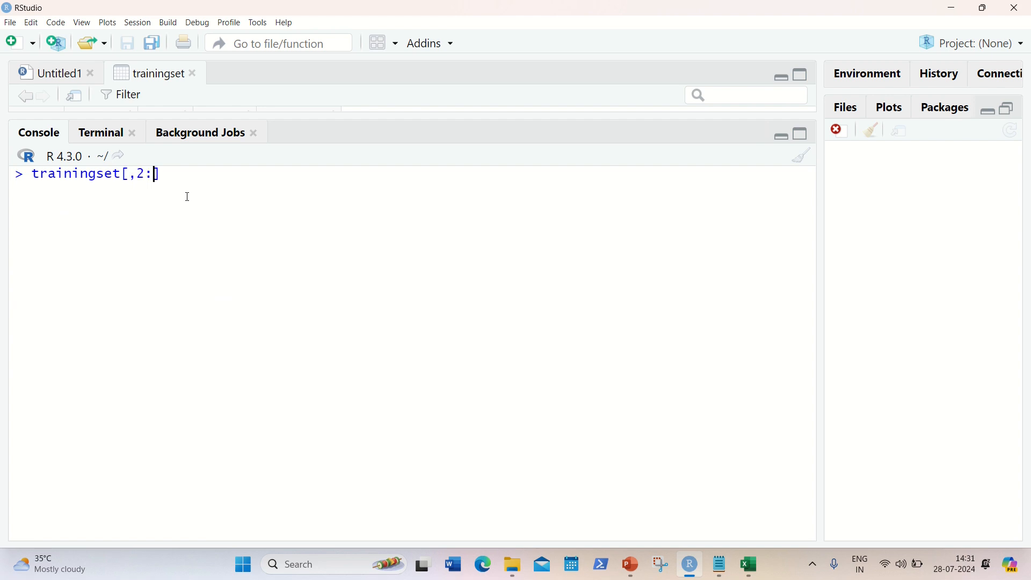
text(3 =)
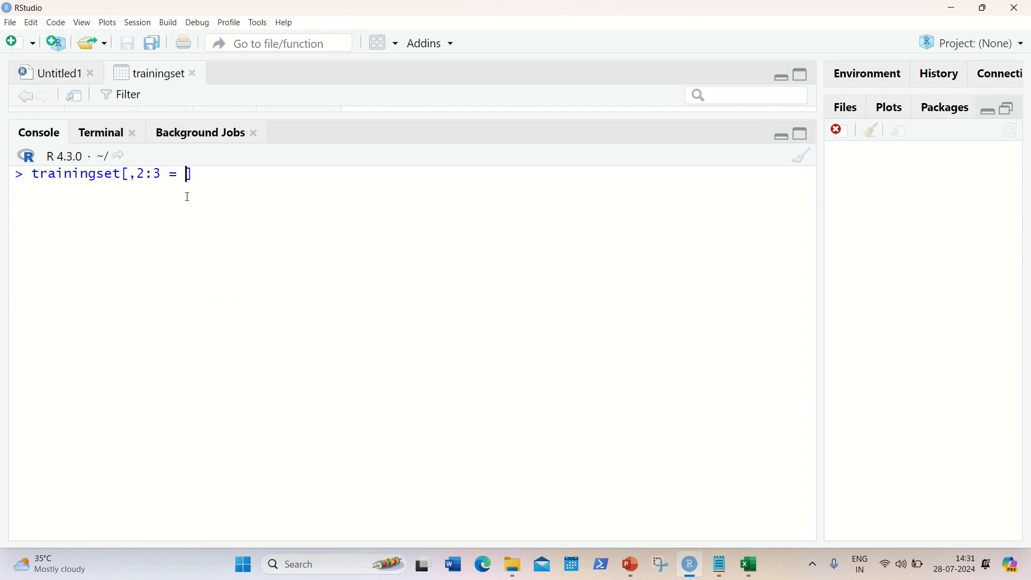
key(Backspace)
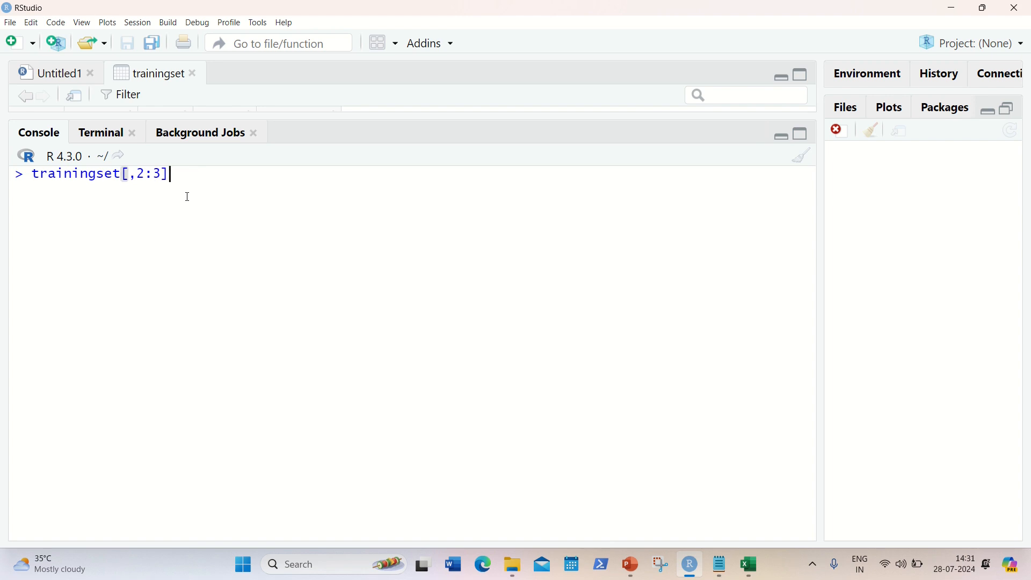
text(= sca)
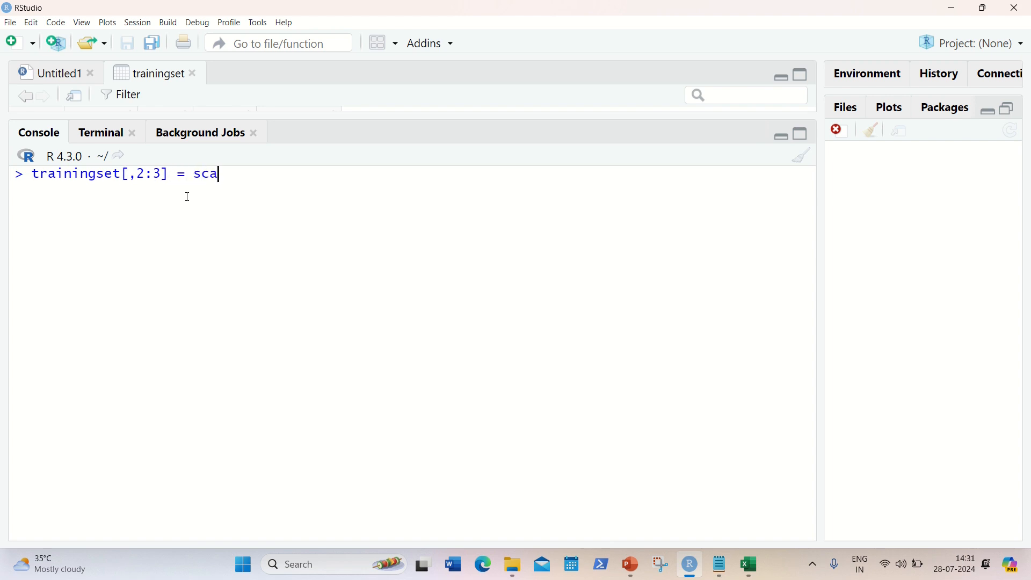
text(le)
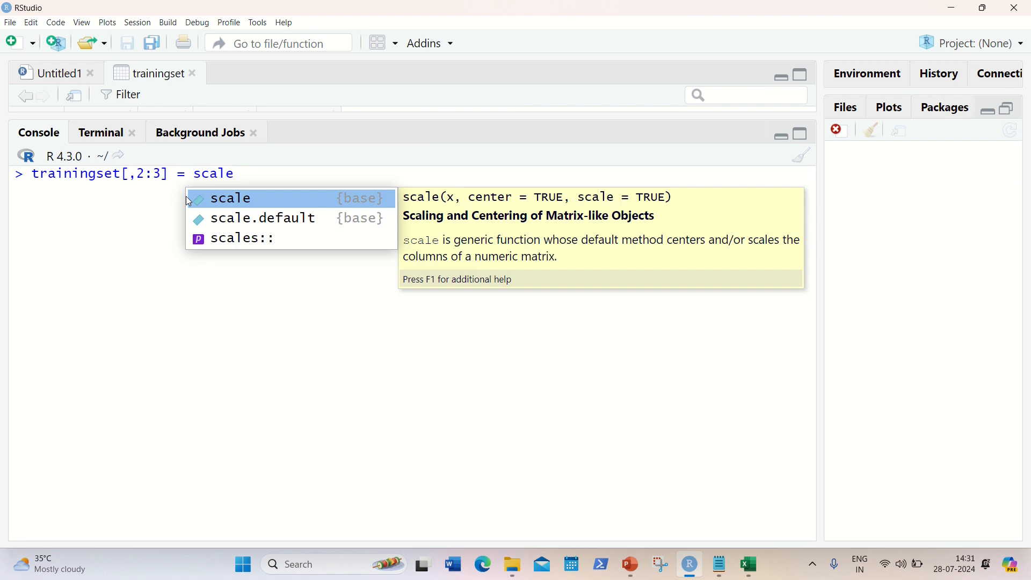
text((trainingset)
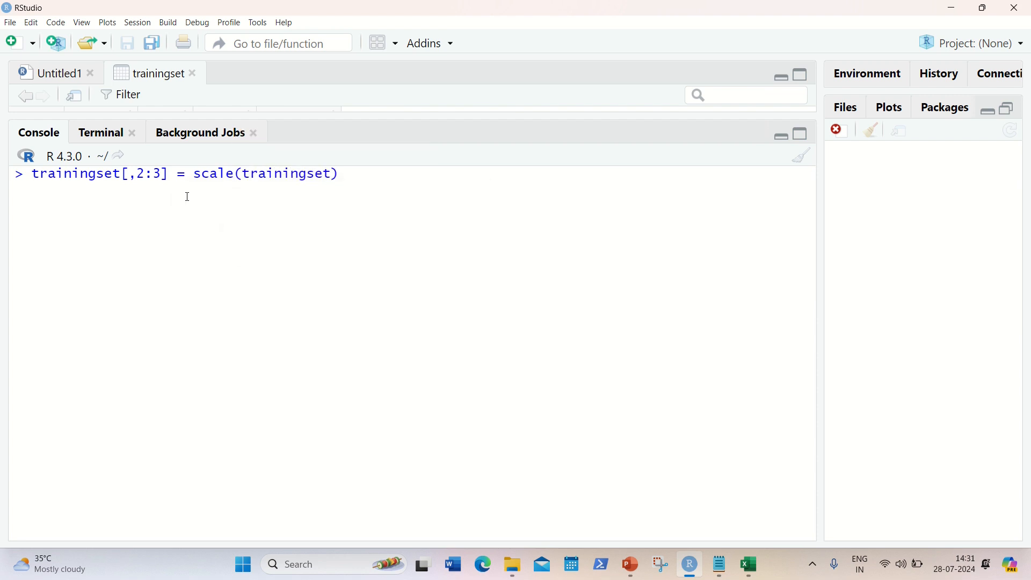
text([)
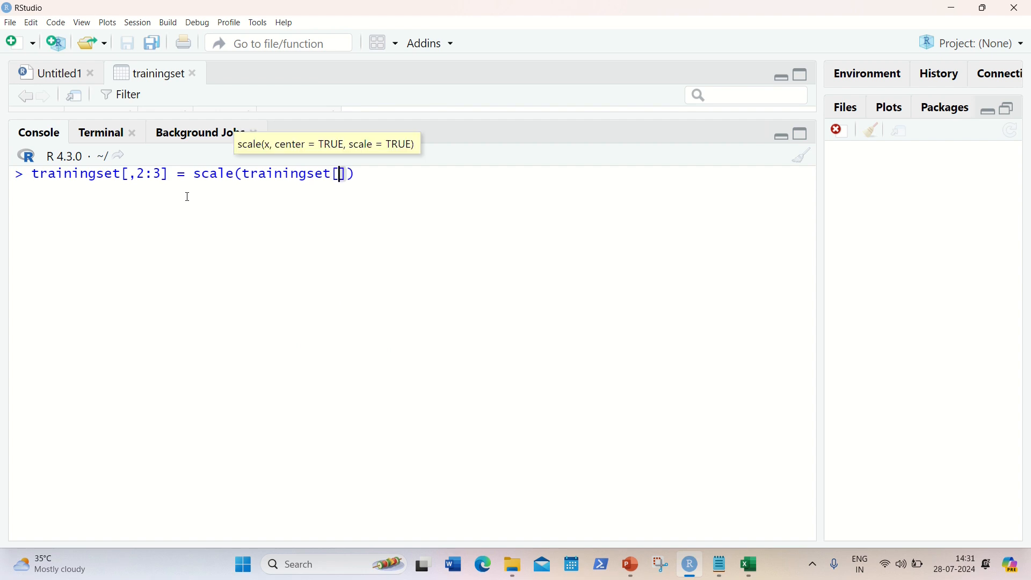
text(2:3)
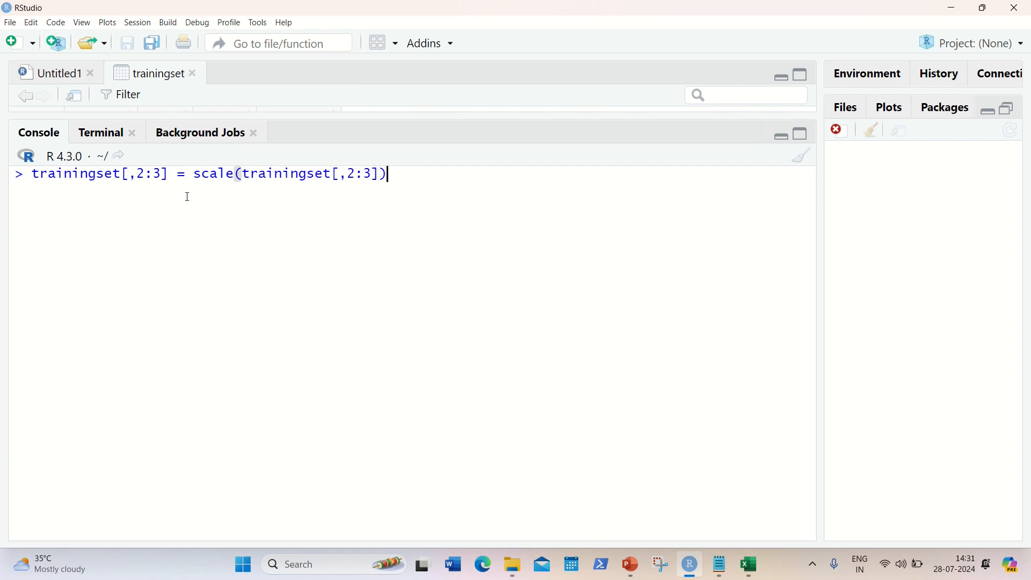
key(Return)
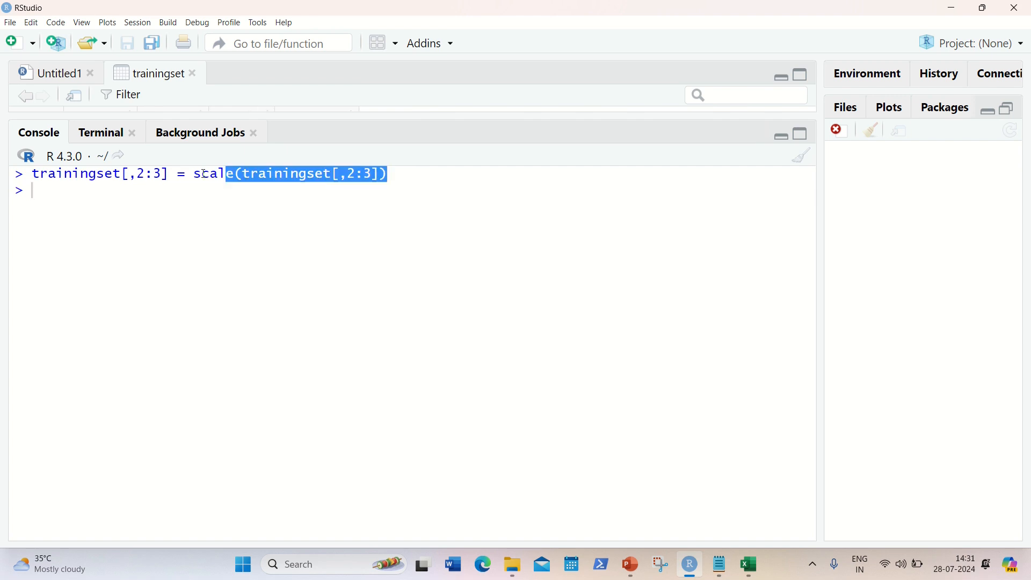
click(66, 190)
text(testingset[,2:3] = scale(testingset[,2:3]))
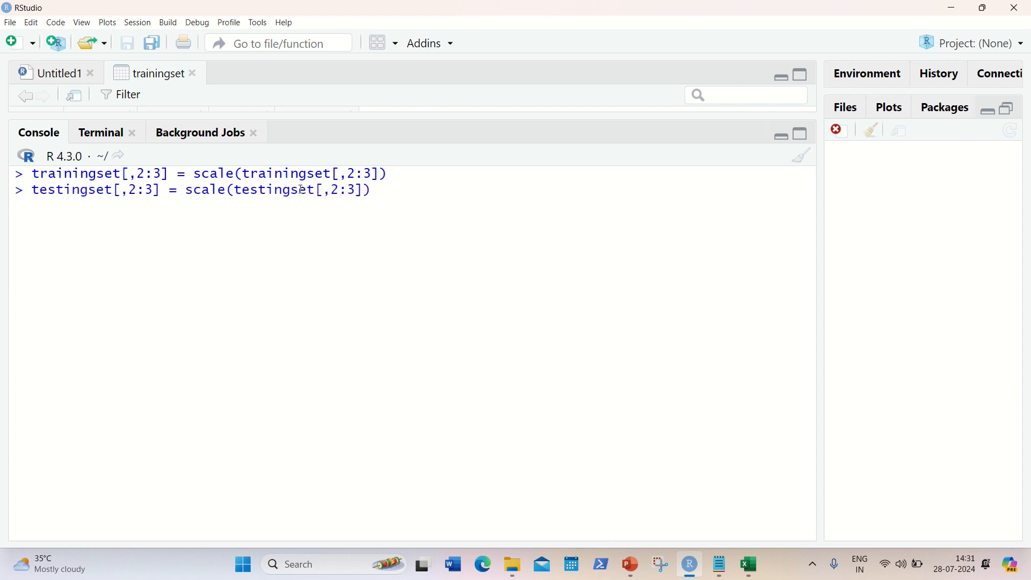
Run the scale() command on testingset's Age and Salary columns.
key(Return)
text(newdf)
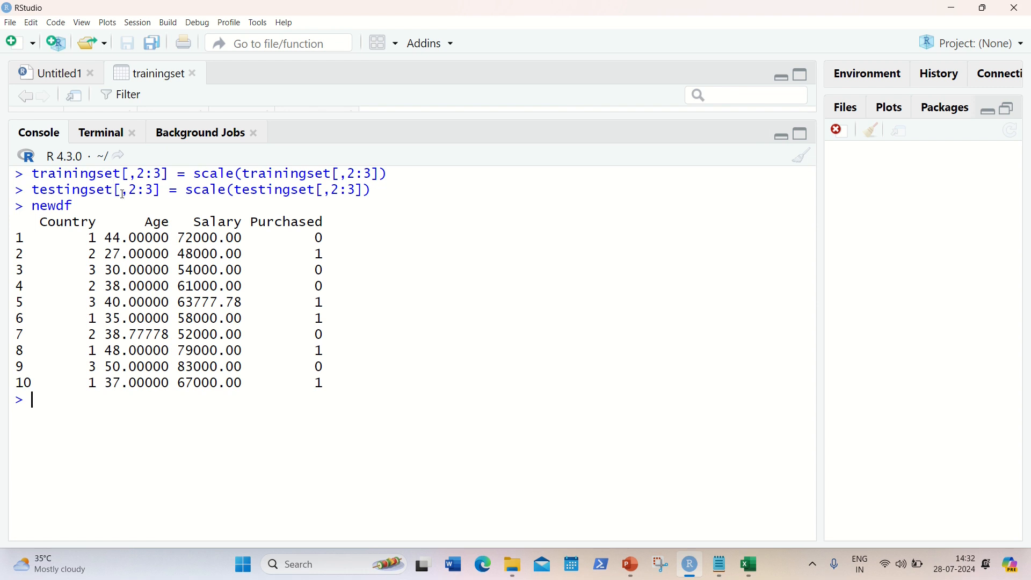
mouse_move(133, 213)
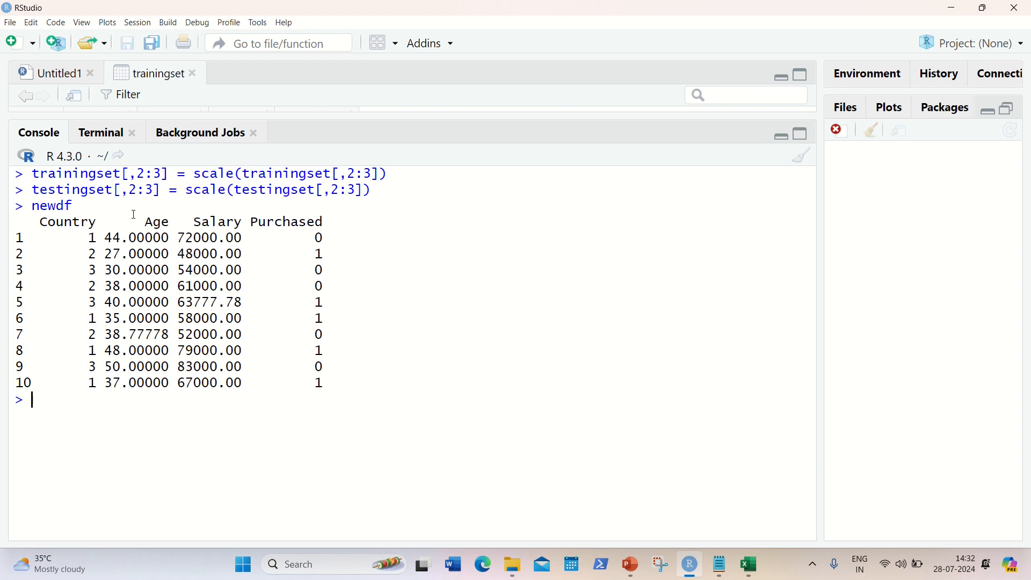
mouse_move(57, 407)
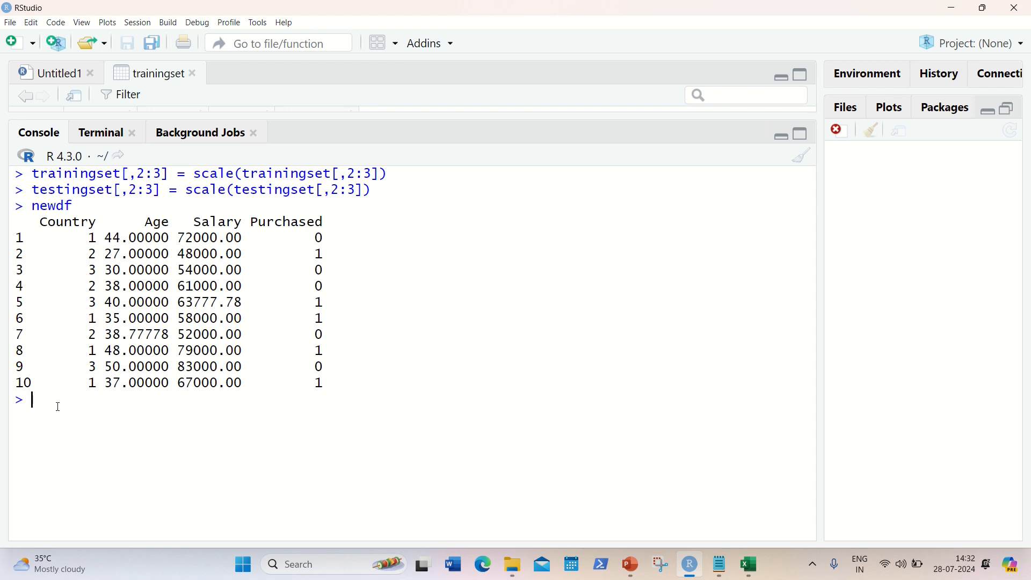
Print trainingset and testingset to show their standardised Age and Salary values.
text(trainingset)
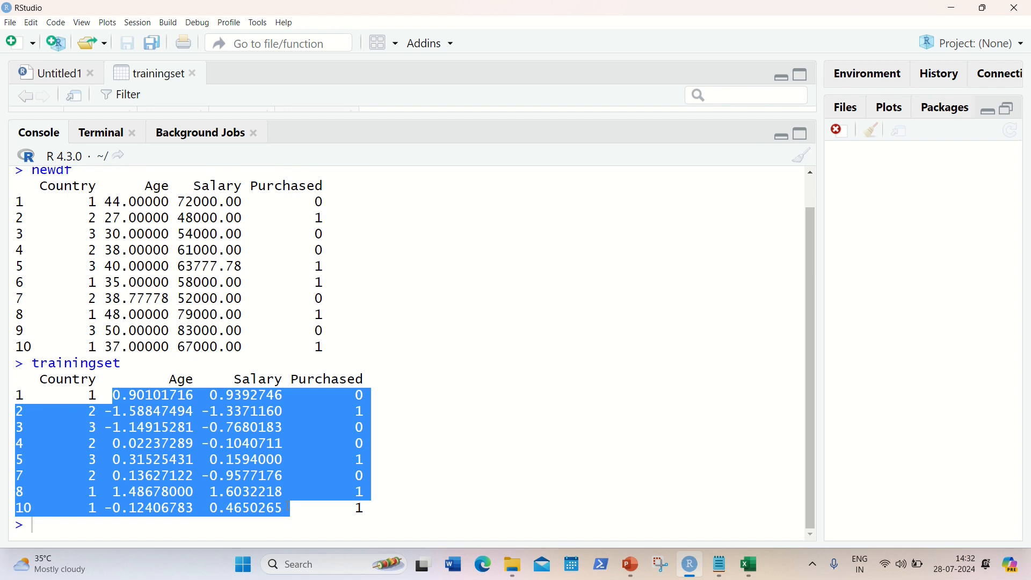
mouse_move(212, 539)
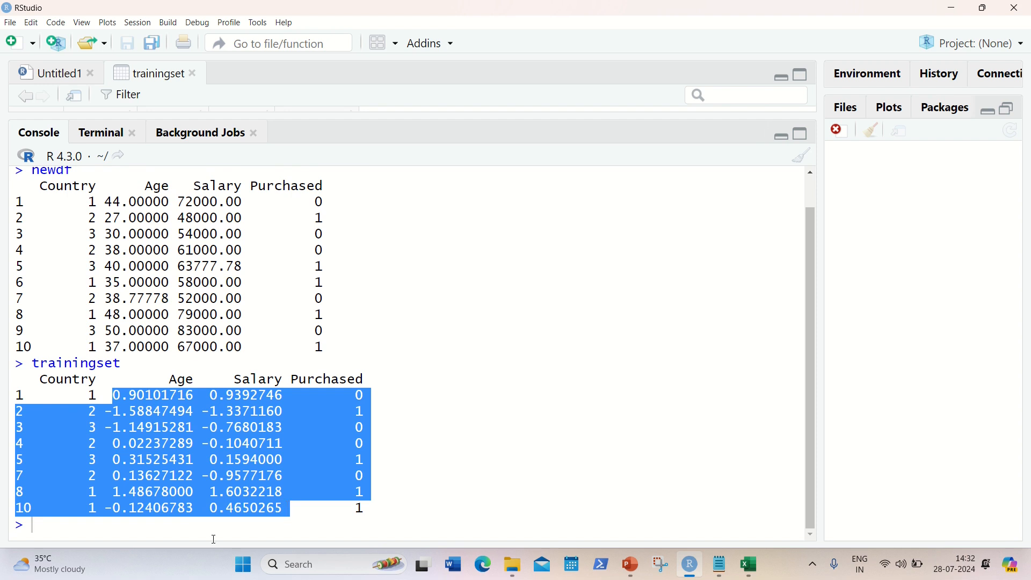
text(te)
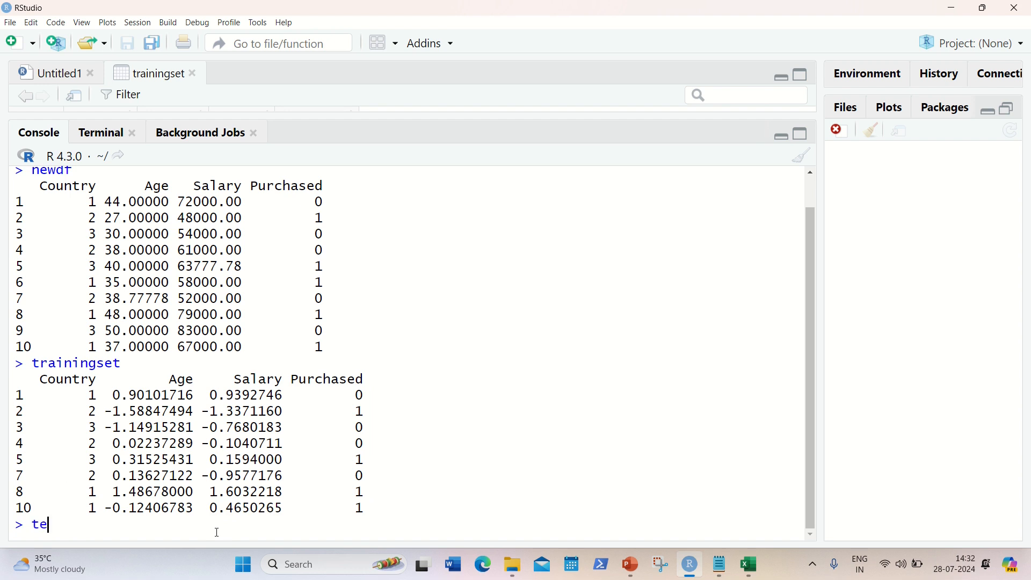
text(stingset)
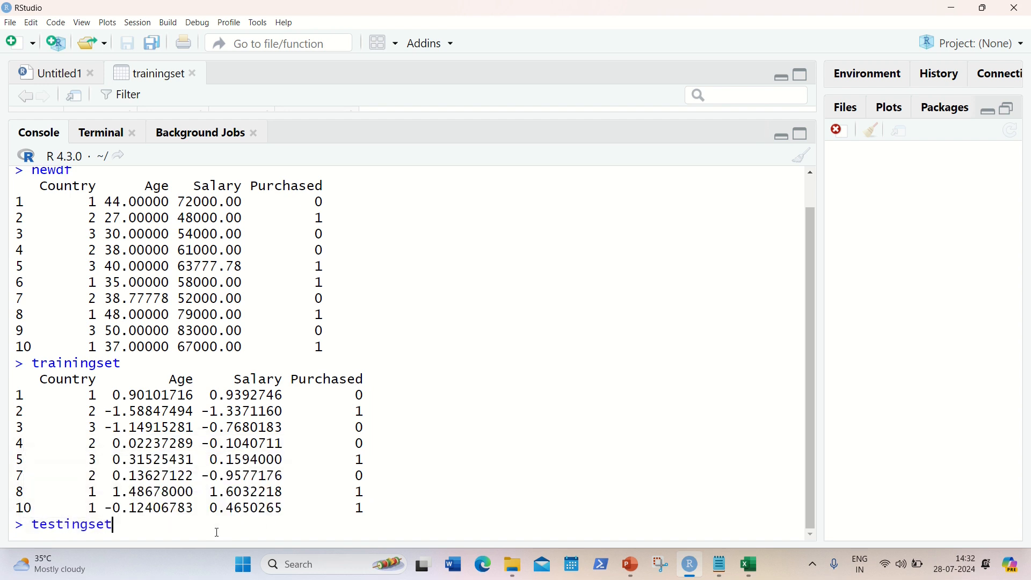
key(Return)
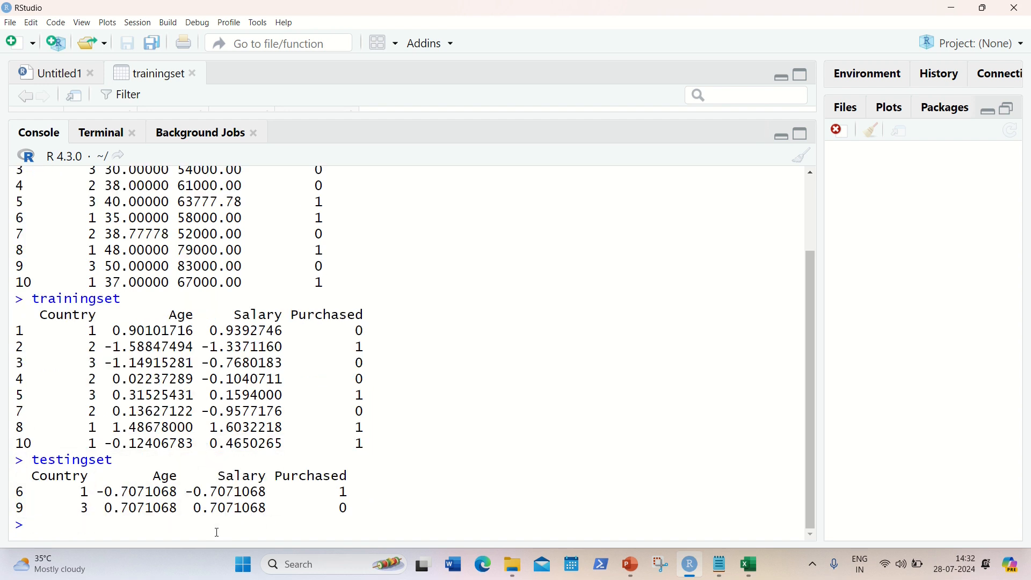